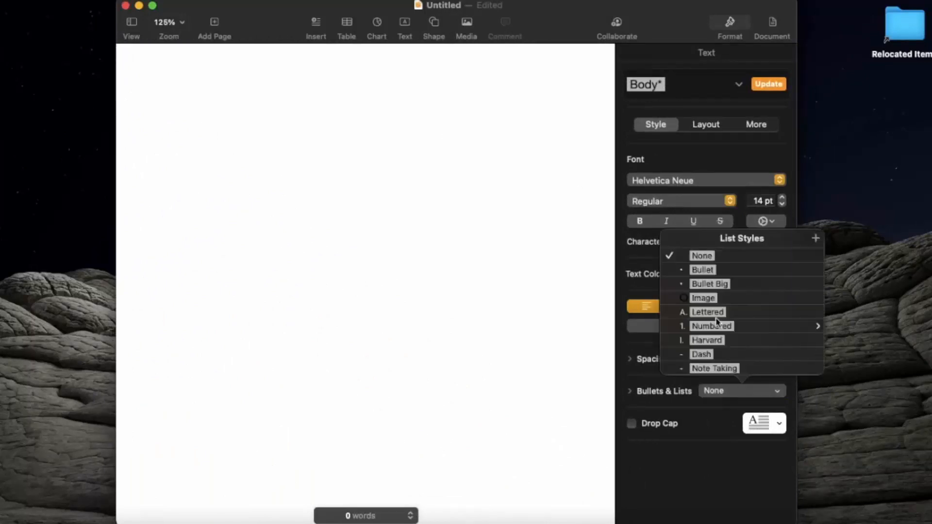
Make a bulleted list of Pizza, Burger and French Fries, then end the list on a plain line
{"action": "left_click", "coordinate": [701, 270]}
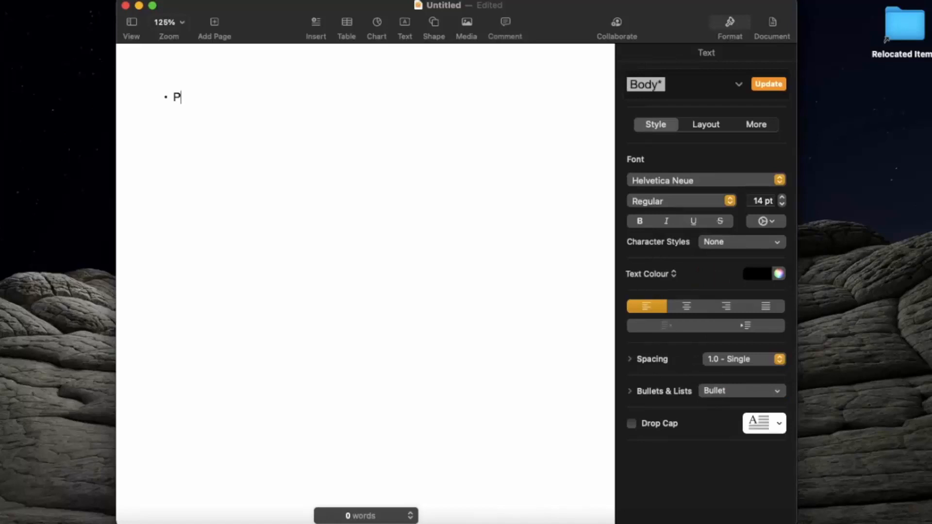
{"action": "type", "text": "izza"}
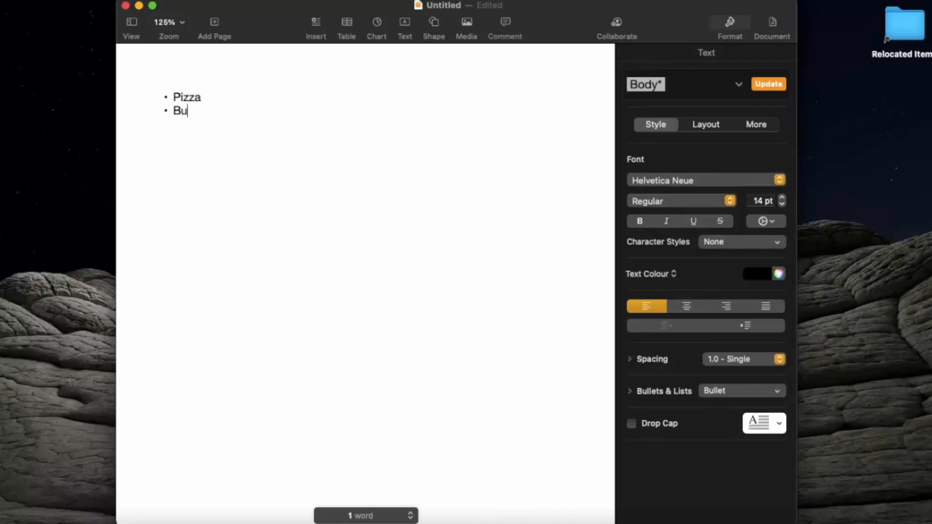
{"action": "type", "text": "rger"}
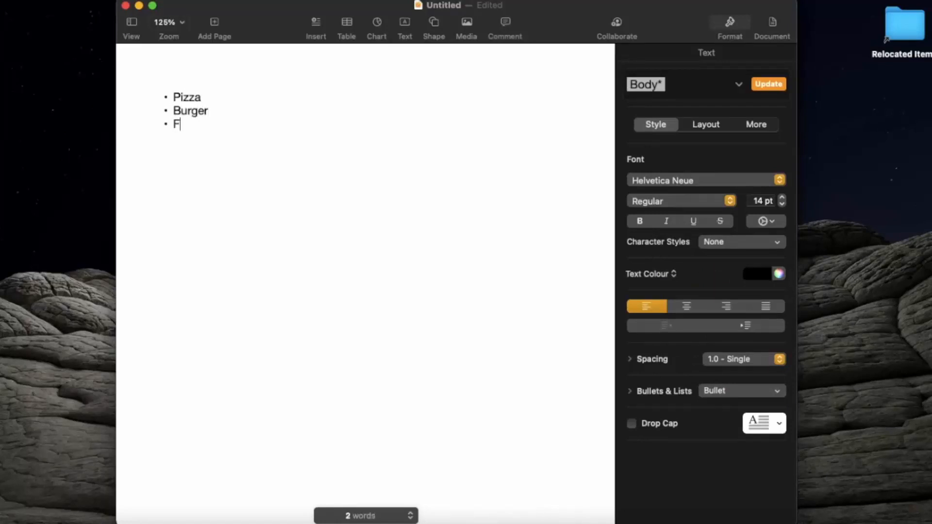
{"action": "type", "text": "rensh"}
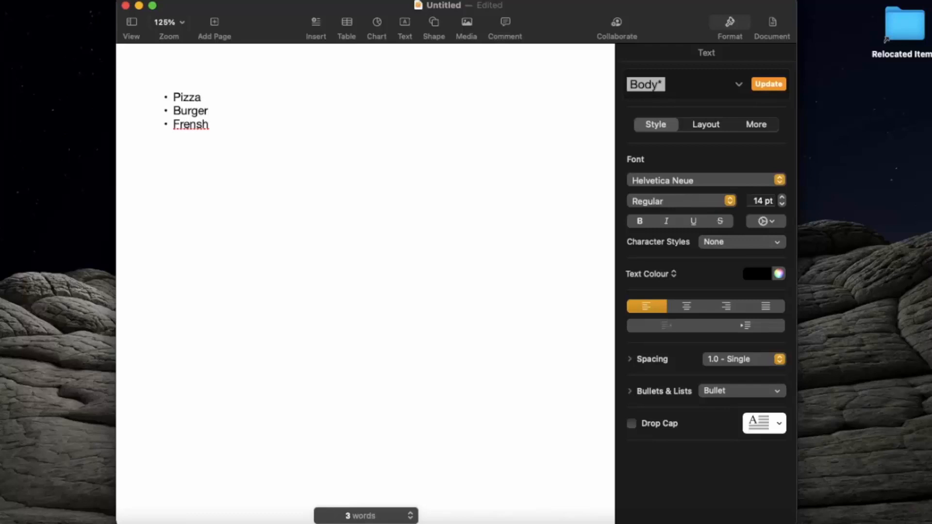
{"action": "key", "text": "Backspace"}
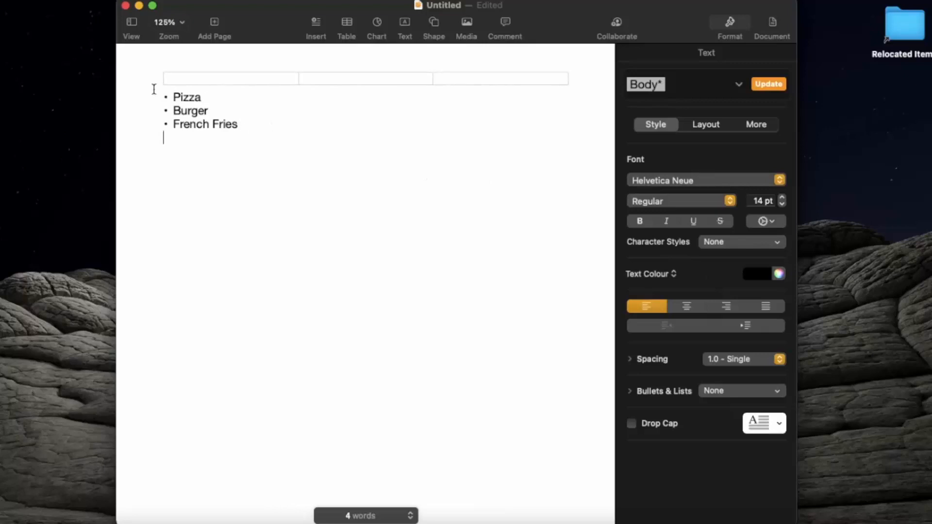
{"action": "mouse_move", "coordinate": [216, 148]}
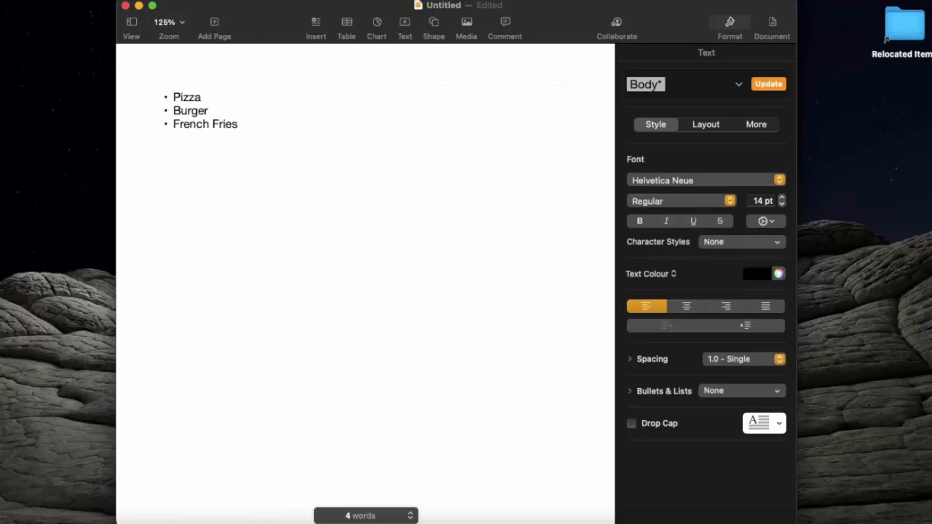
Add a Main Items heading with a bulleted list repeating Pizza, Burger and French Fries
{"action": "type", "text": "Main"}
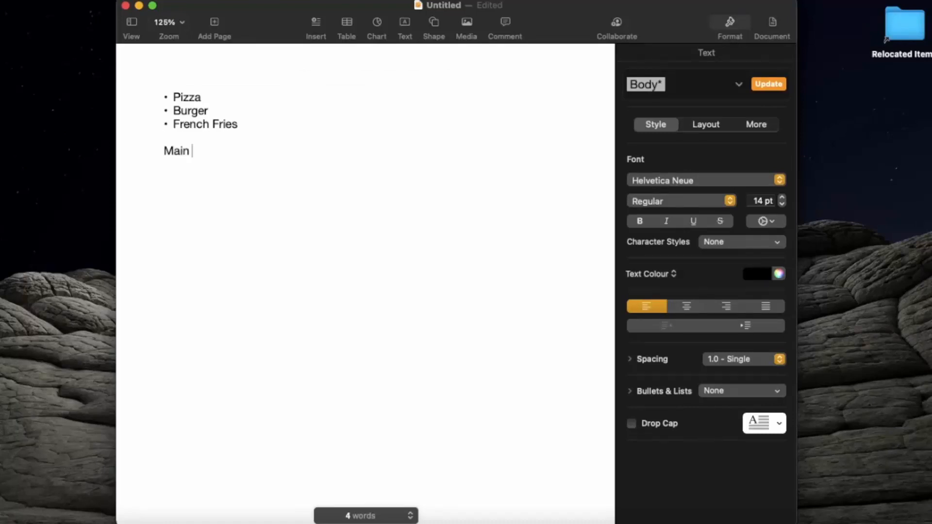
{"action": "type", "text": "Items"}
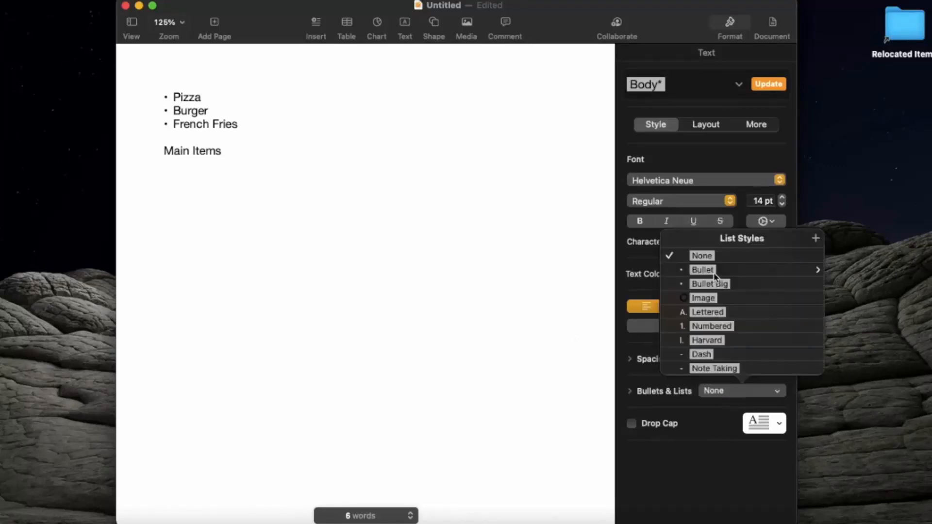
{"action": "left_click", "coordinate": [702, 270]}
{"action": "type", "text": "Bu"}
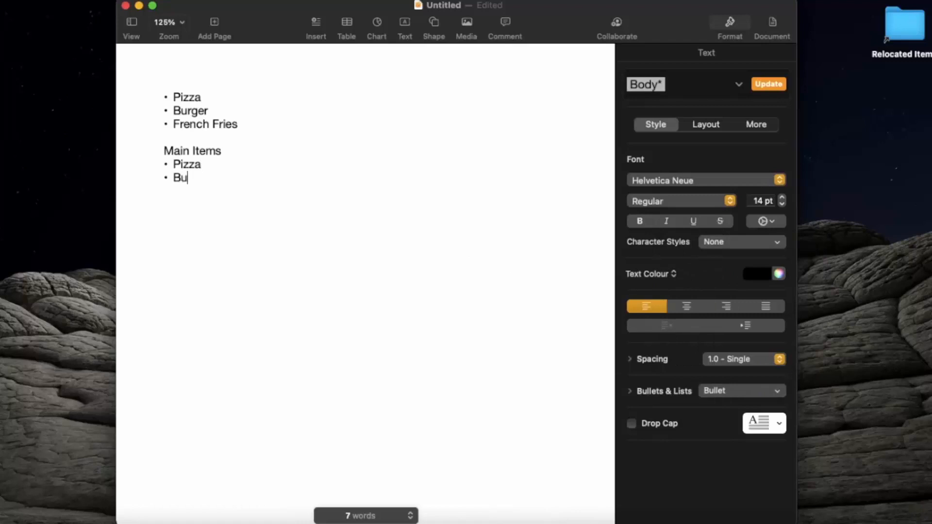
{"action": "type", "text": "rger"}
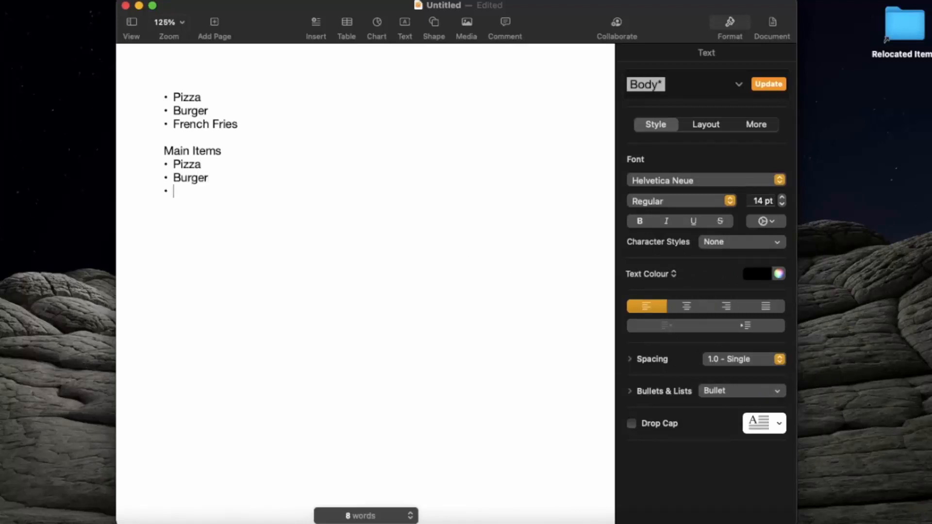
{"action": "type", "text": "French Fries"}
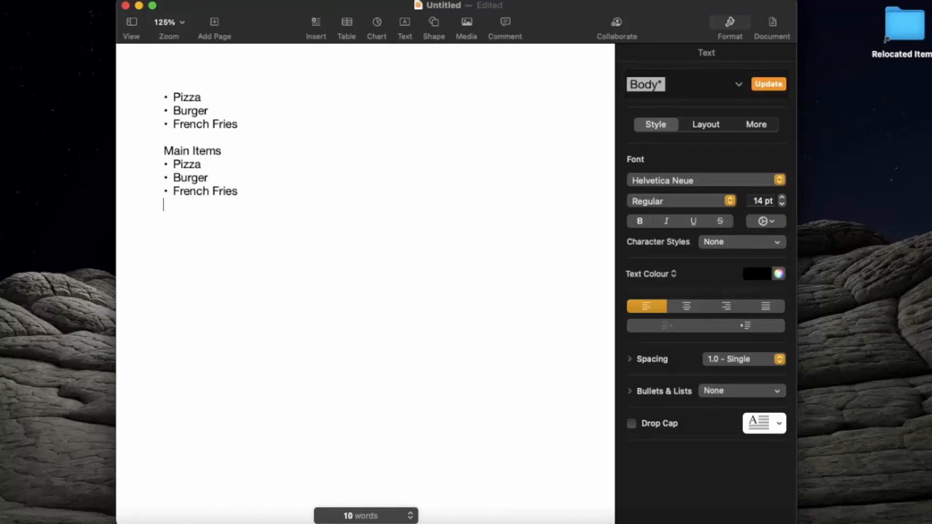
Add a Drinks heading with a bulleted list of Coca Cola, Sprite and Milkshake
{"action": "type", "text": "Drinks"}
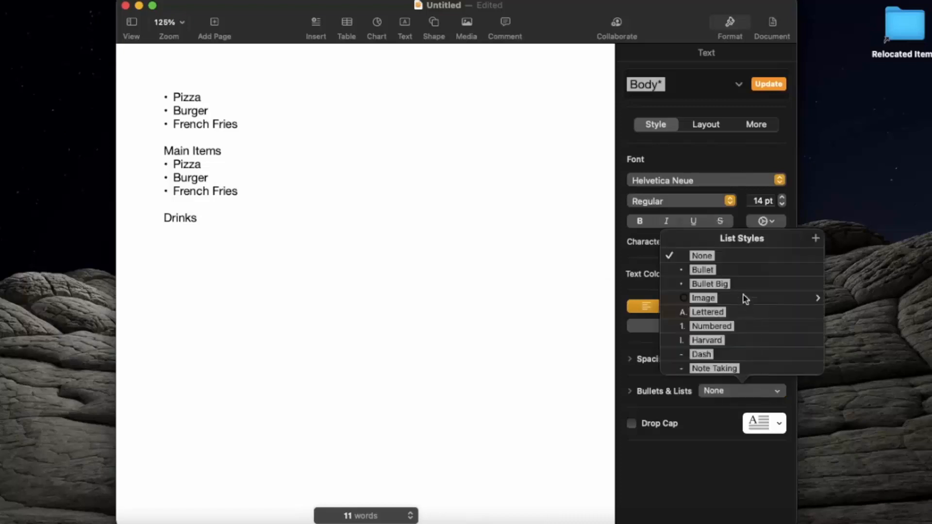
{"action": "left_click", "coordinate": [701, 270]}
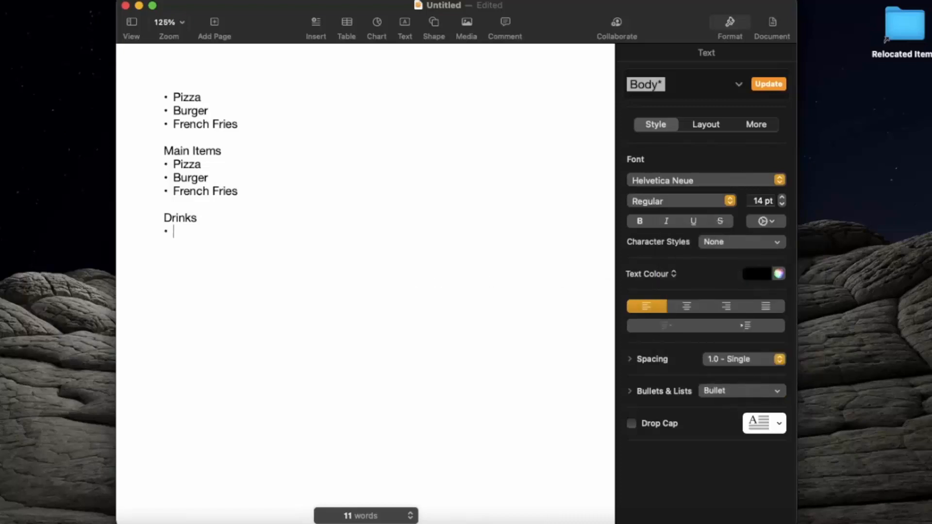
{"action": "type", "text": "Coca cola"}
{"action": "type", "text": "Mil"}
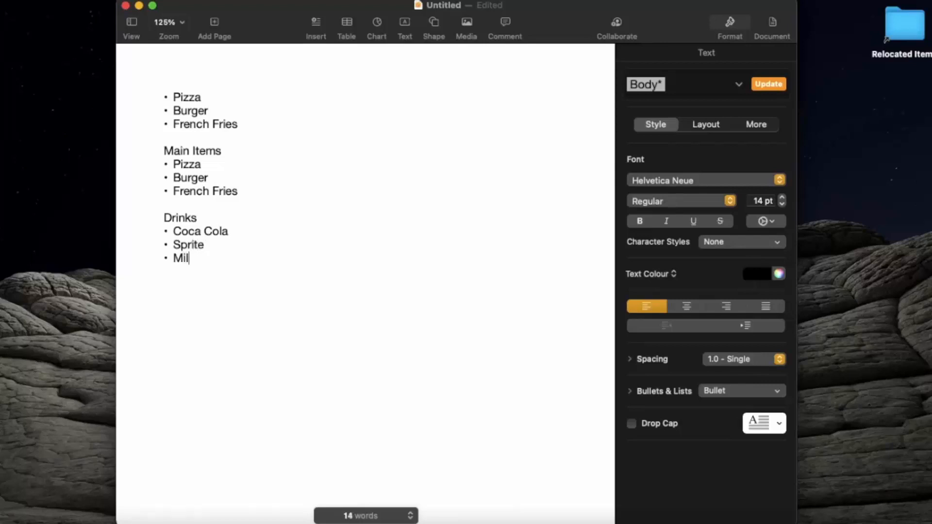
{"action": "type", "text": "kshake"}
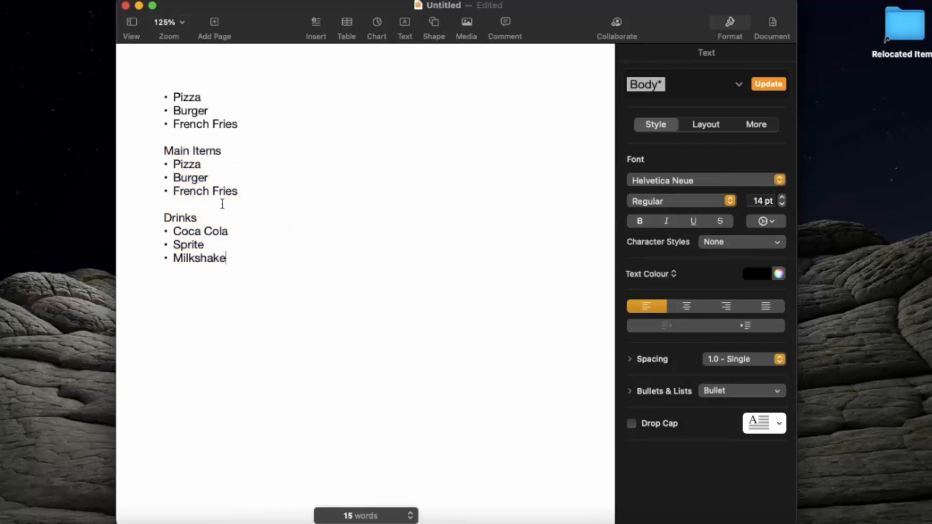
{"action": "mouse_move", "coordinate": [188, 176]}
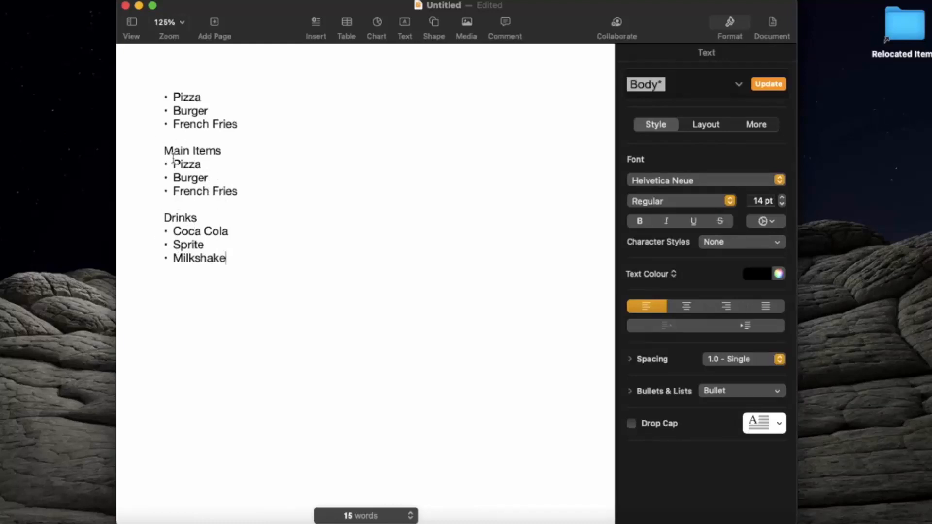
{"action": "mouse_move", "coordinate": [264, 244]}
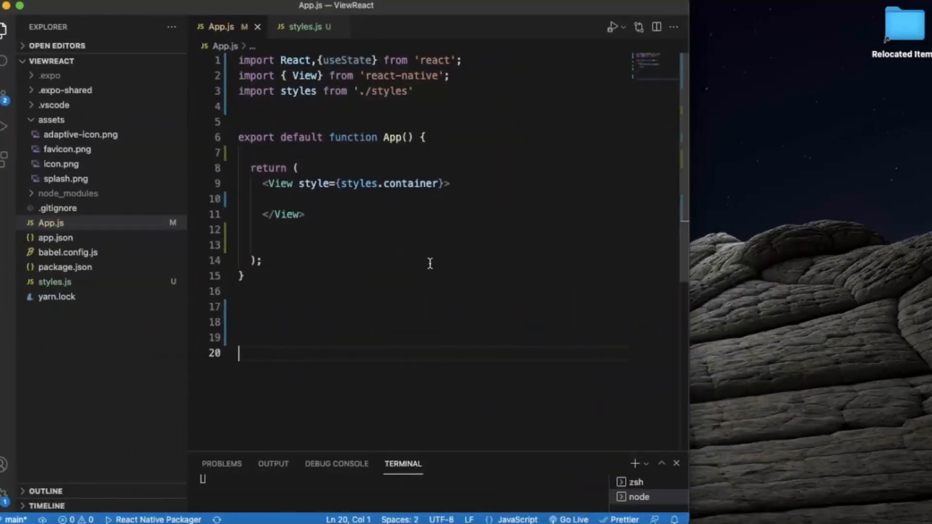
Declare const DATA=[] inside the App function and start a new line within the array
{"action": "left_click", "coordinate": [297, 154]}
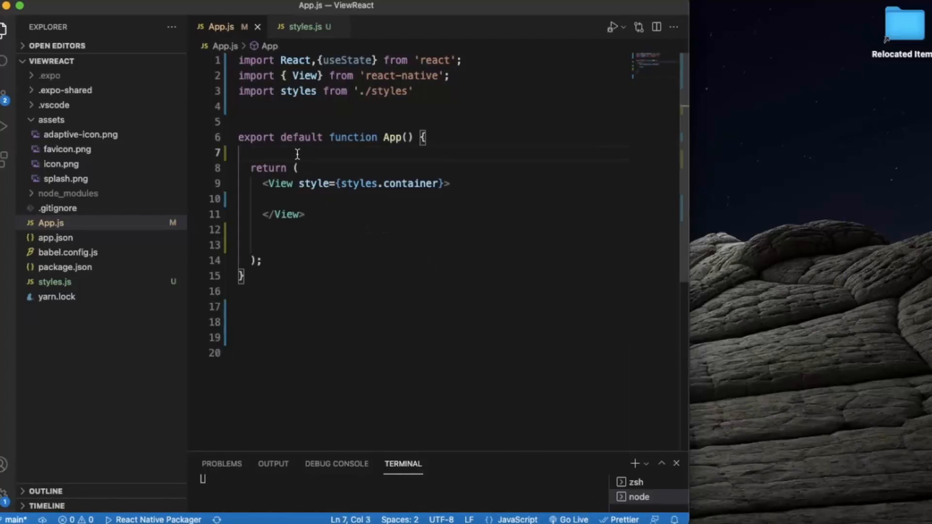
{"action": "type", "text": "co"}
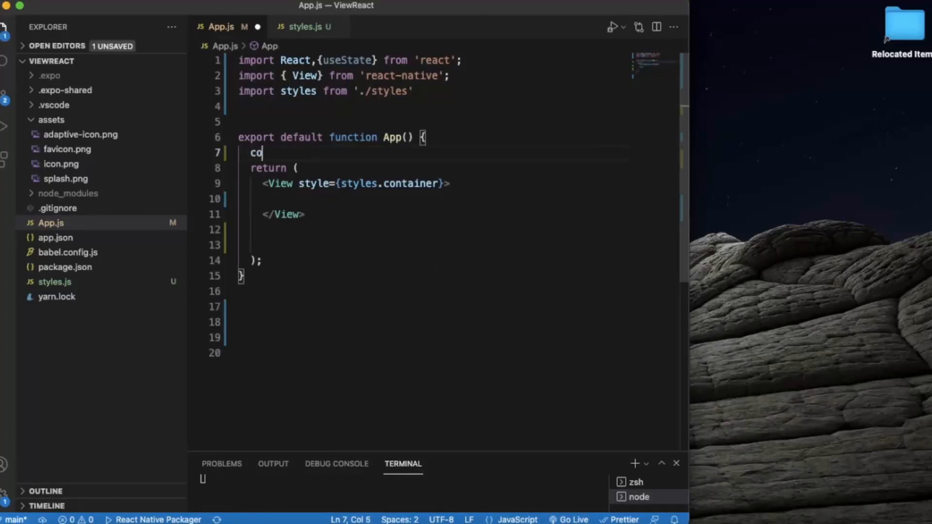
{"action": "type", "text": "nst DATA"}
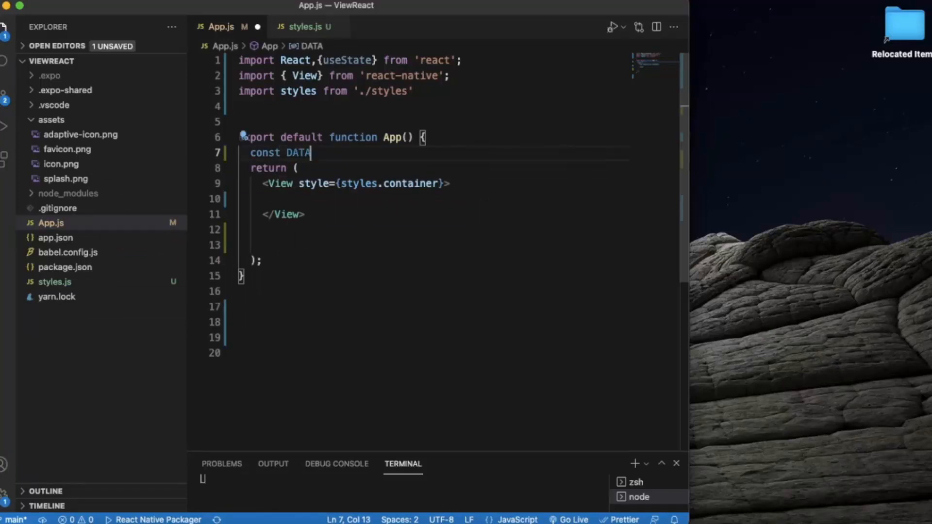
{"action": "type", "text": "=[]"}
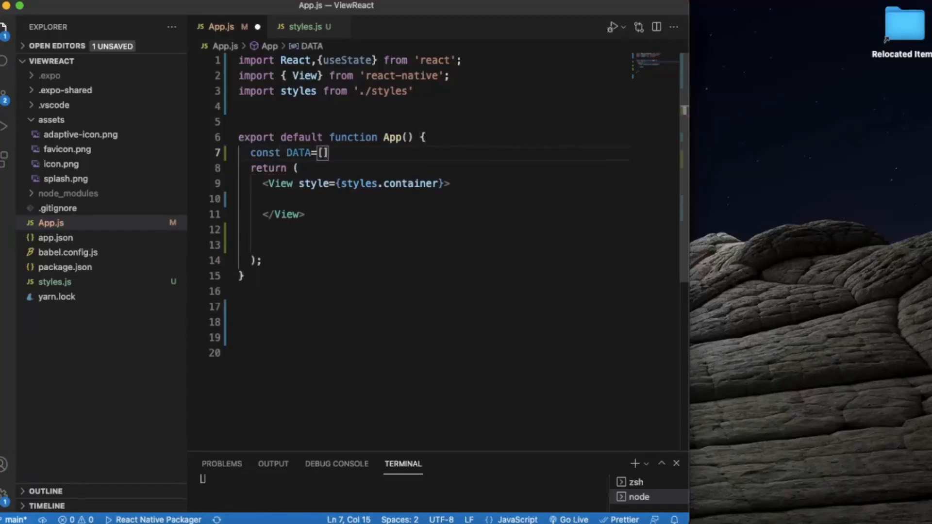
{"action": "key", "text": "Enter"}
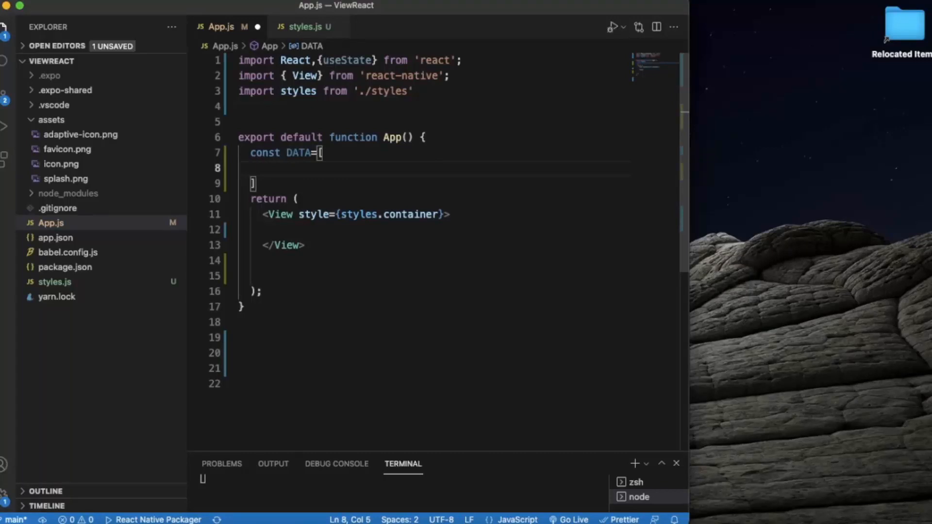
Write the first section {title:"Main Items", data:["Pizza","Burger"]}, quoting Pizza
{"action": "type", "text": "{"}
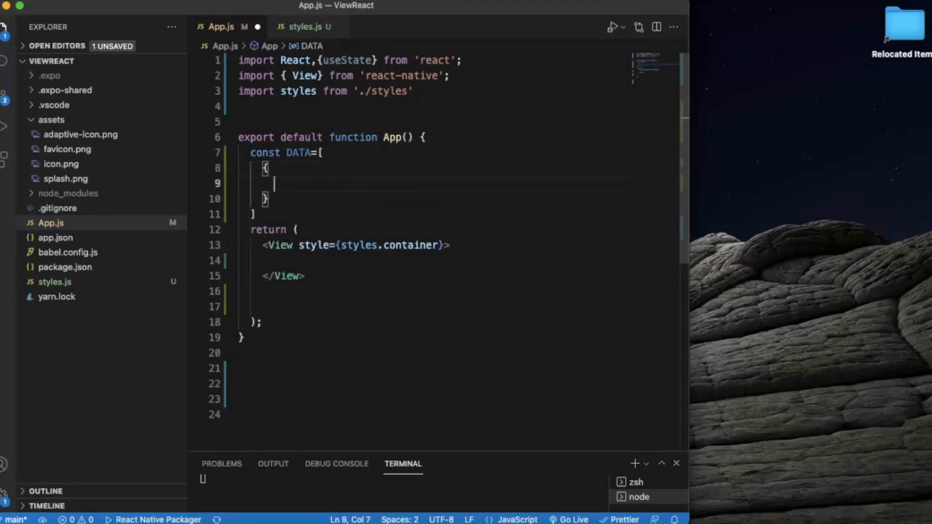
{"action": "type", "text": "title:\"Mai"}
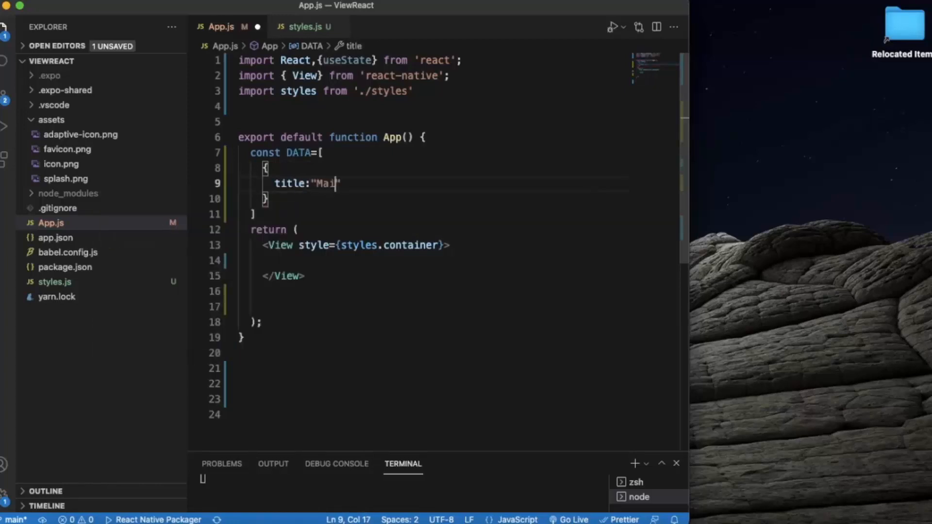
{"action": "type", "text": "n Item"}
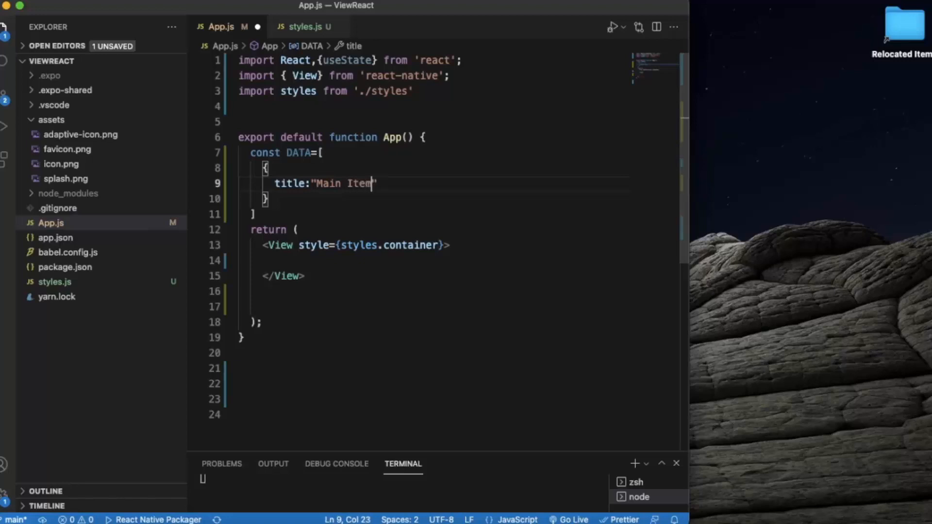
{"action": "type", "text": "s"}
{"action": "type", "text": "d"}
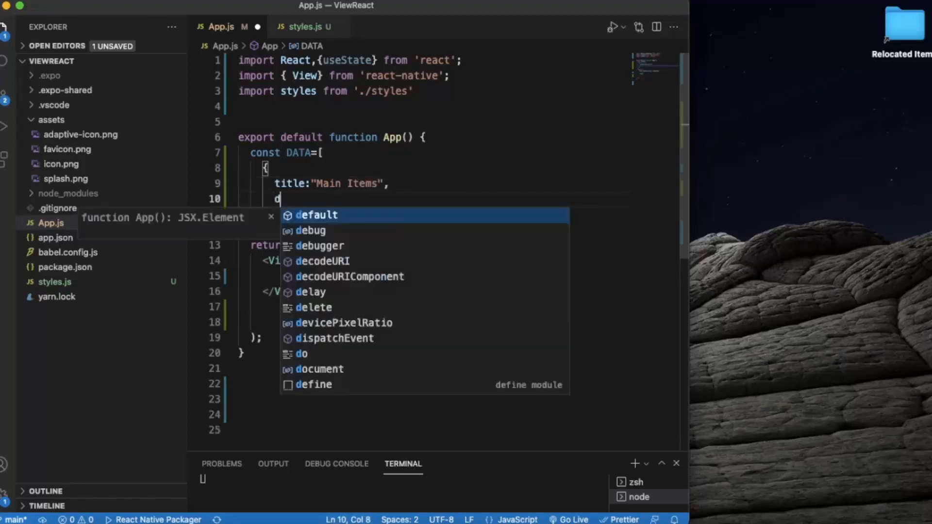
{"action": "type", "text": "ata:"}
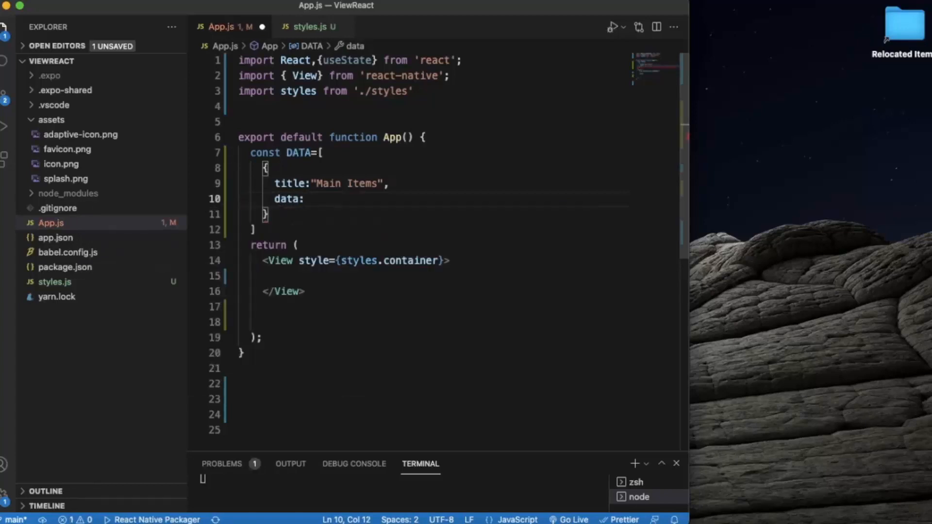
{"action": "type", "text": "[]"}
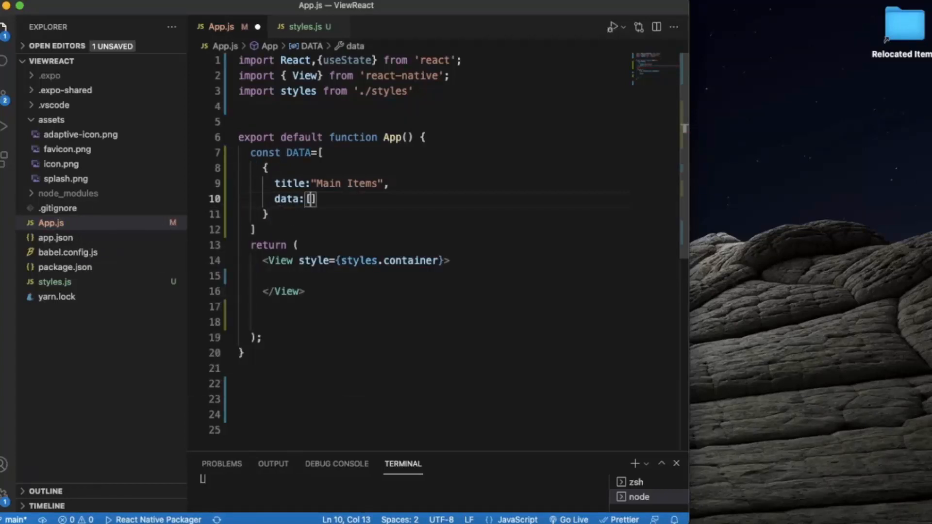
{"action": "type", "text": "Pizz"}
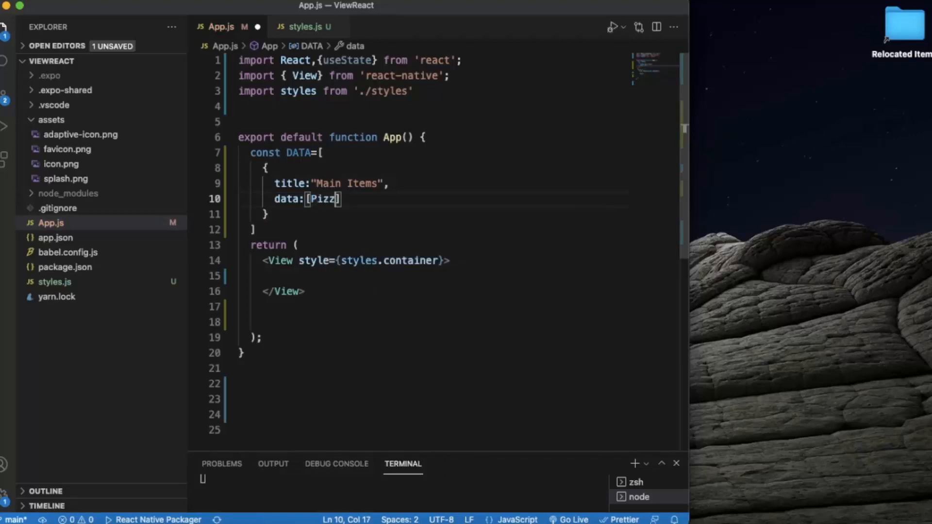
{"action": "type", "text": "a,"}
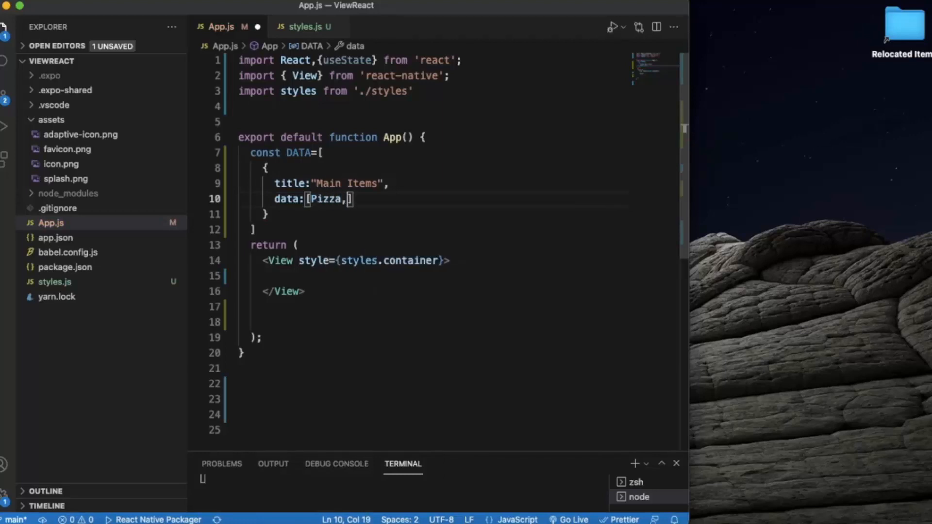
{"action": "type", "text": "\"Bu"}
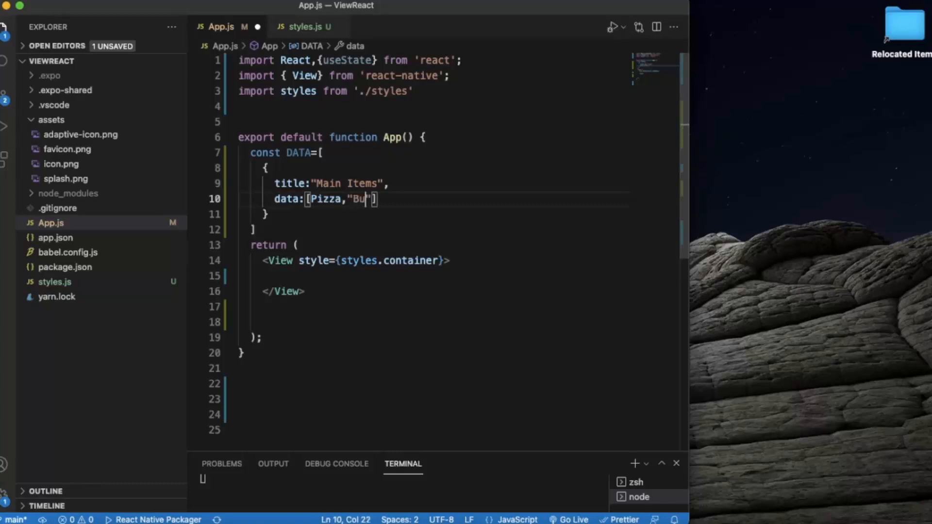
{"action": "type", "text": "rger"}
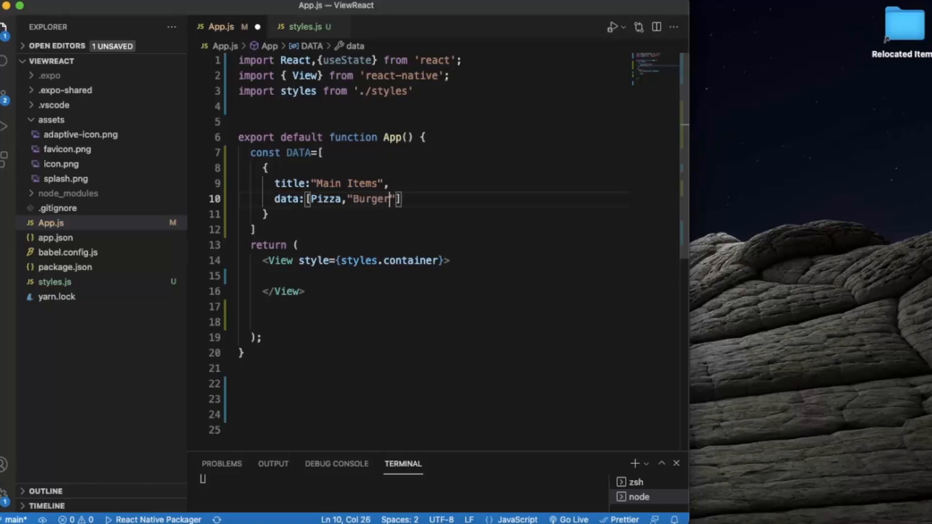
{"action": "double_click", "coordinate": [371, 199]}
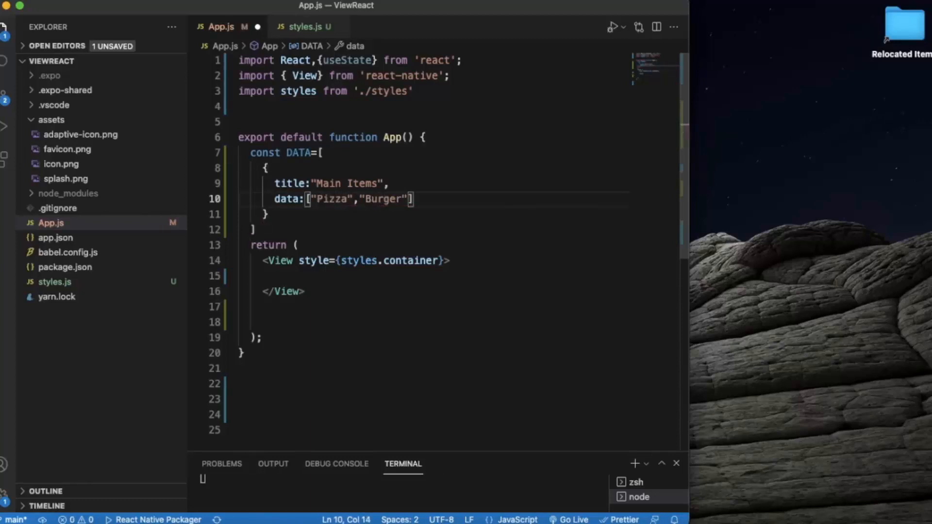
{"action": "left_click", "coordinate": [425, 199]}
{"action": "type", "text": ","}
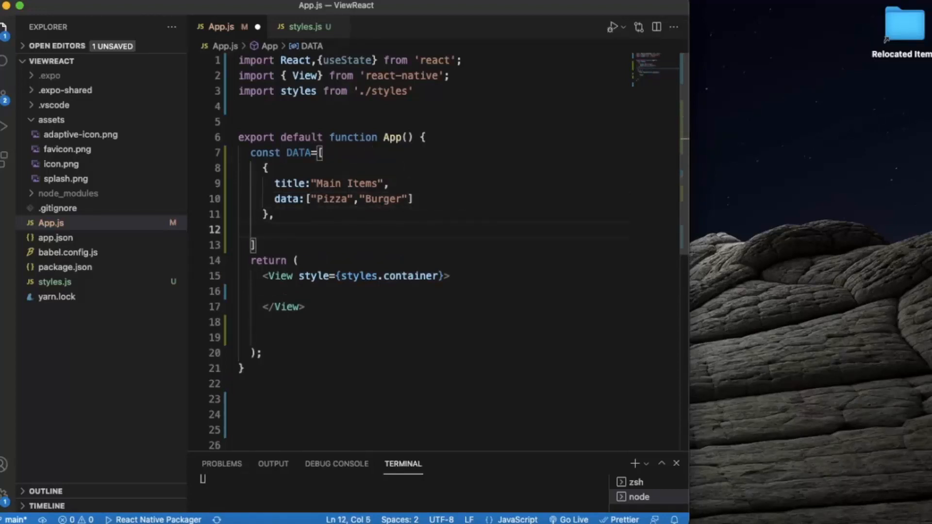
Add a Sides section whose data lists "French Fries" and "Onion Rings"
{"action": "type", "text": "{"}
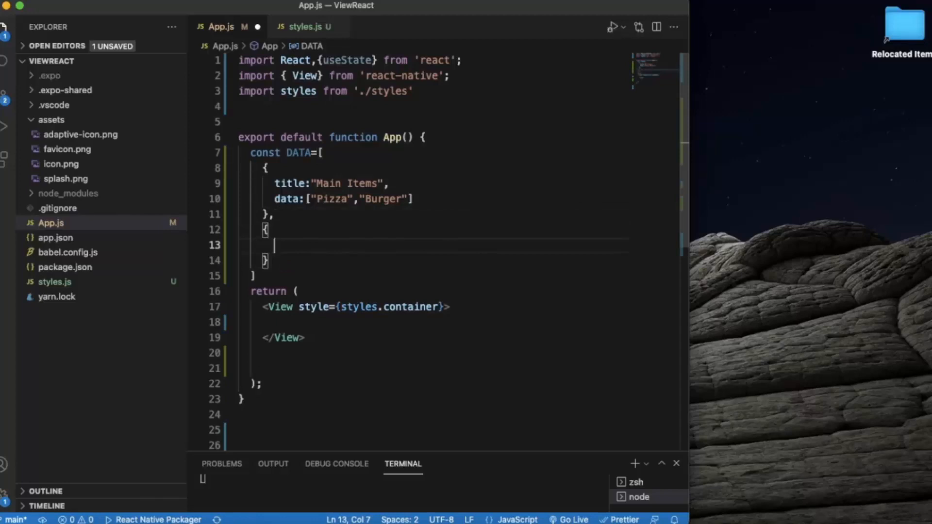
{"action": "type", "text": "title:"}
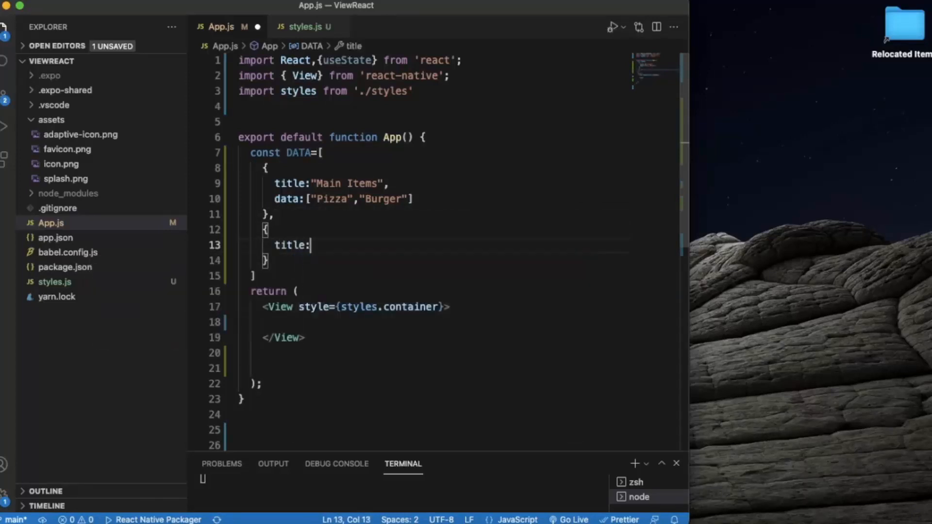
{"action": "type", "text": "\""}
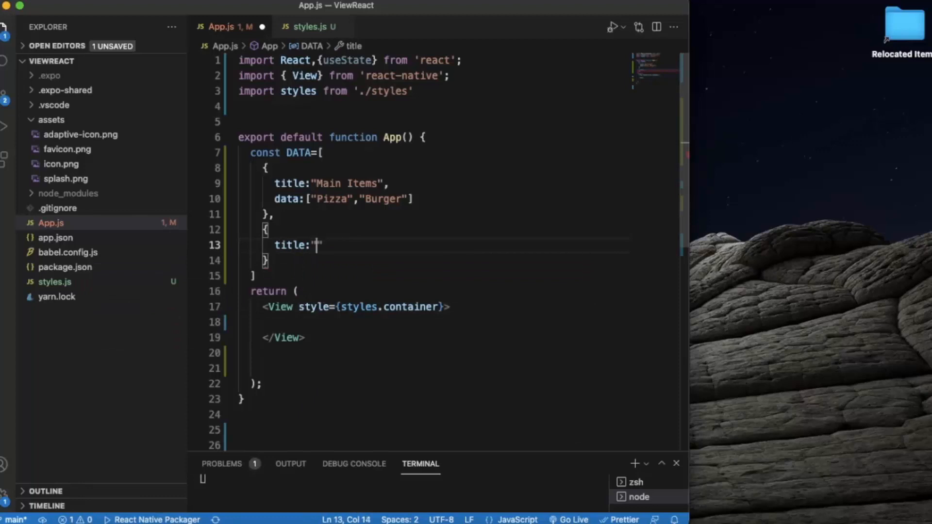
{"action": "type", "text": "sides"}
{"action": "type", "text": "data:"}
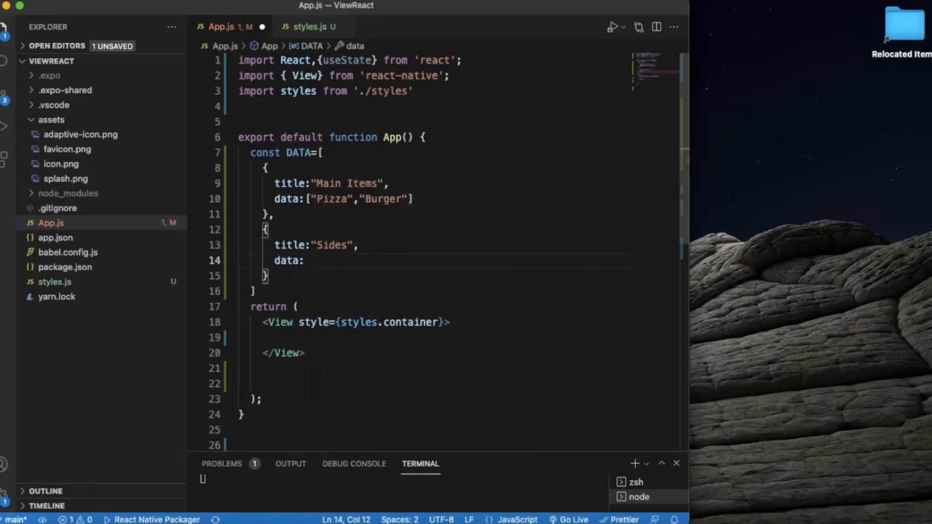
{"action": "type", "text": "[]"}
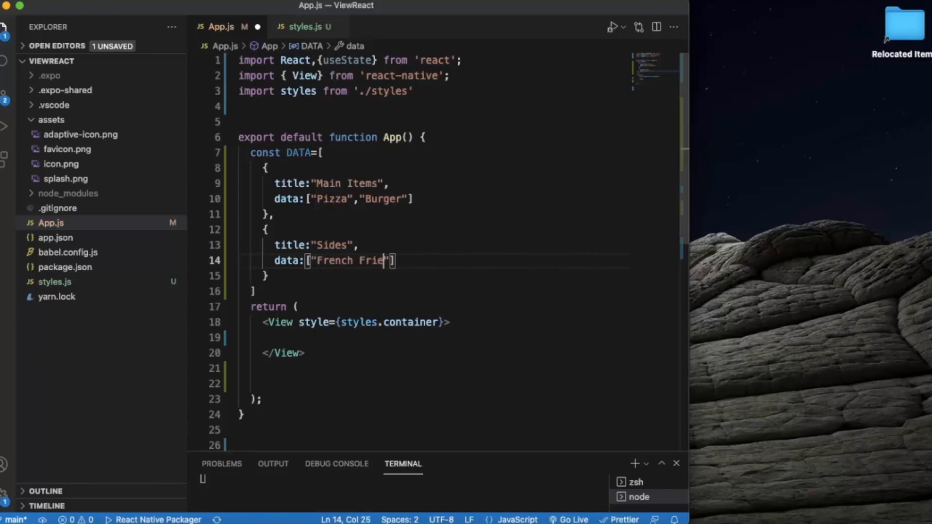
{"action": "type", "text": "s"}
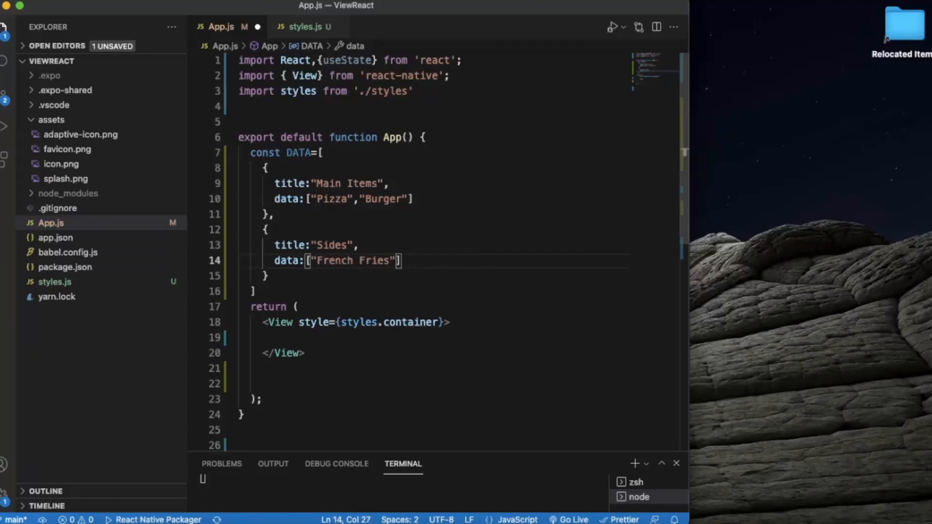
{"action": "type", "text": ","}
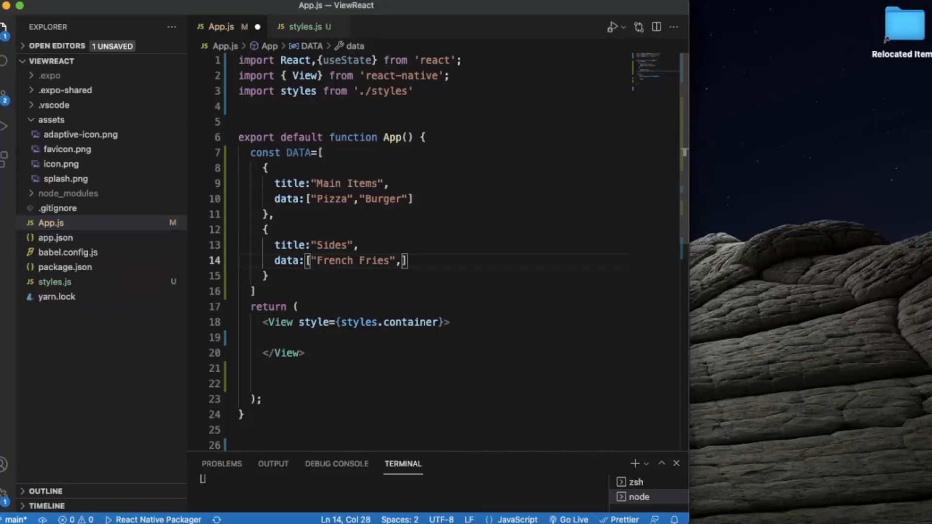
{"action": "type", "text": "\"\""}
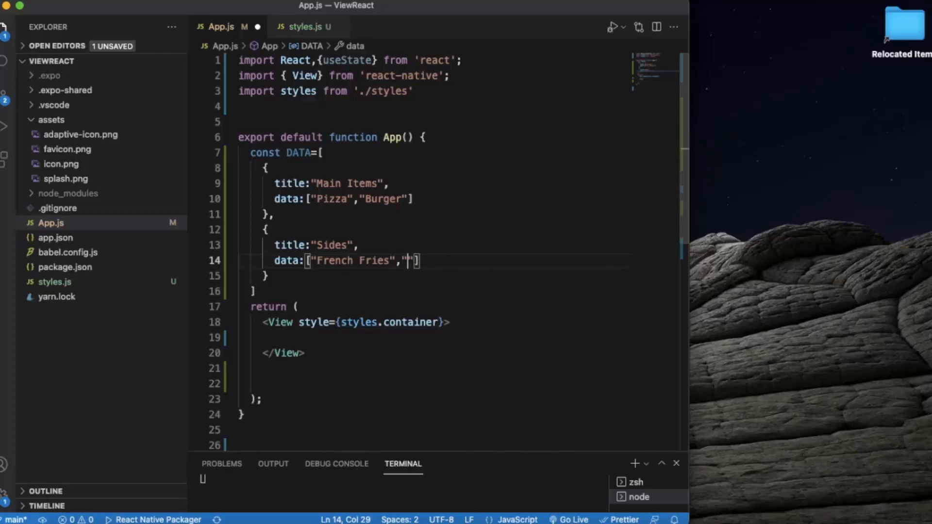
{"action": "type", "text": "Onion"}
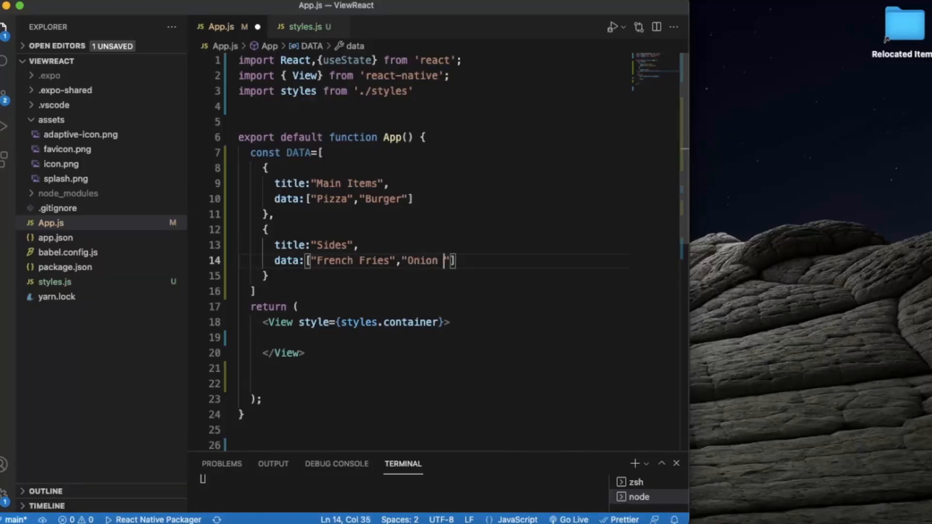
{"action": "type", "text": "Rings"}
{"action": "left_click", "coordinate": [435, 276]}
{"action": "type", "text": ","}
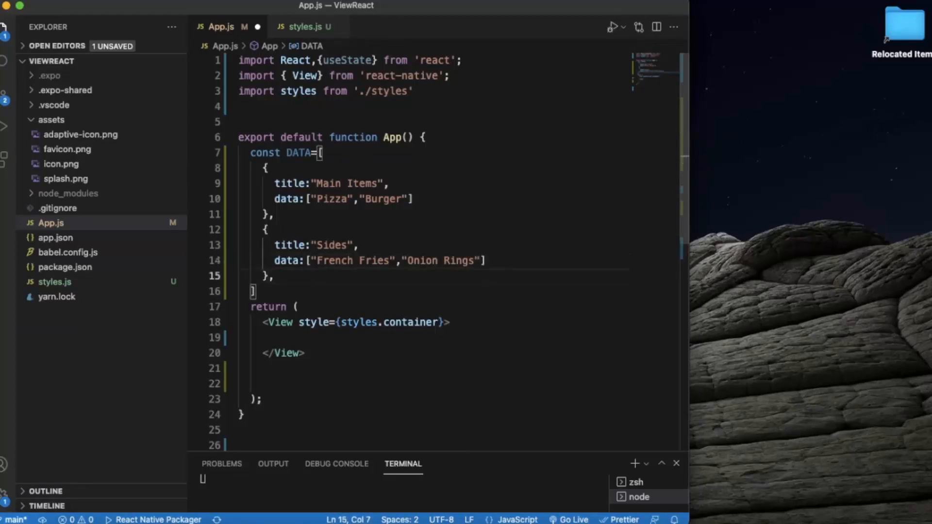
{"action": "key", "text": "Enter"}
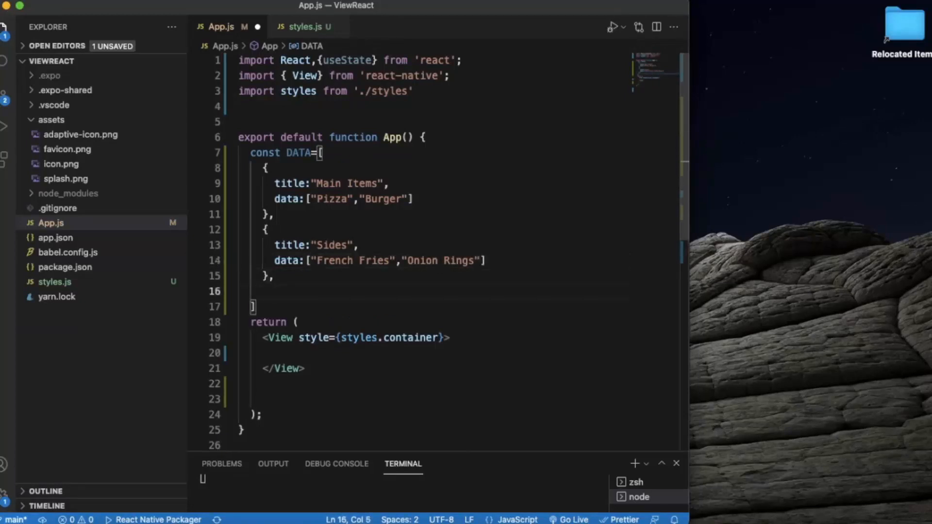
Add a Drinks section whose data lists "Coca Cola", "Sprite" and "Water"
{"action": "type", "text": "{"}
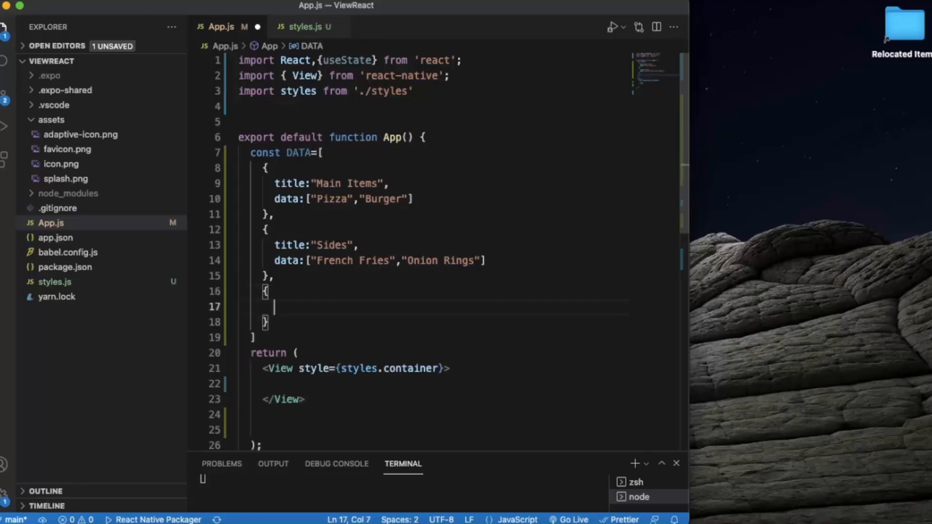
{"action": "type", "text": "title:\"Dri"}
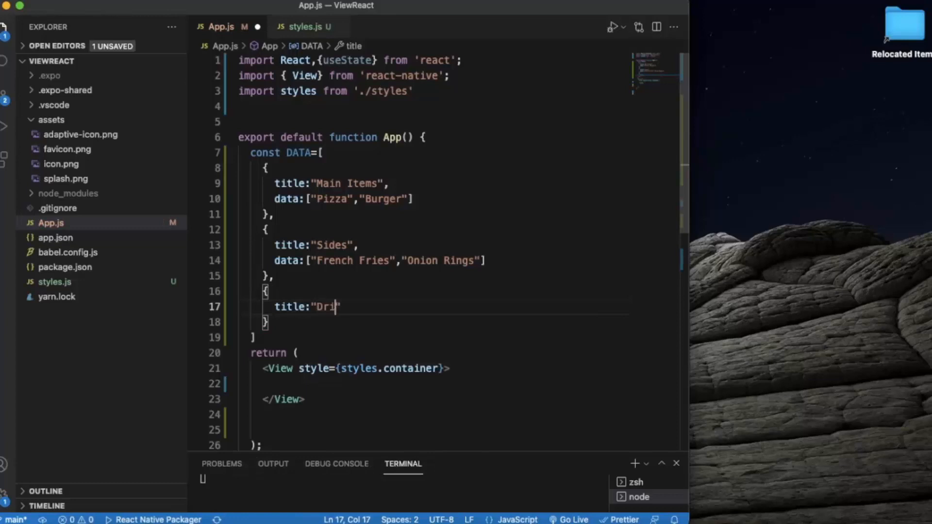
{"action": "type", "text": "nks"}
{"action": "type", "text": "d"}
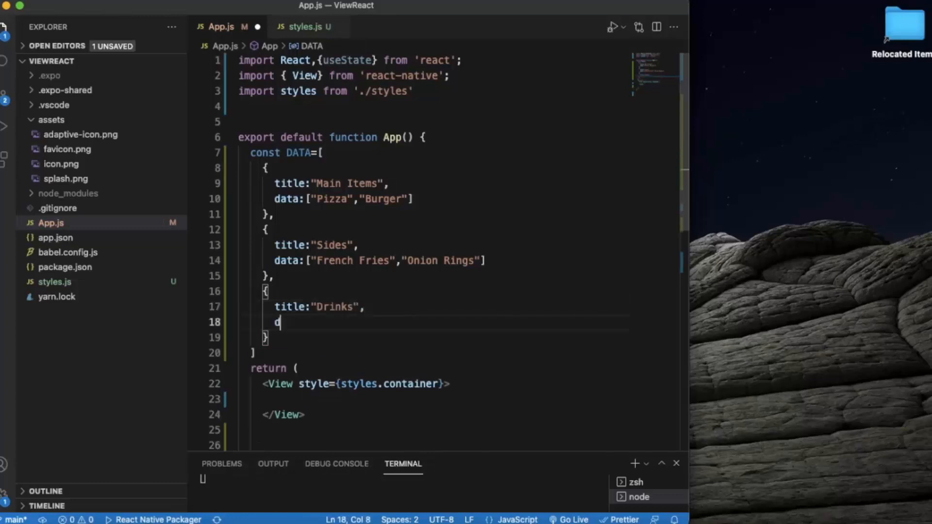
{"action": "type", "text": "ata:[\"Coca"}
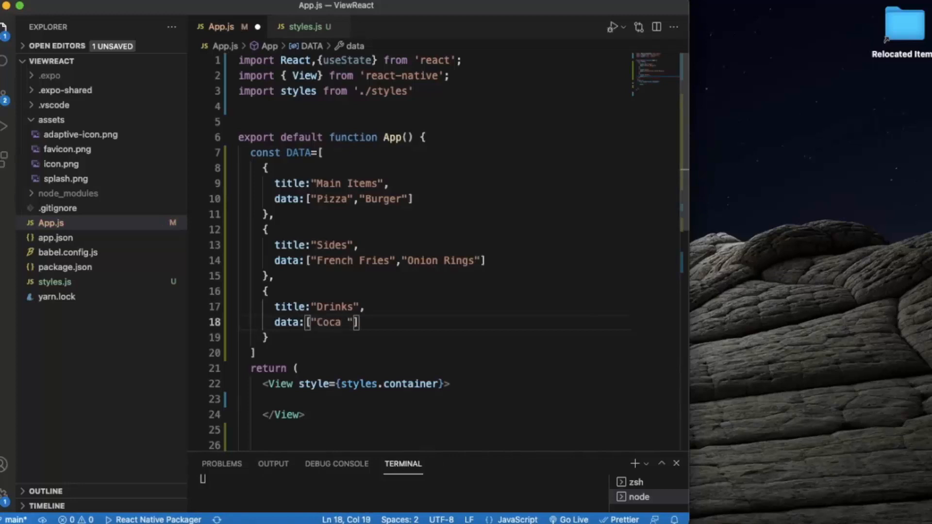
{"action": "type", "text": "Cola"}
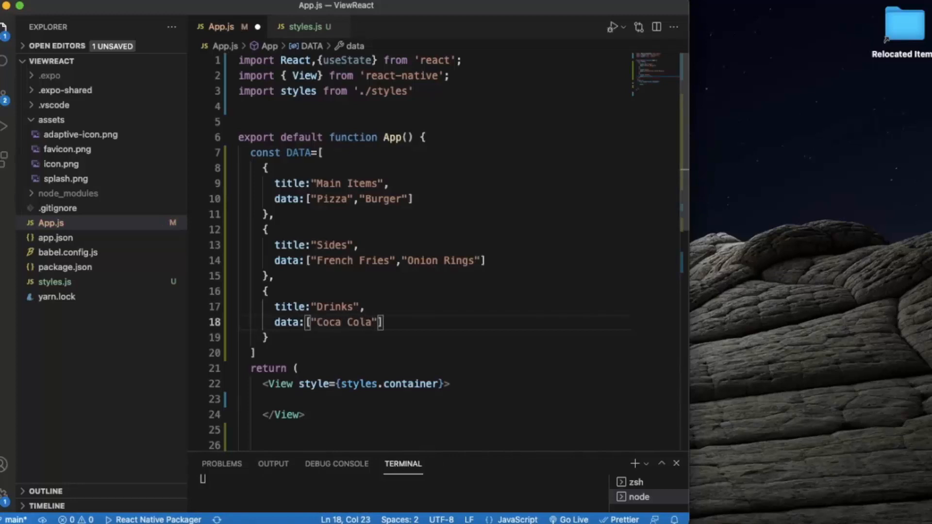
{"action": "type", "text": ",\"\""}
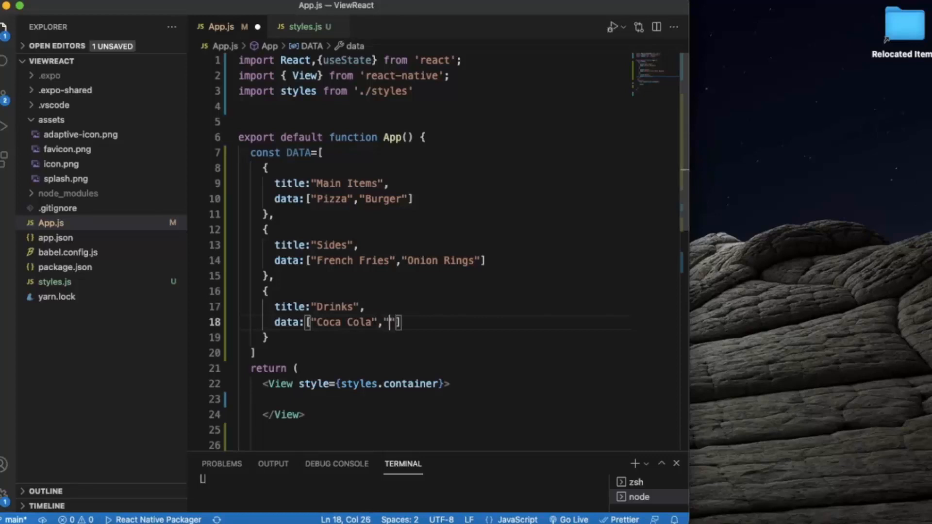
{"action": "type", "text": "Sprite"}
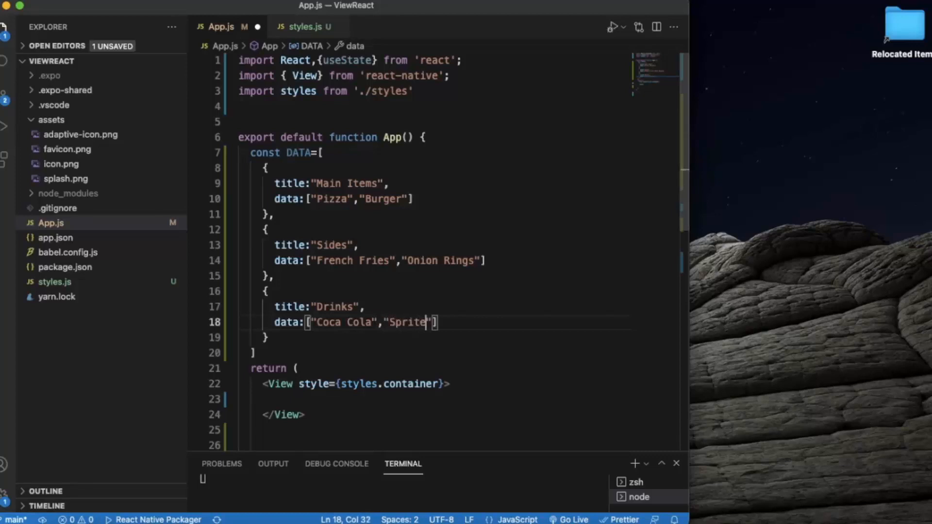
{"action": "type", "text": ",\"\""}
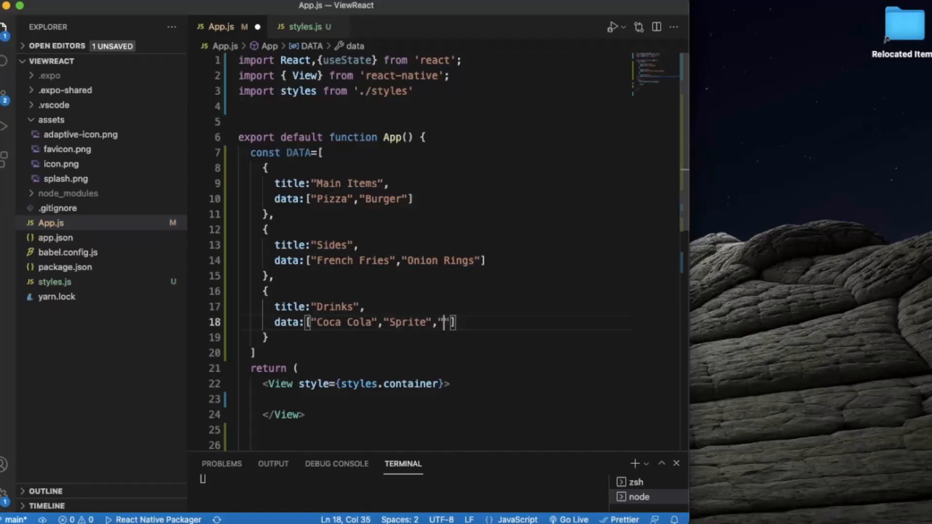
{"action": "type", "text": "Water"}
{"action": "left_click", "coordinate": [434, 336]}
{"action": "type", "text": ","}
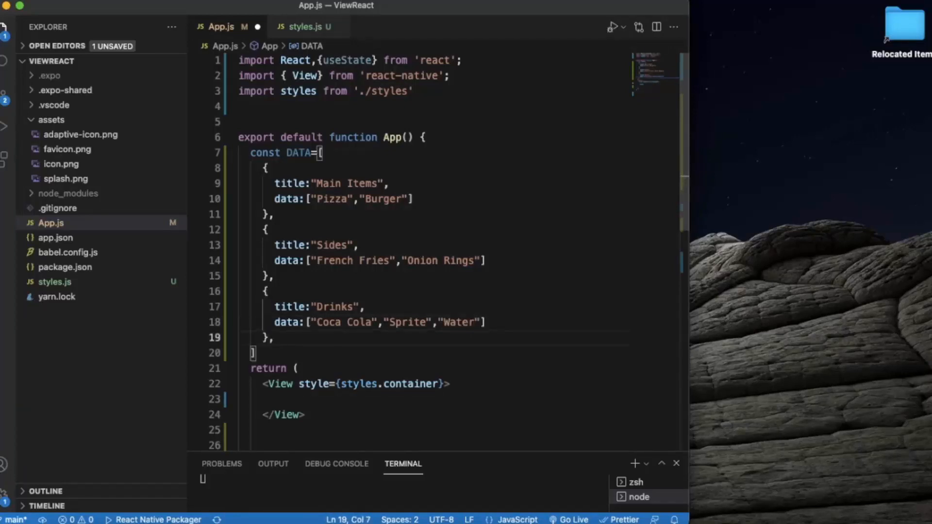
Add a Desserts section whose data lists "Ice Cream" and "Cake"
{"action": "key", "text": "Enter"}
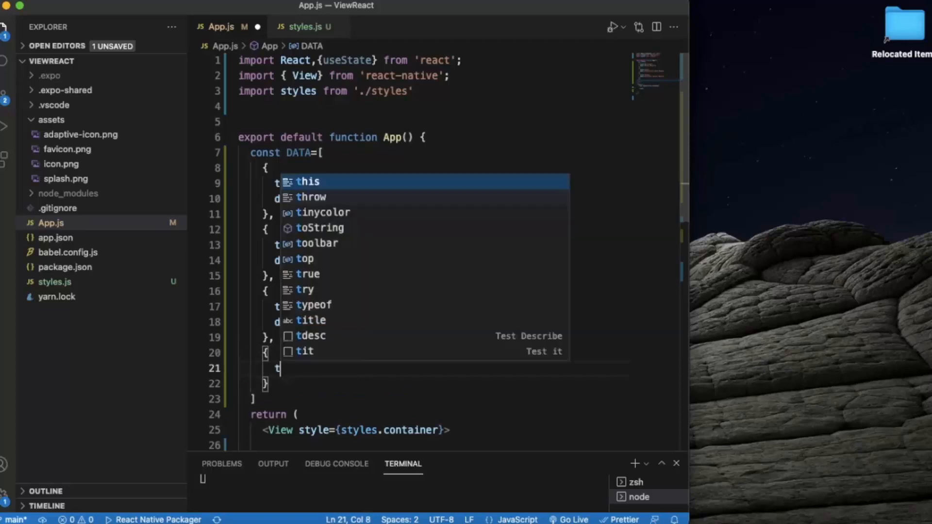
{"action": "type", "text": "title:"}
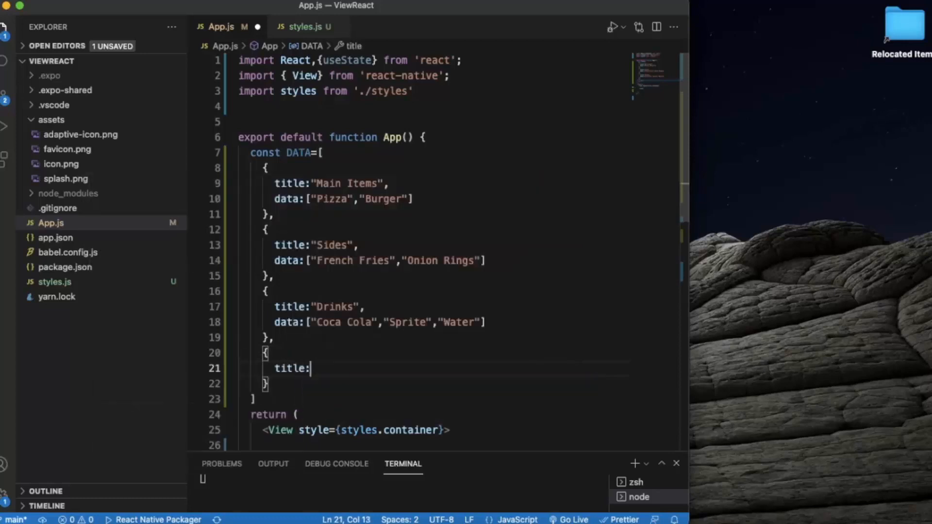
{"action": "type", "text": "\"De\""}
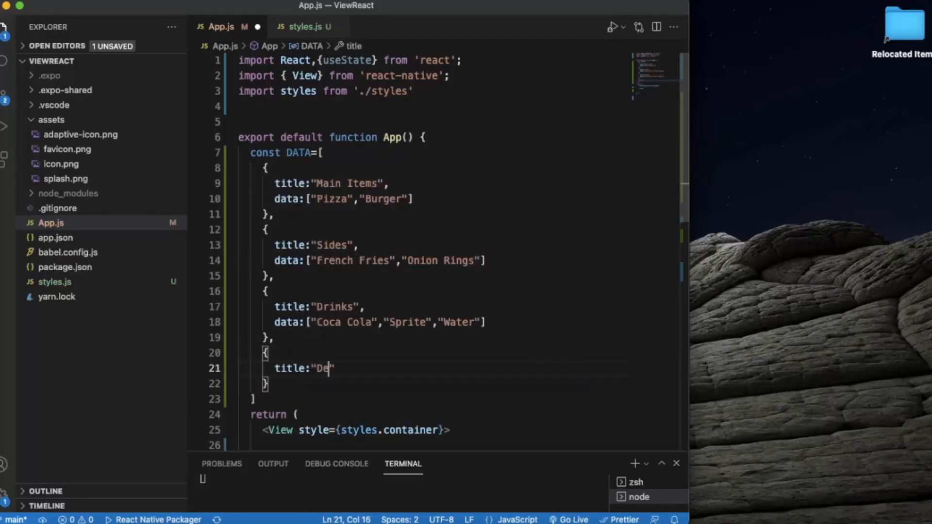
{"action": "type", "text": "ss"}
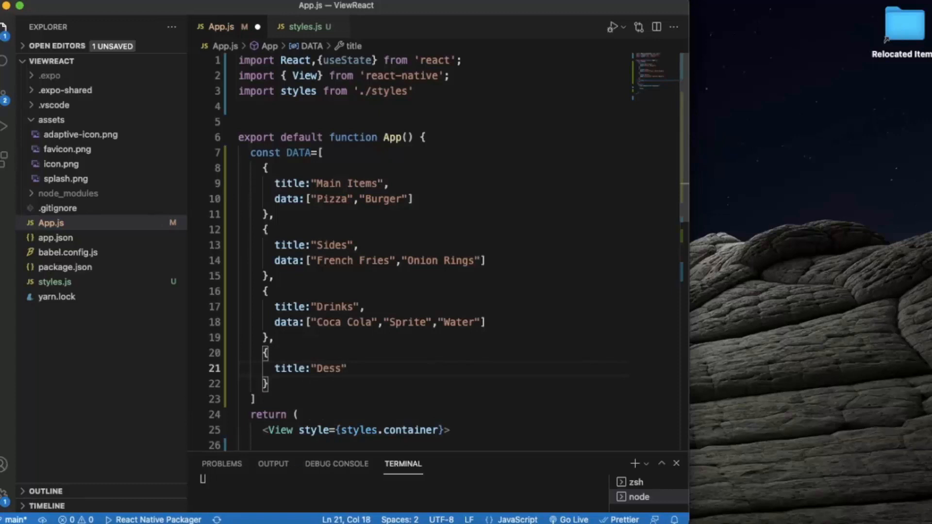
{"action": "type", "text": "erts"}
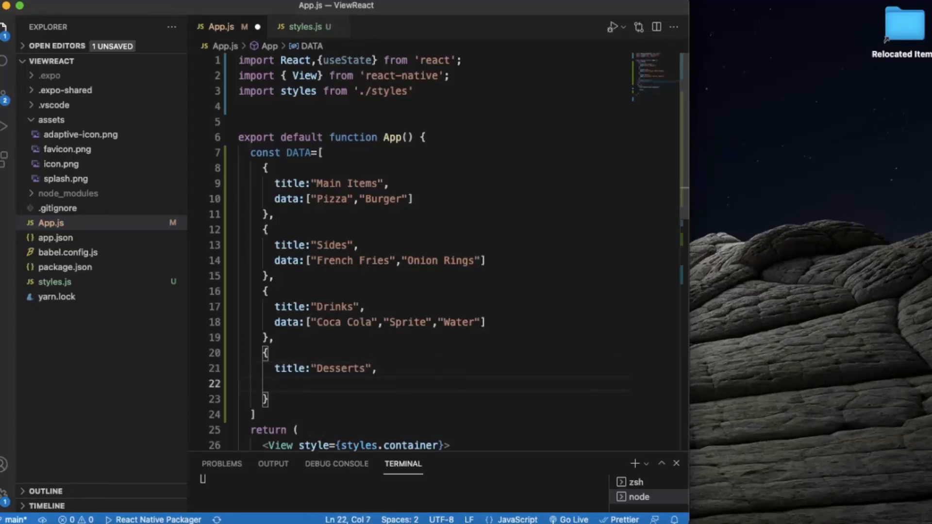
{"action": "type", "text": "data:"}
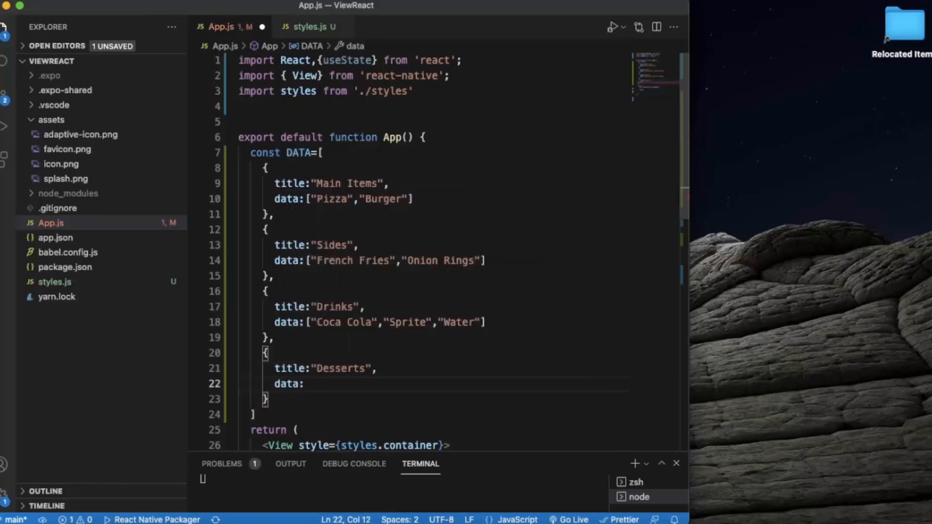
{"action": "type", "text": "[]"}
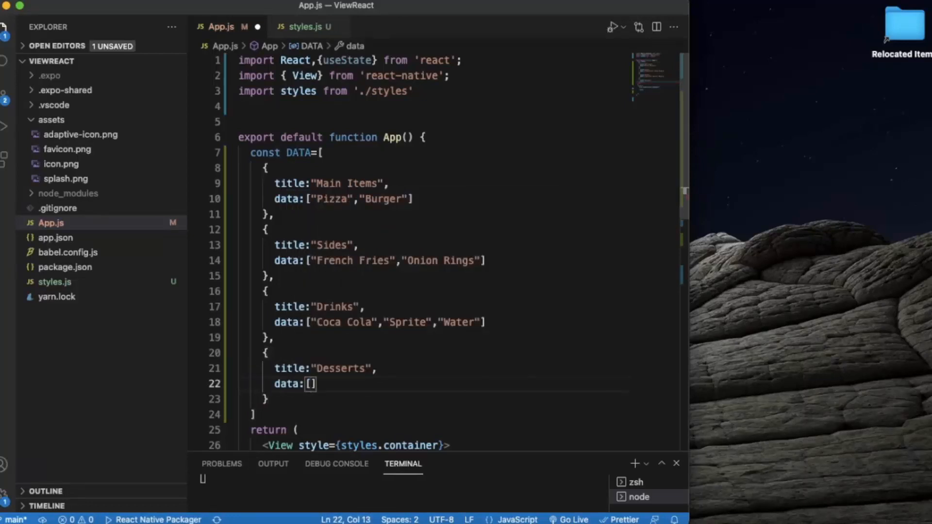
{"action": "type", "text": "\"\""}
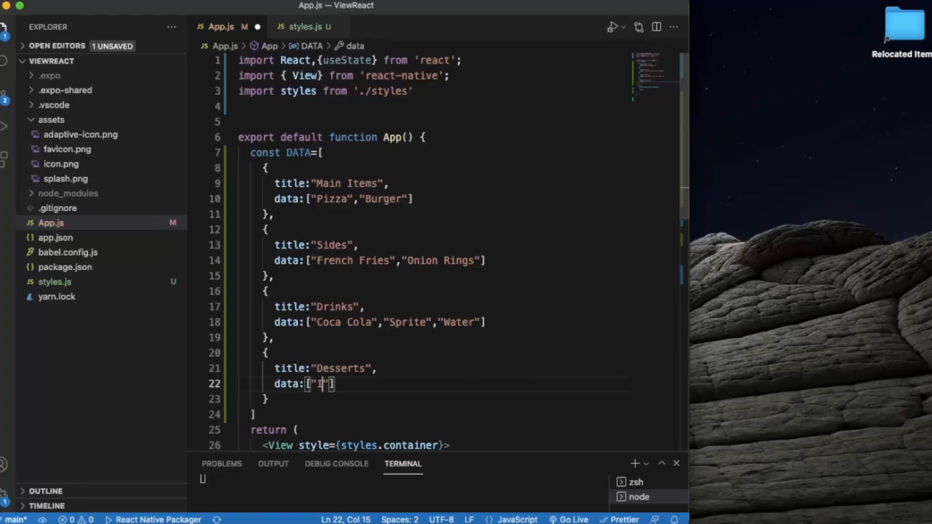
{"action": "type", "text": "Ice"}
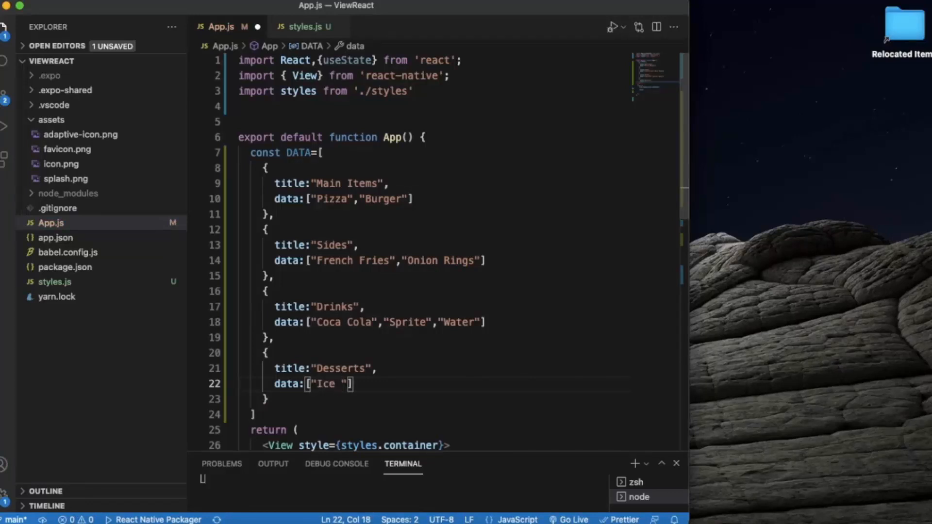
{"action": "type", "text": "Cream"}
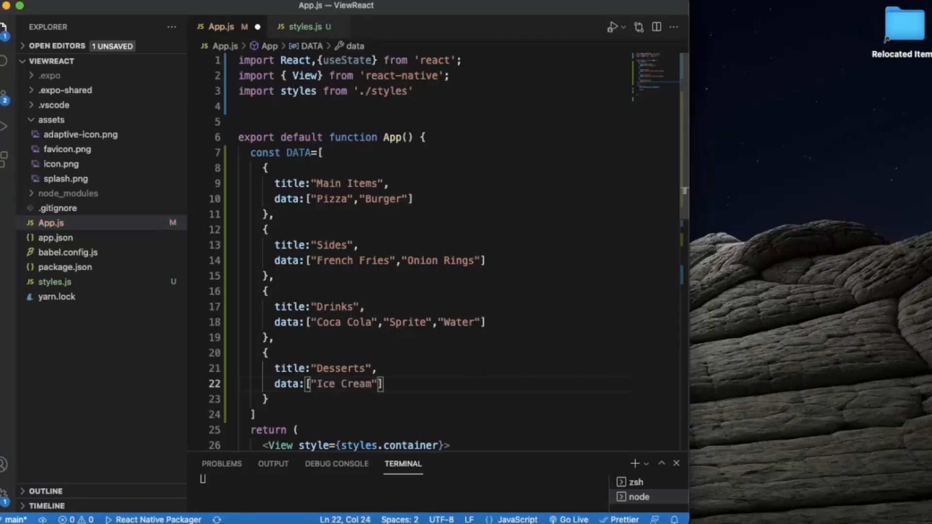
{"action": "type", "text": ",\"Cake"}
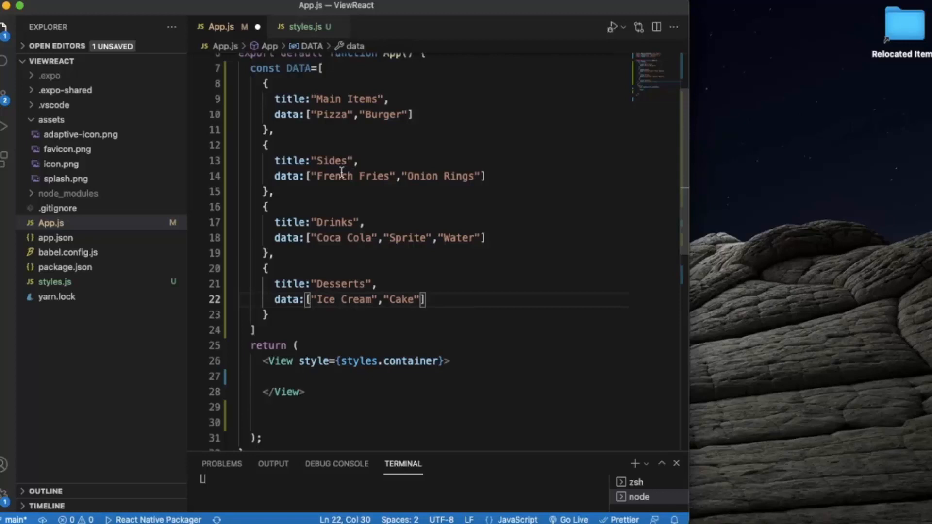
{"action": "mouse_move", "coordinate": [351, 237]}
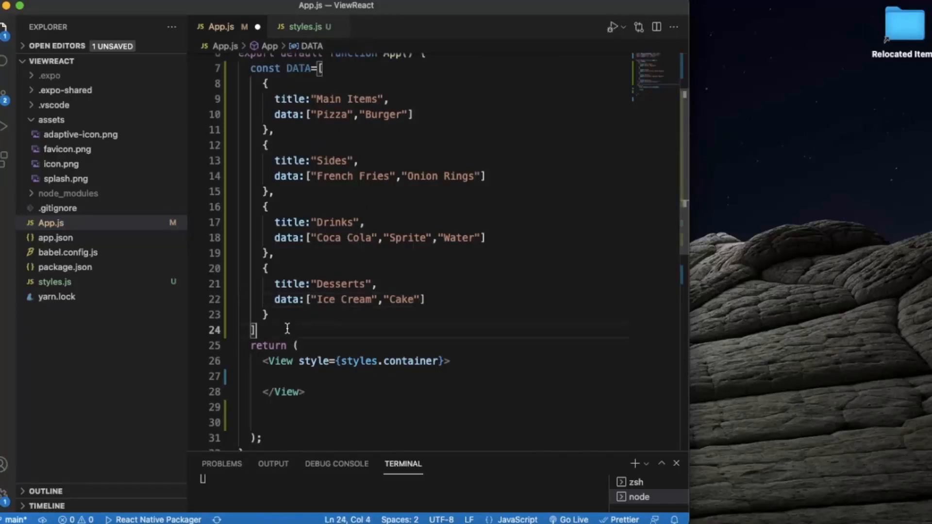
Write const Item = ({title}) => ( below the DATA array to start the component
{"action": "type", "text": "con"}
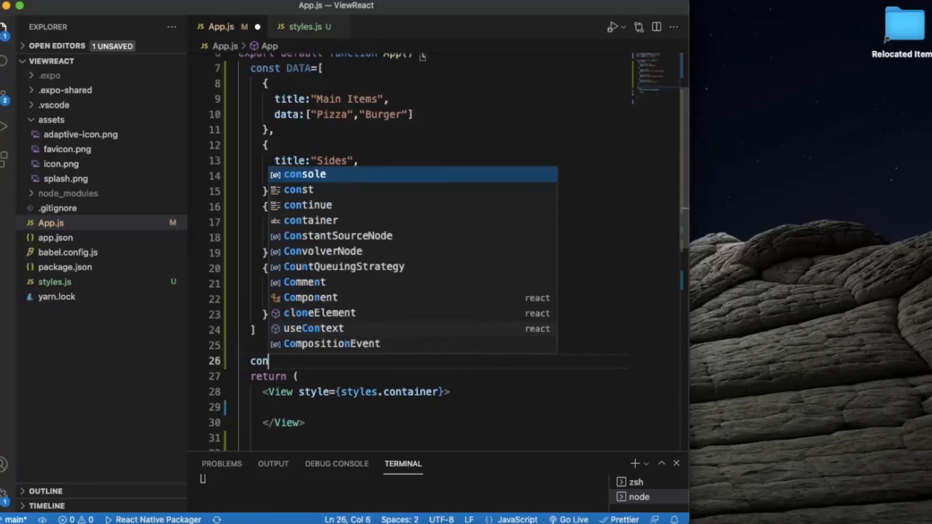
{"action": "type", "text": "st"}
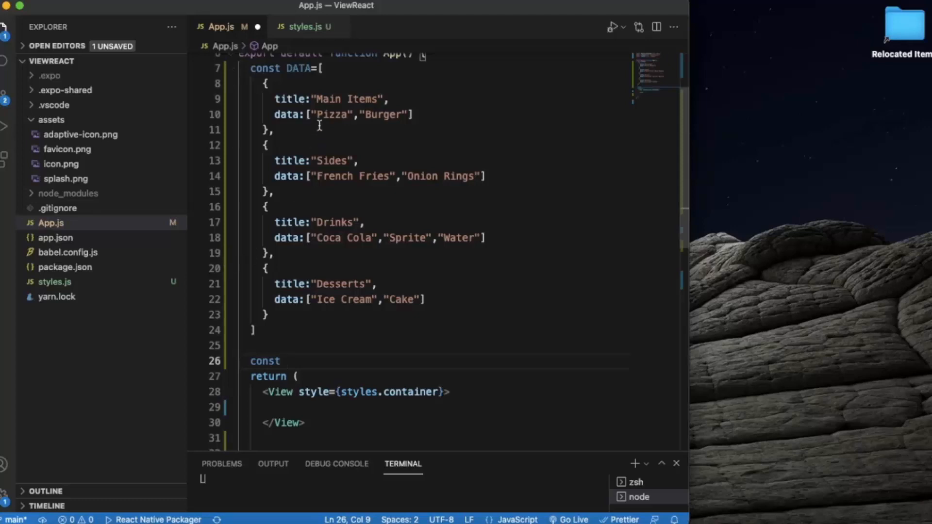
{"action": "mouse_move", "coordinate": [434, 209]}
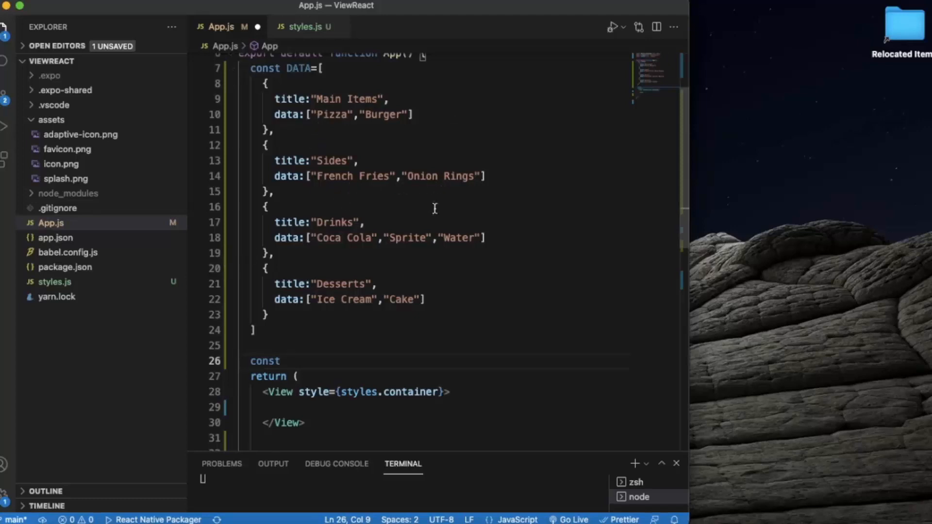
{"action": "mouse_move", "coordinate": [367, 229]}
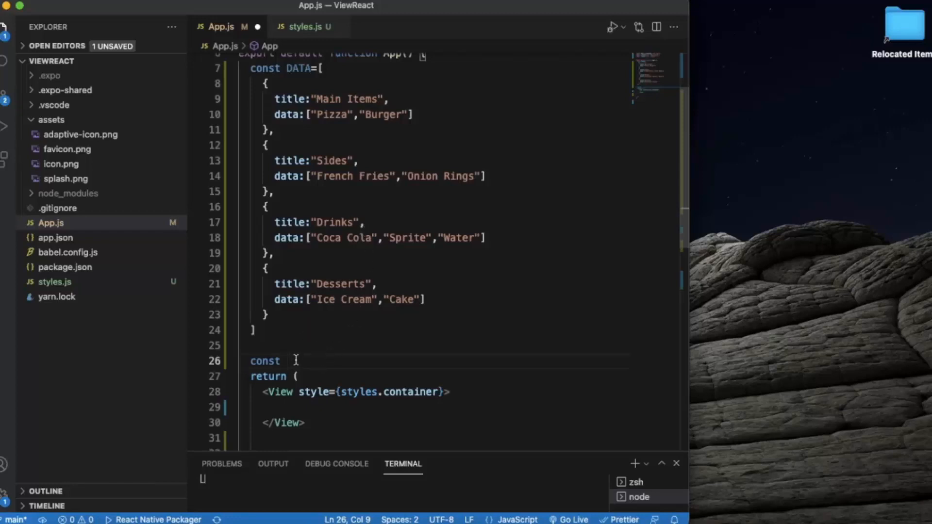
{"action": "type", "text": "I"}
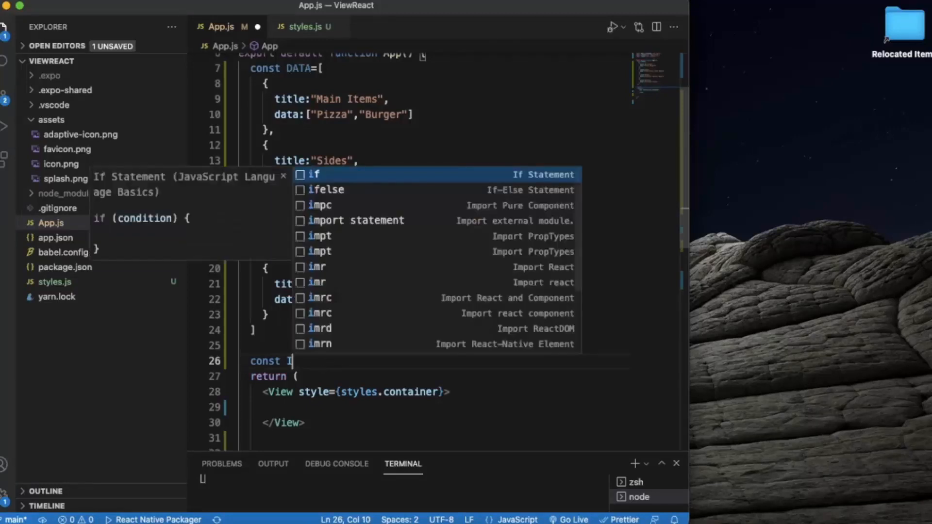
{"action": "type", "text": "tem"}
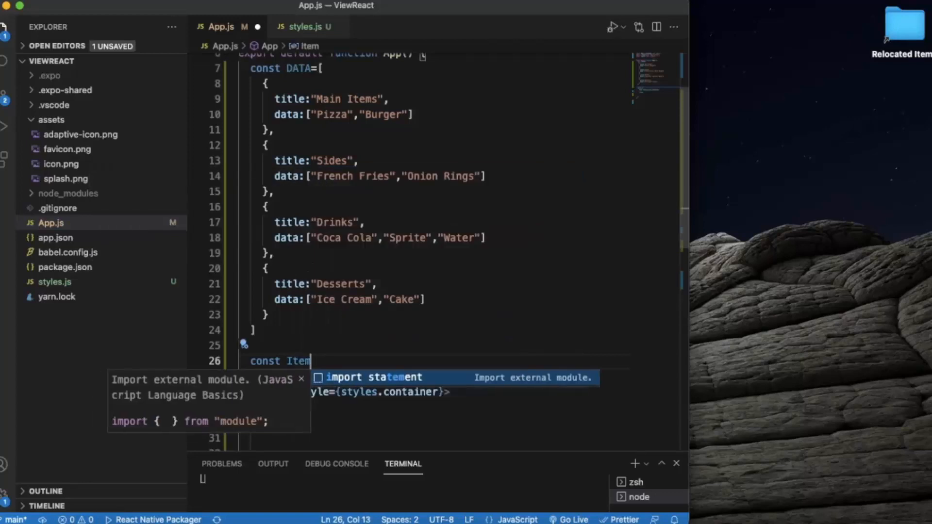
{"action": "type", "text": "="}
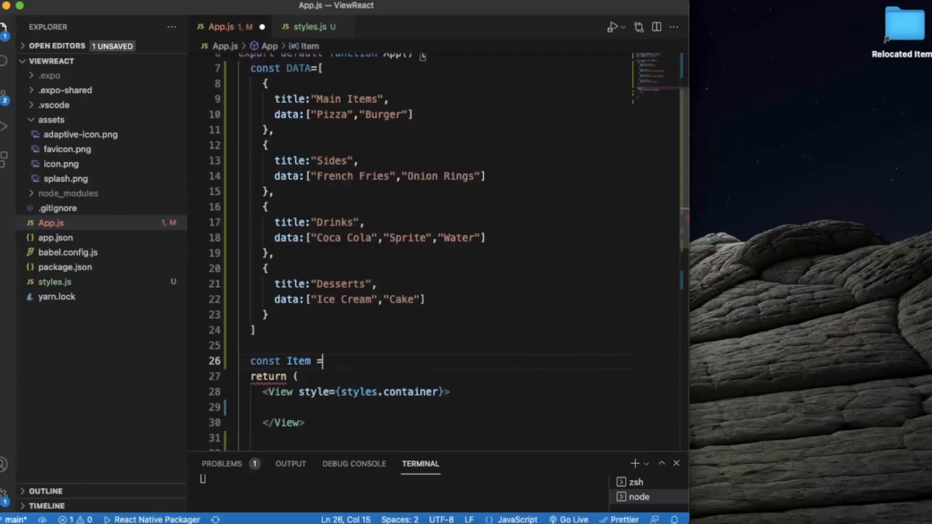
{"action": "type", "text": "()"}
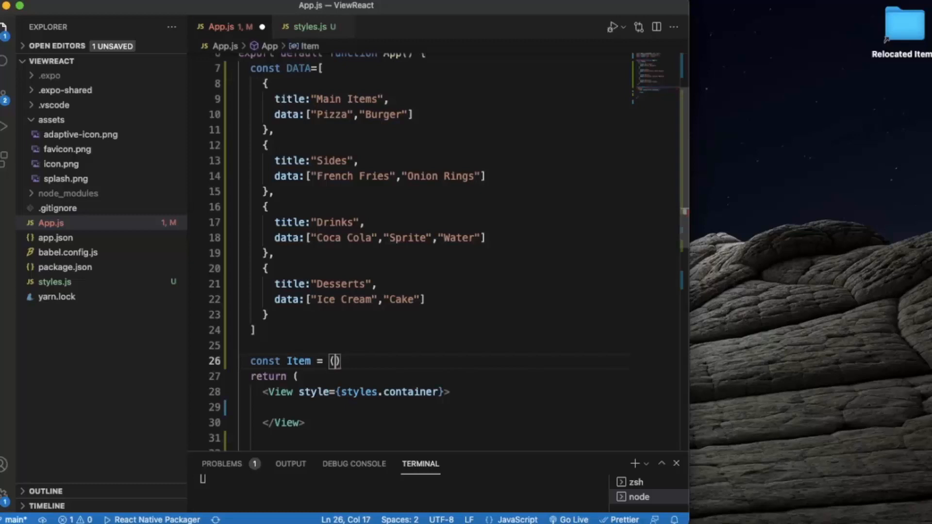
{"action": "type", "text": "{}"}
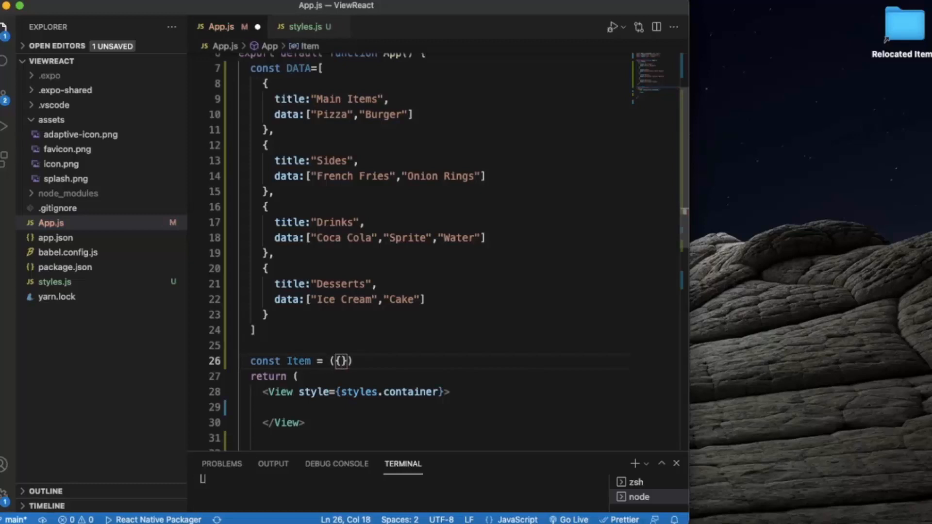
{"action": "type", "text": "title"}
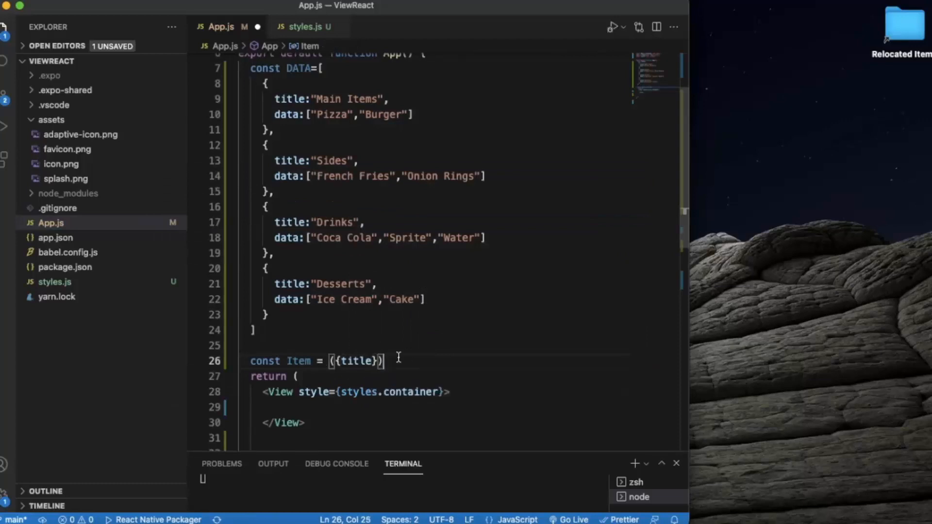
{"action": "type", "text": "="}
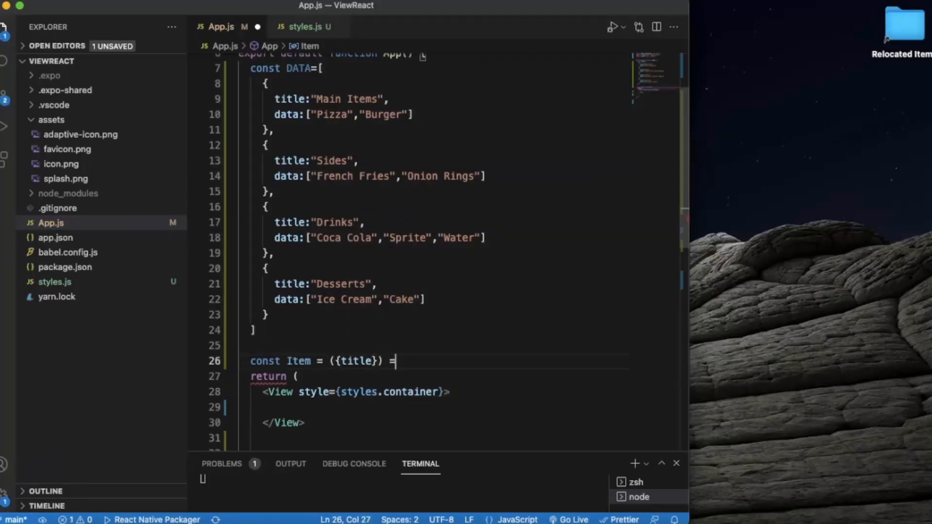
{"action": "type", "text": ">"}
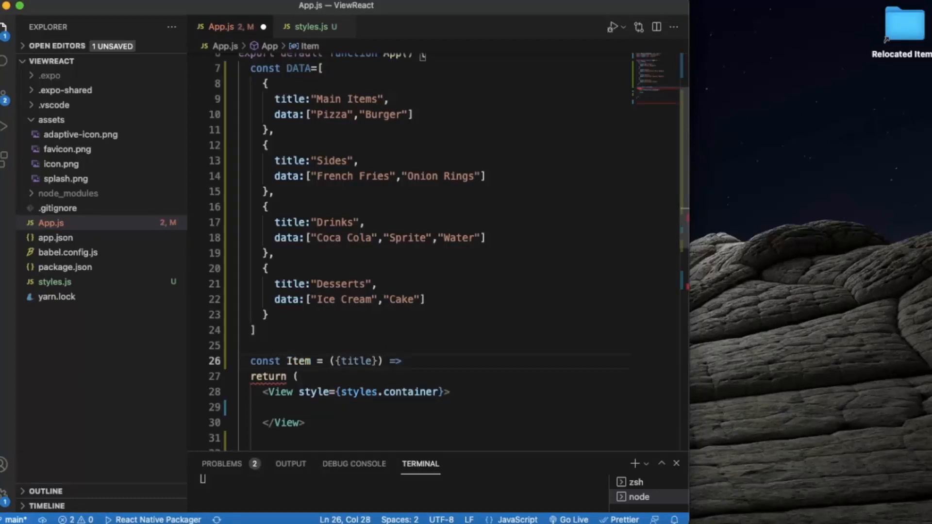
{"action": "type", "text": "{"}
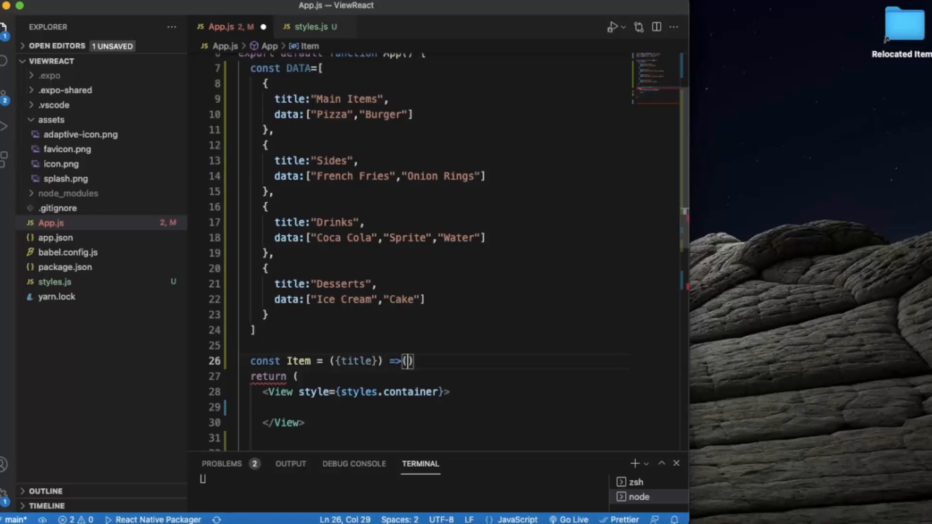
Return a <View style={styles.item}> wrapper from the Item component
{"action": "key", "text": "Enter"}
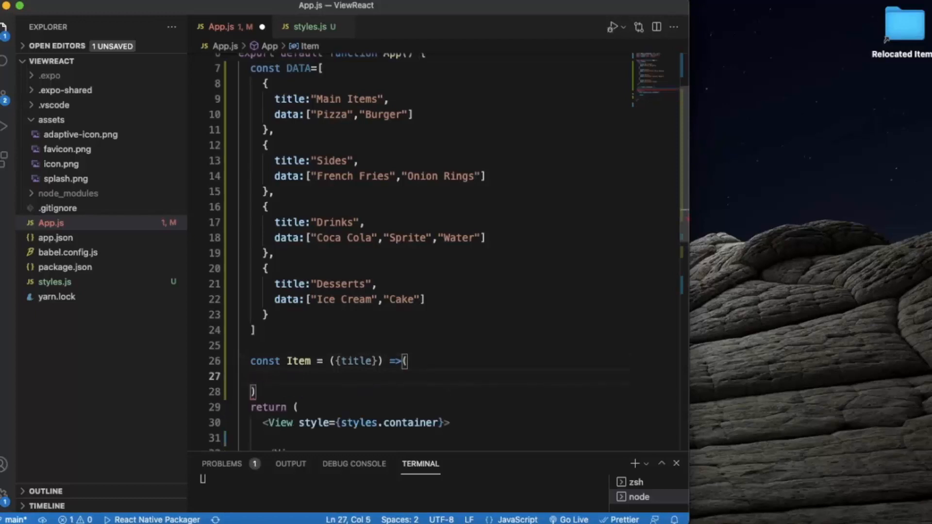
{"action": "type", "text": "<"}
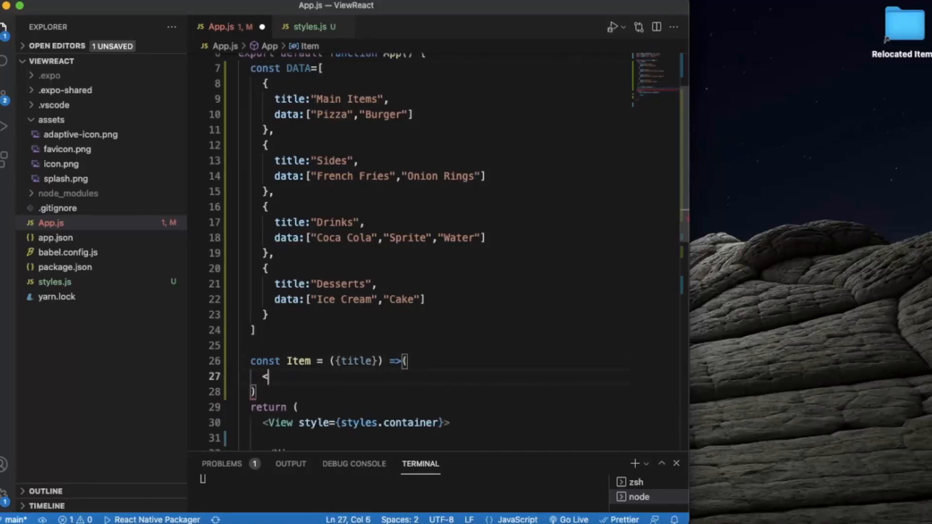
{"action": "type", "text": "View>"}
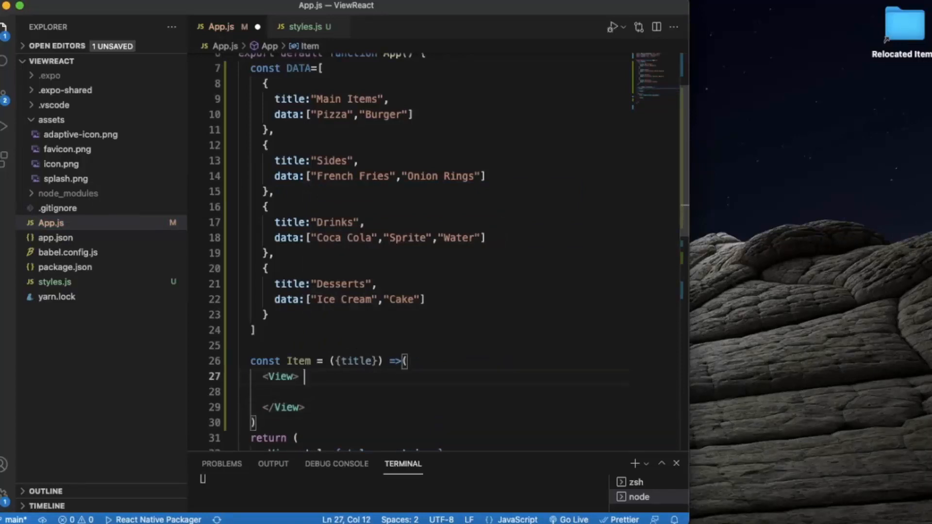
{"action": "type", "text": "sty"}
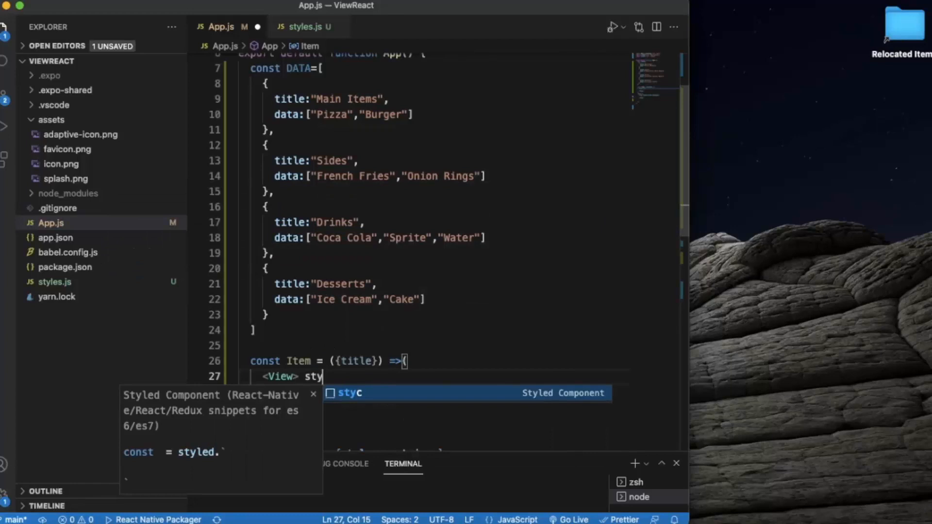
{"action": "type", "text": "le"}
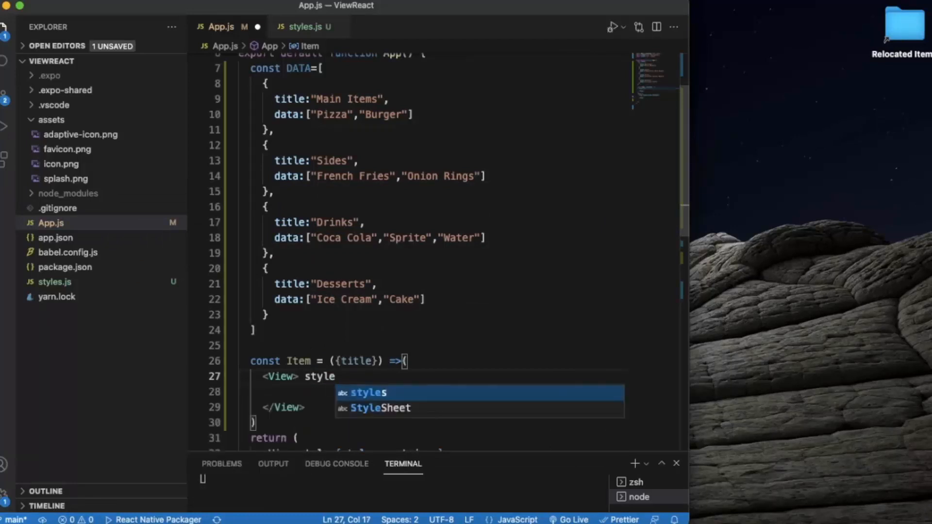
{"action": "type", "text": "="}
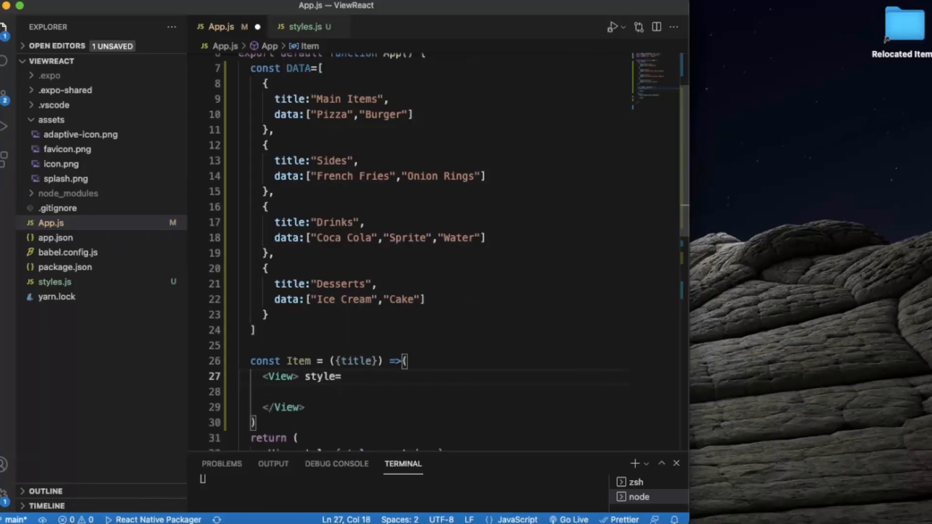
{"action": "type", "text": "{}>"}
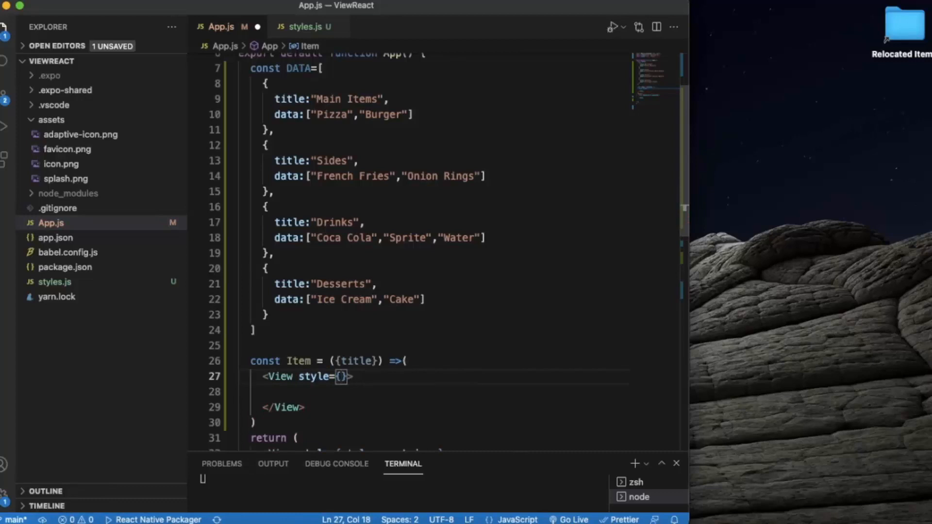
{"action": "type", "text": "styl"}
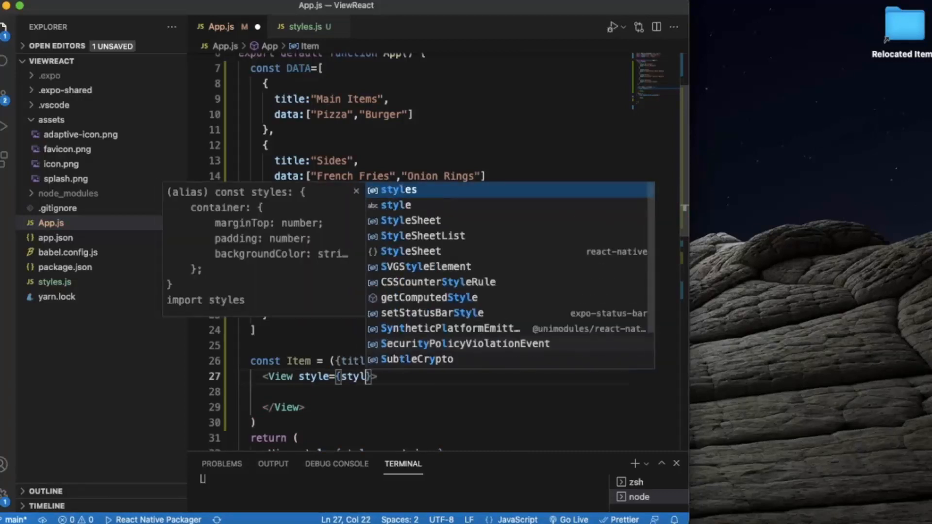
{"action": "type", "text": "styles."}
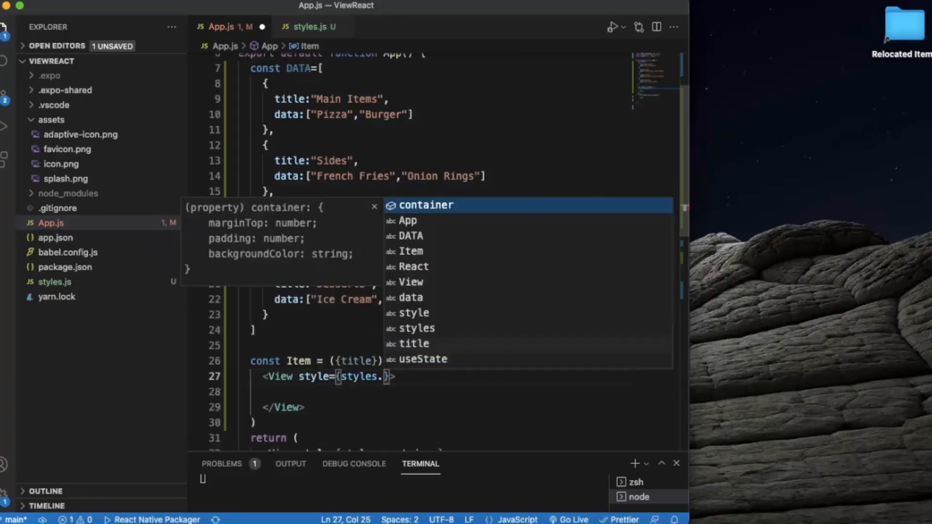
{"action": "type", "text": "item"}
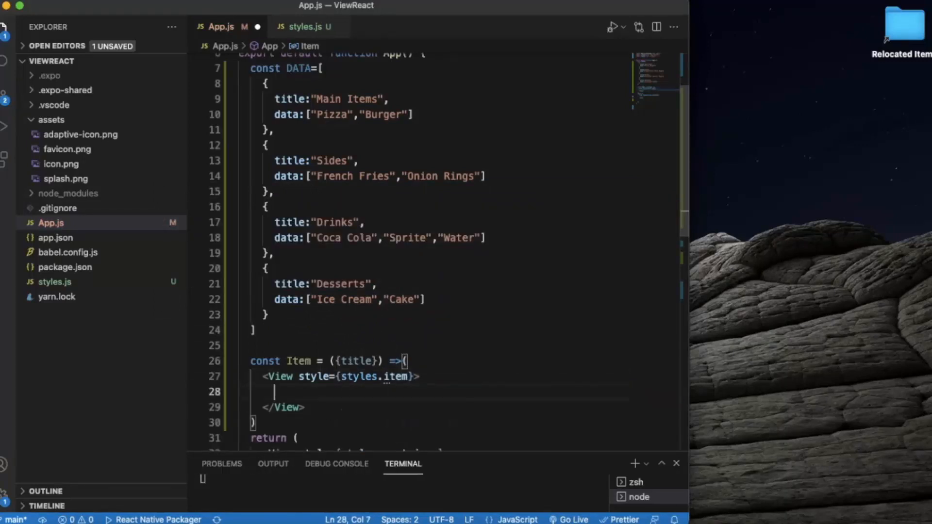
Inside the View, add a Text element showing {title} with style={styles.title}
{"action": "type", "text": "Text></Text>"}
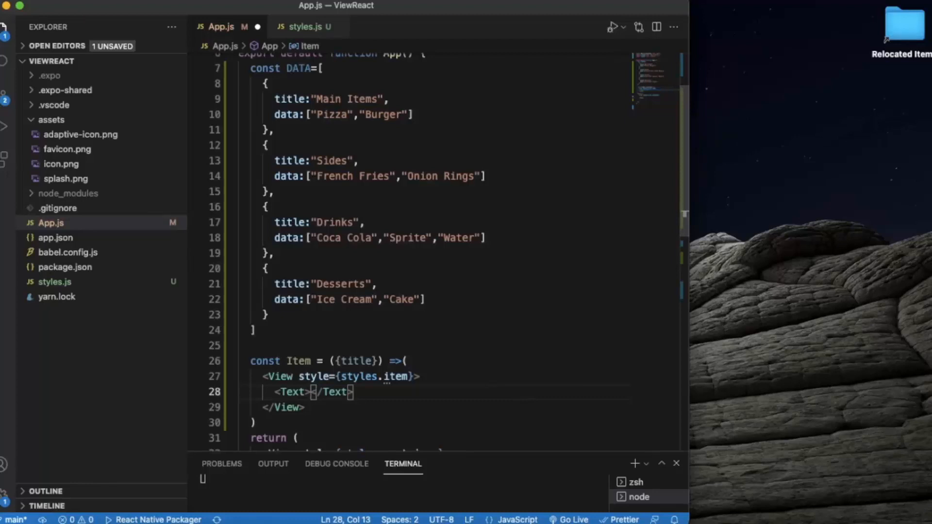
{"action": "type", "text": "{"}
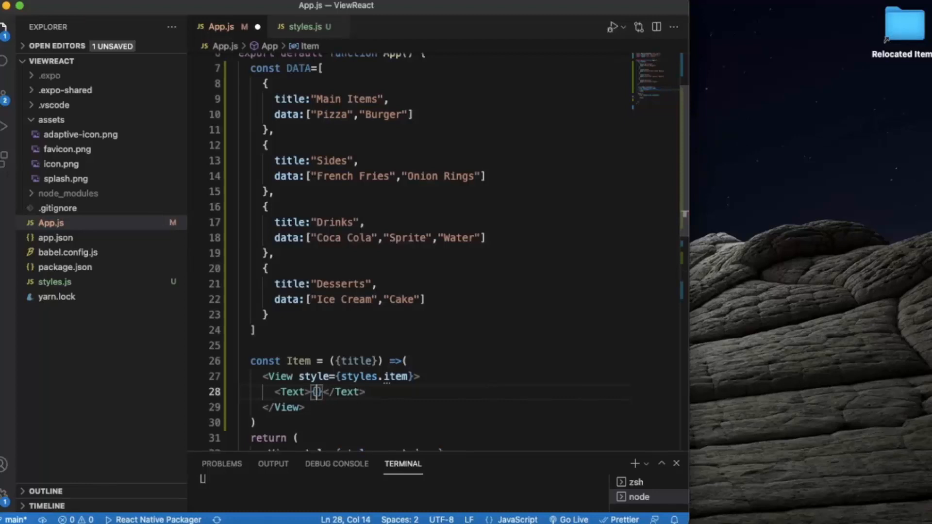
{"action": "type", "text": "title"}
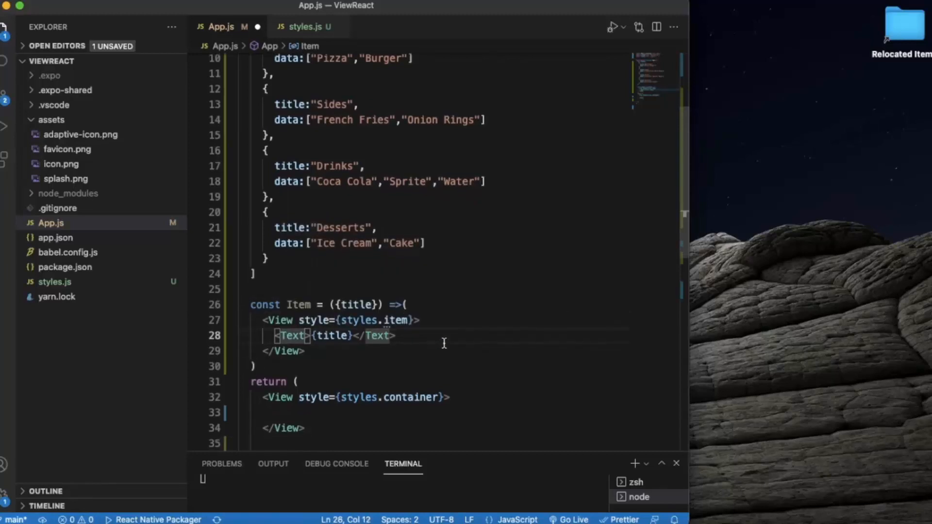
{"action": "type", "text": "style"}
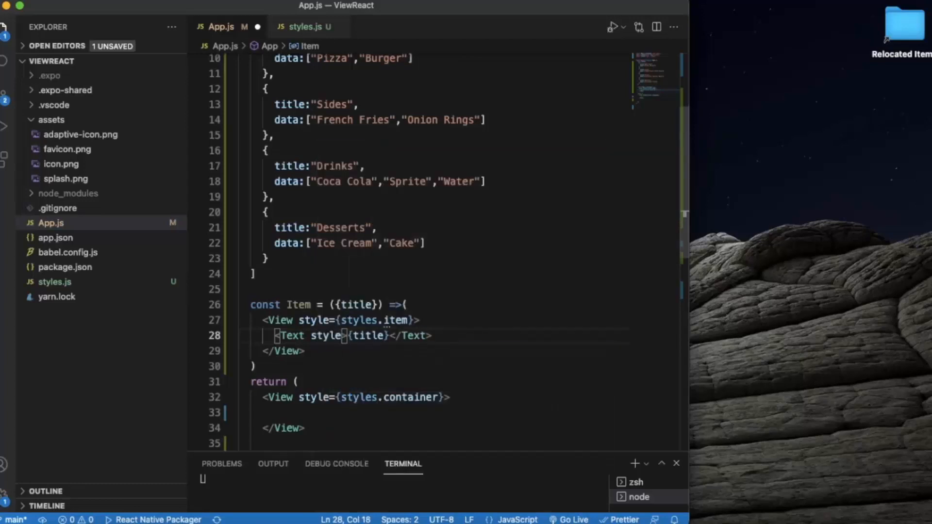
{"action": "type", "text": "={"}
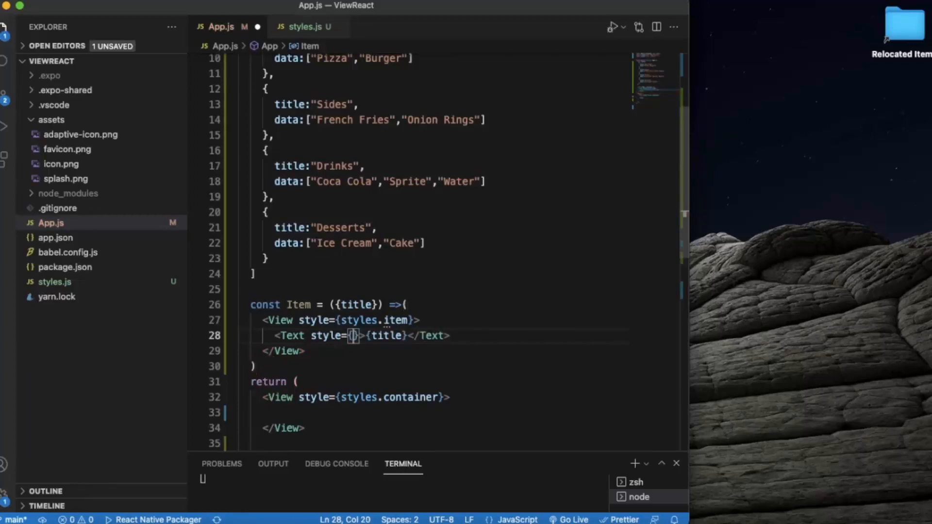
{"action": "type", "text": "styles."}
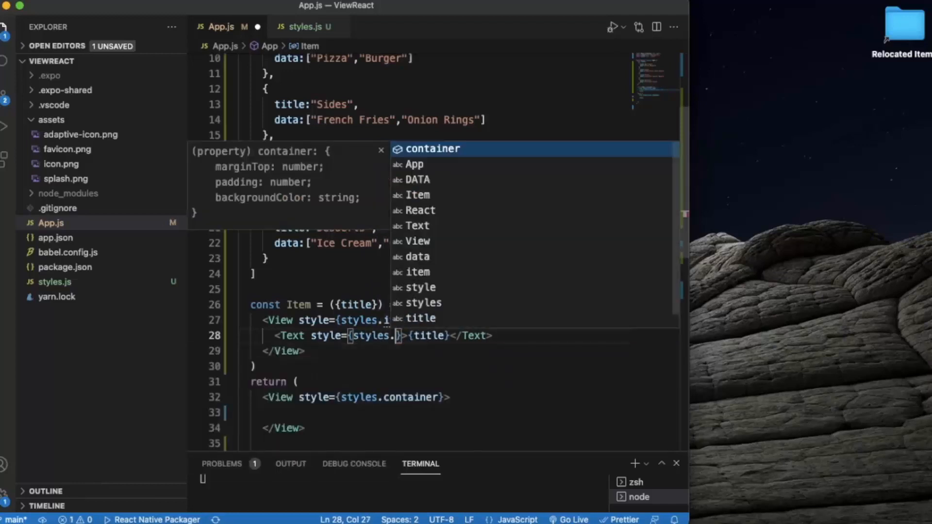
{"action": "type", "text": "title"}
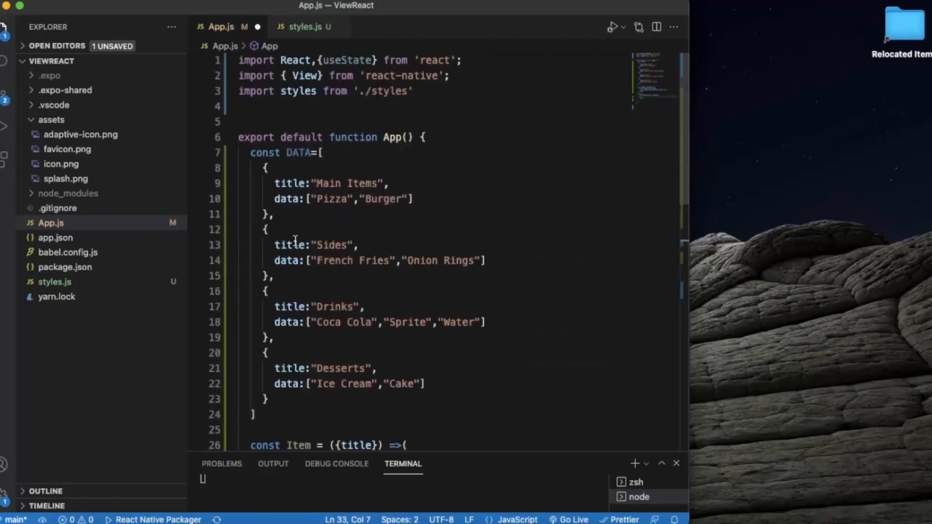
Extend the react-native import to View, Text, SectionList
{"action": "double_click", "coordinate": [300, 75]}
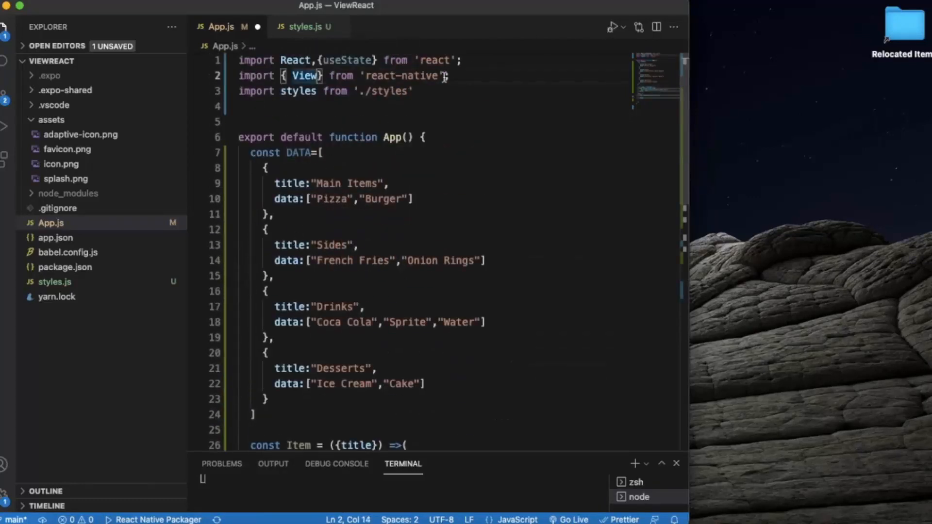
{"action": "type", "text": ",Text,S"}
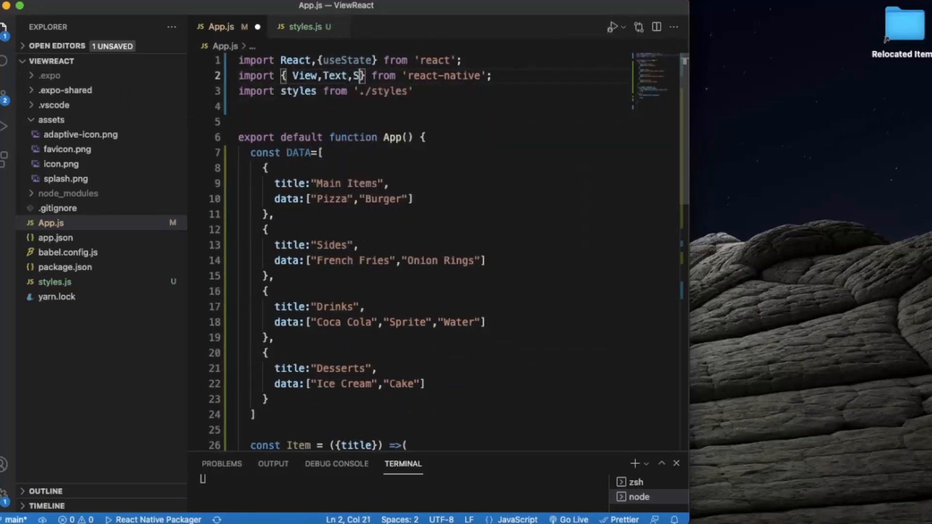
{"action": "type", "text": "ectionList"}
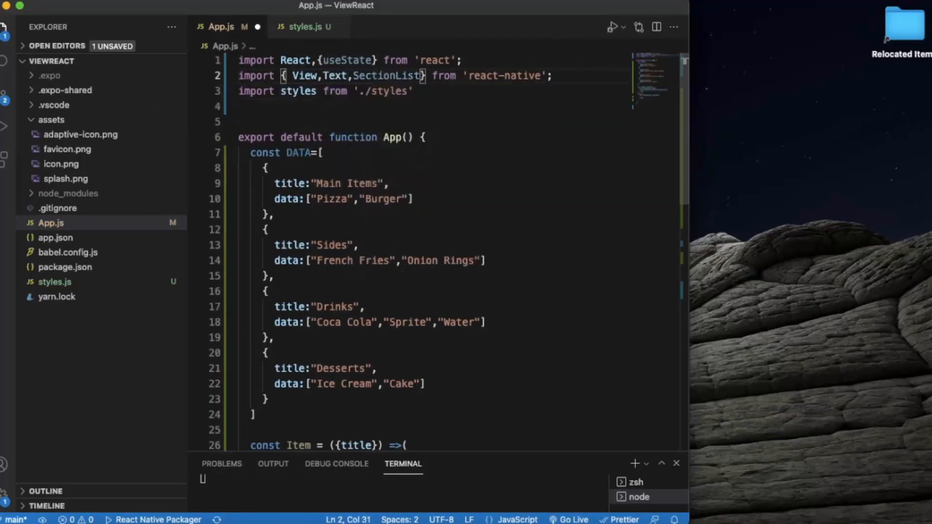
{"action": "scroll", "scroll_direction": "down", "scroll_amount": 3}
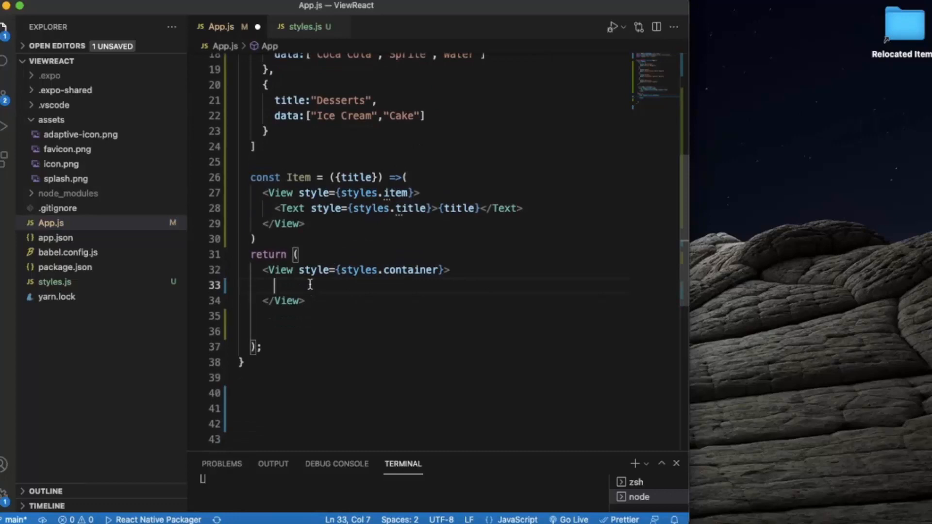
Insert a <SectionList /> element inside the container View of App's return
{"action": "type", "text": "<"}
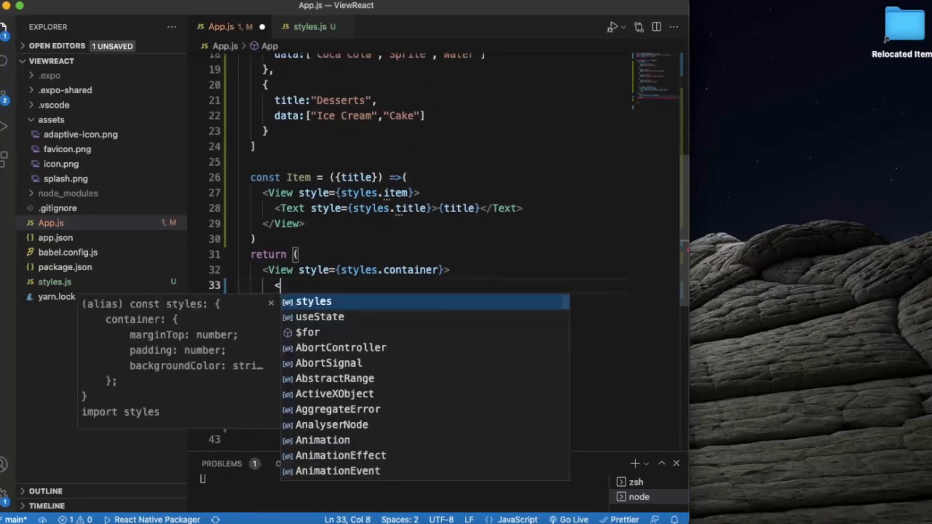
{"action": "type", "text": "SectionList"}
{"action": "type", "text": "/>"}
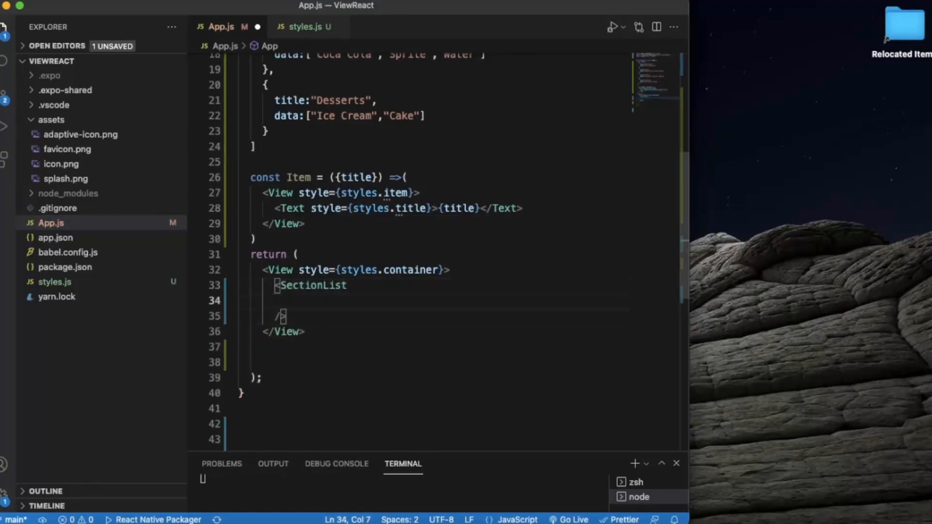
{"action": "mouse_move", "coordinate": [389, 352]}
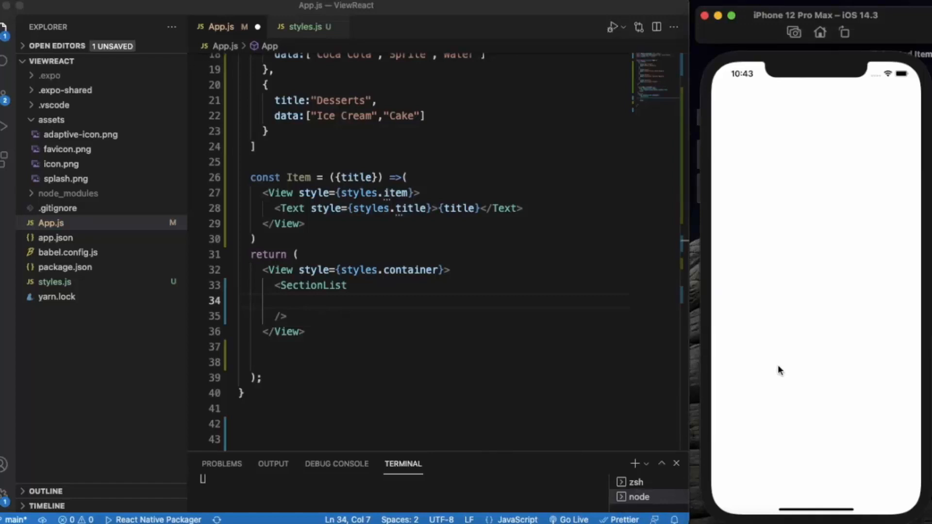
{"action": "mouse_move", "coordinate": [442, 320]}
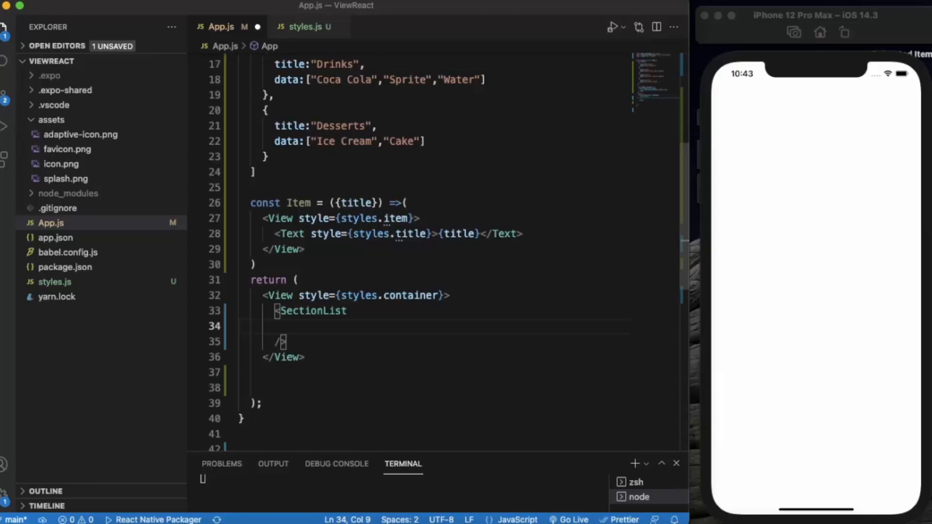
Pass sections={DATA} to the SectionList, checking the DATA constant's name above
{"action": "type", "text": "sections"}
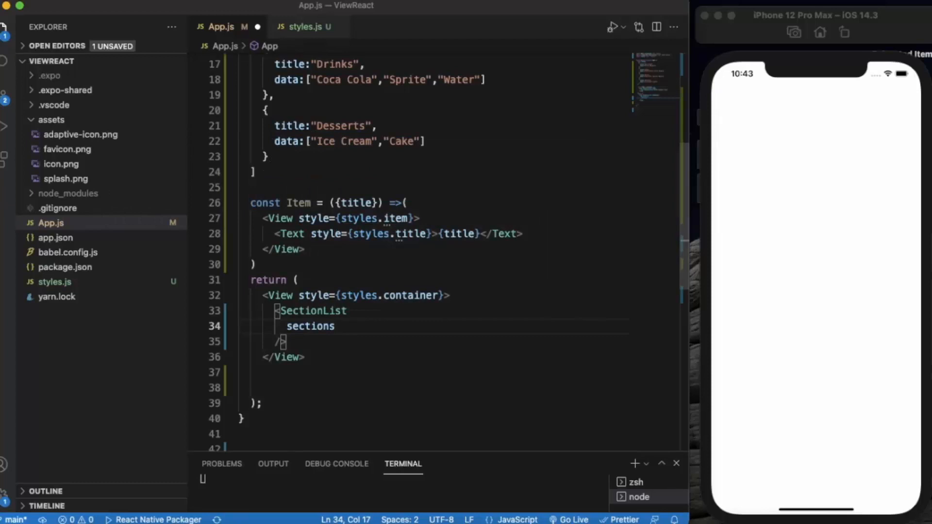
{"action": "type", "text": "={}"}
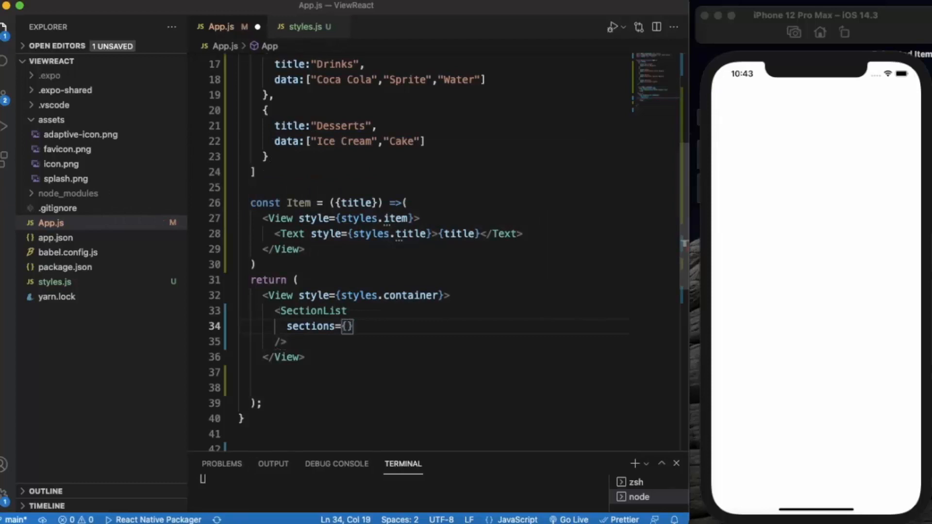
{"action": "type", "text": "DATA"}
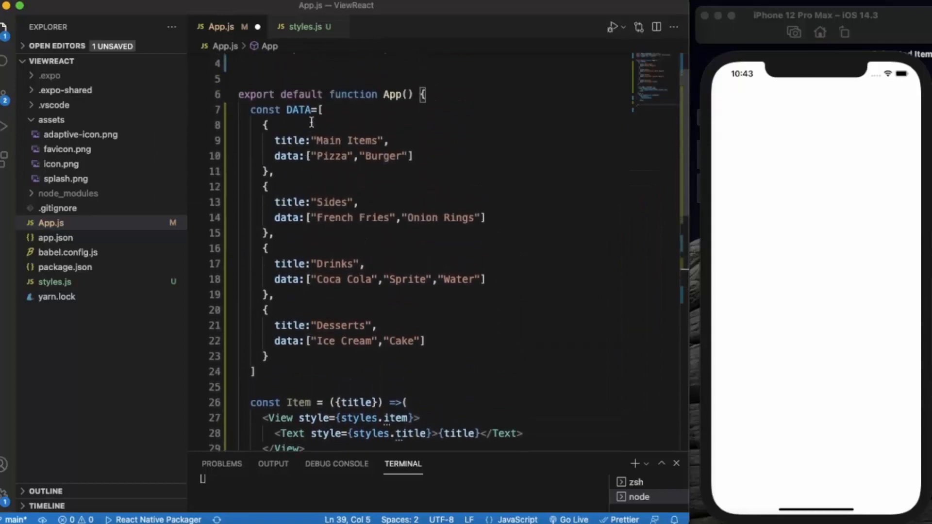
{"action": "scroll", "scroll_direction": "down", "scroll_amount": 3}
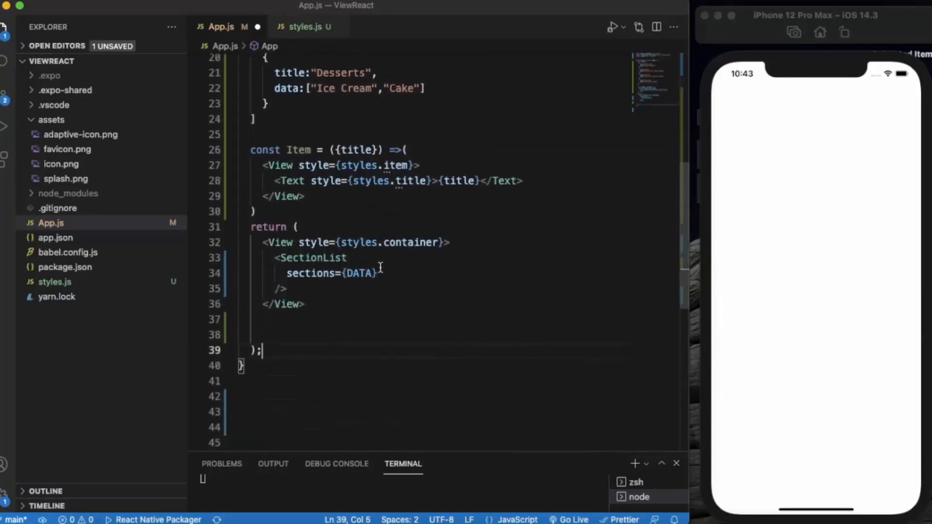
{"action": "left_click", "coordinate": [381, 274]}
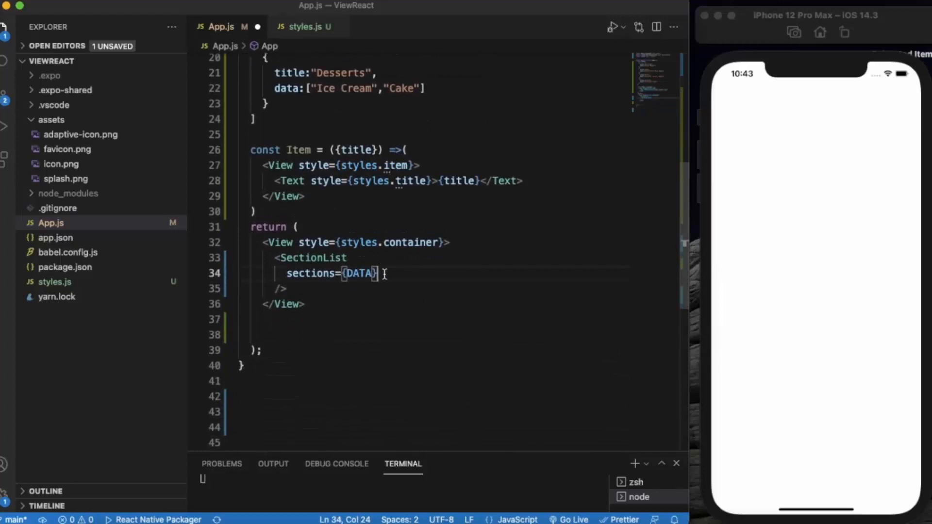
Add keyExtractor={(item,index)=>item+index} to the SectionList
{"action": "type", "text": "key"}
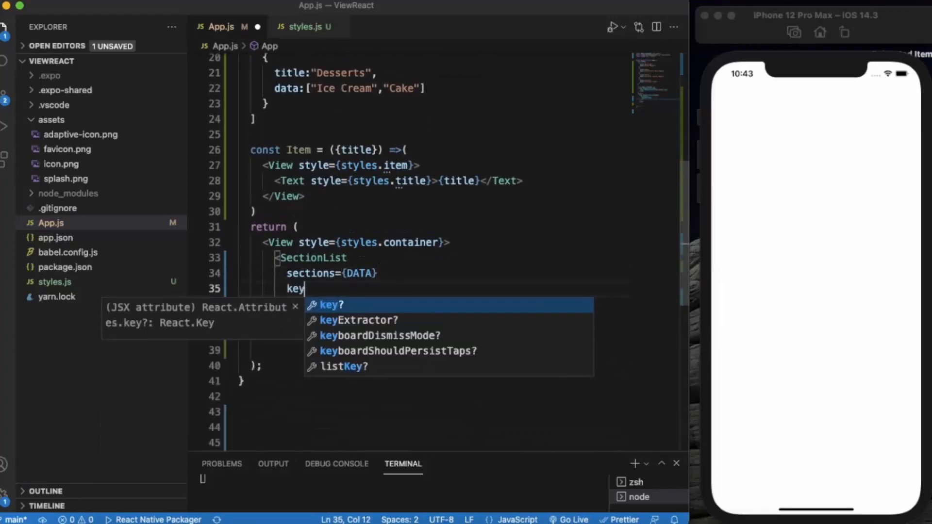
{"action": "left_click", "coordinate": [360, 321]}
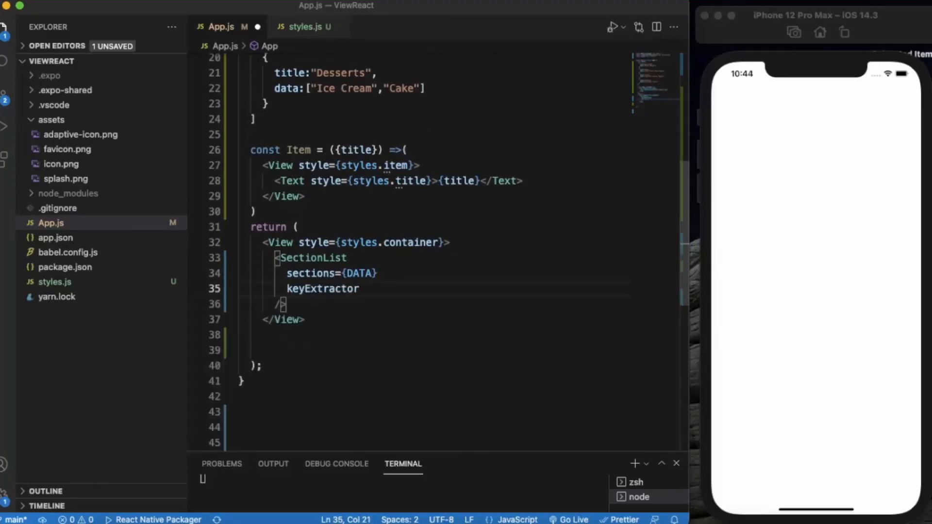
{"action": "type", "text": "="}
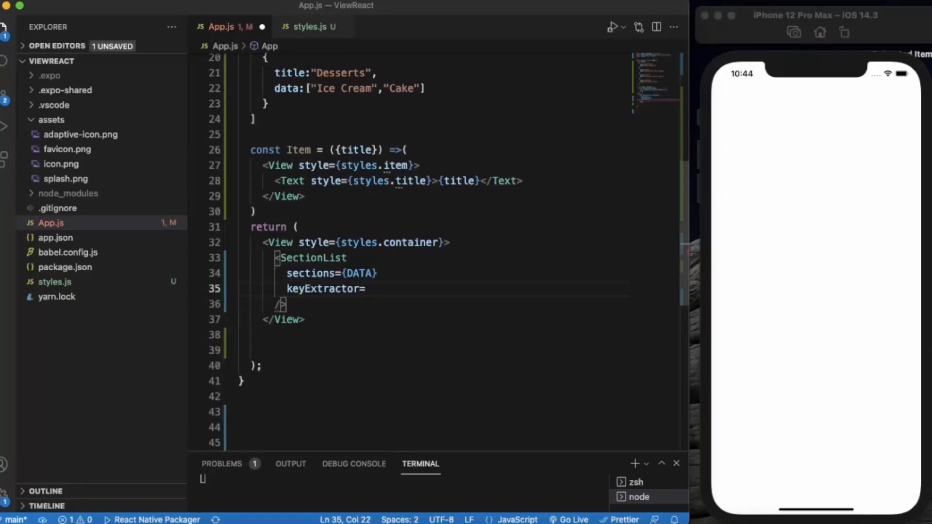
{"action": "type", "text": "{}"}
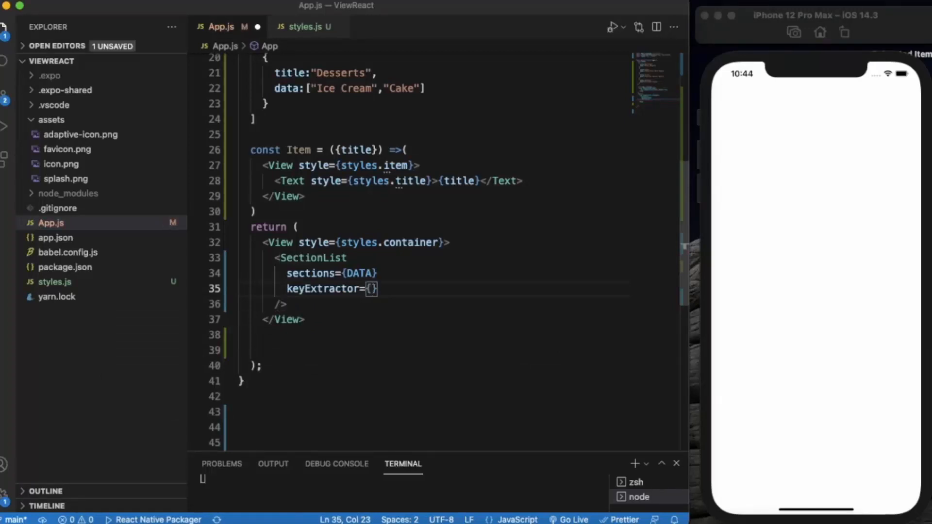
{"action": "type", "text": "()"}
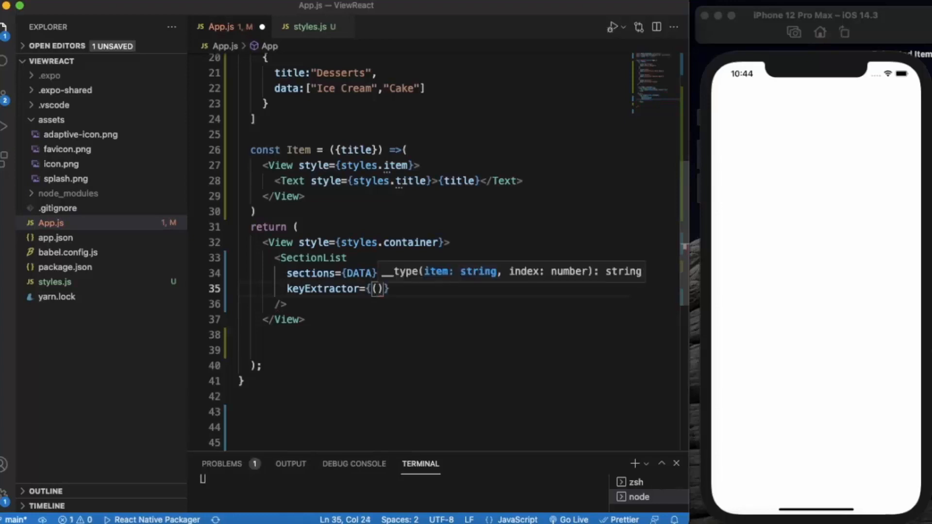
{"action": "type", "text": "item,index"}
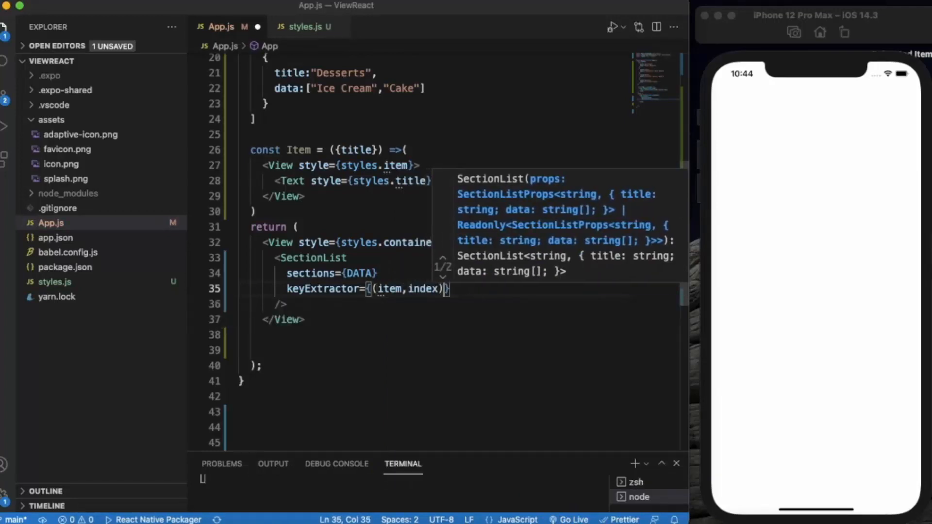
{"action": "type", "text": "=>"}
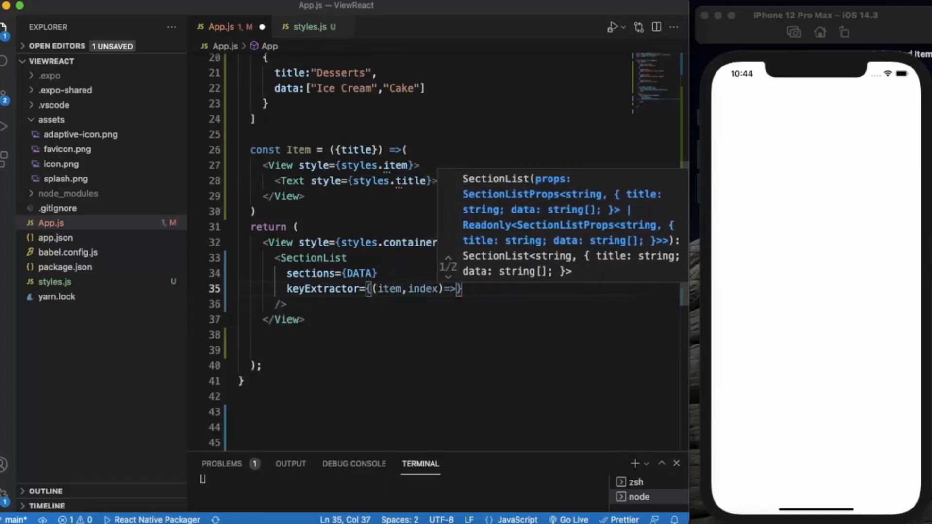
{"action": "type", "text": "item"}
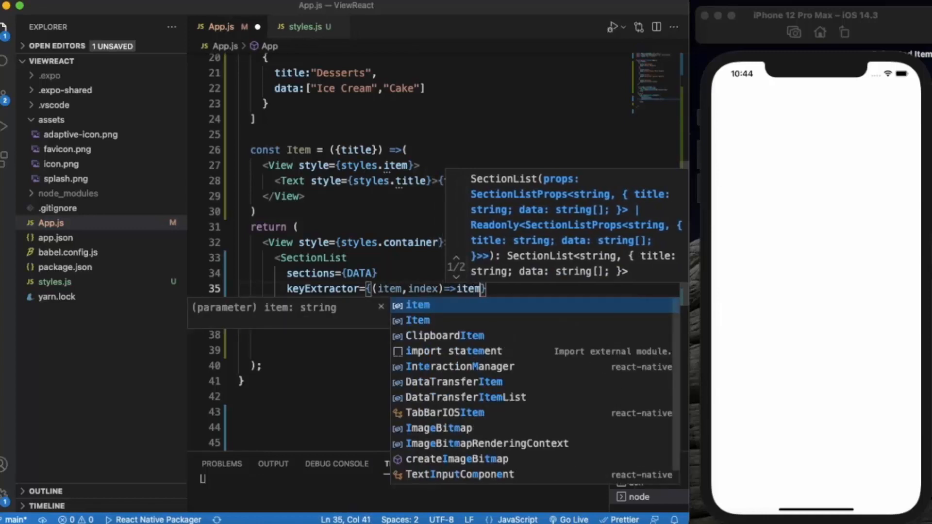
{"action": "type", "text": "+"}
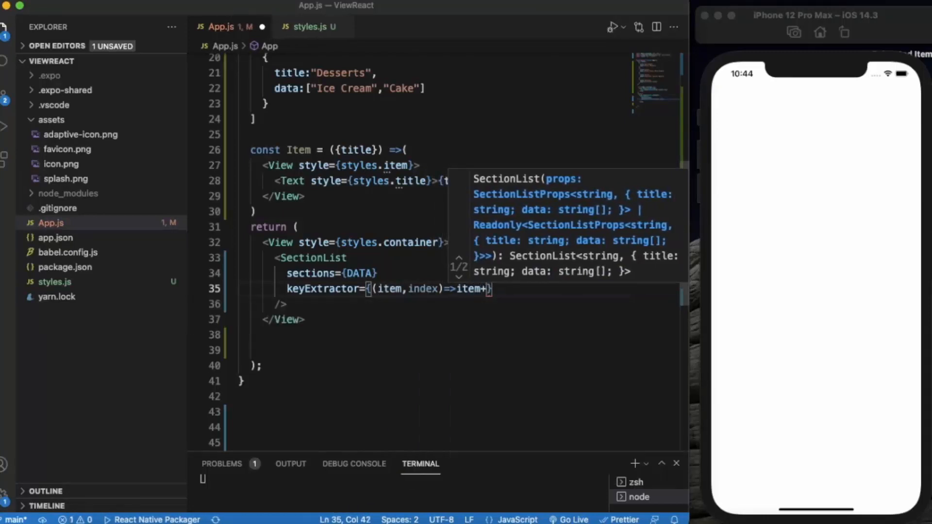
{"action": "type", "text": "index"}
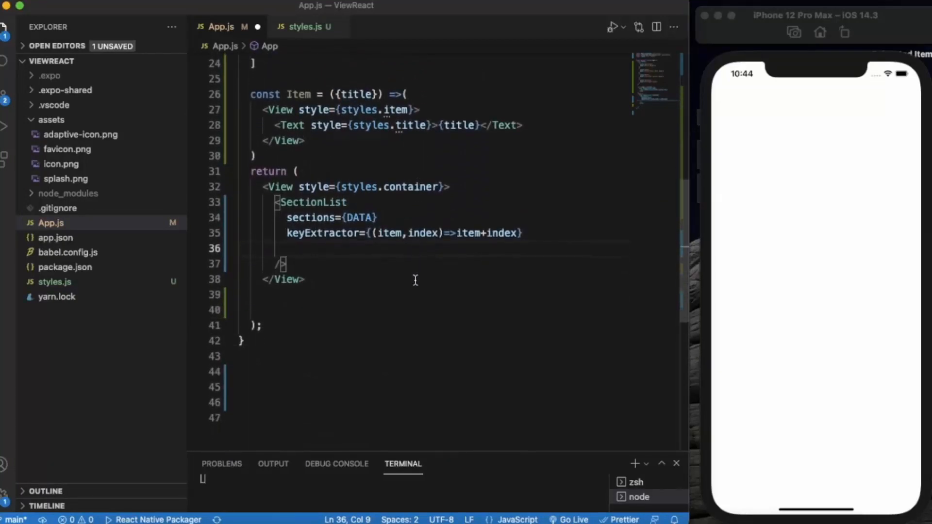
Start the renderItem prop as an arrow function destructuring {item}
{"action": "type", "text": "re"}
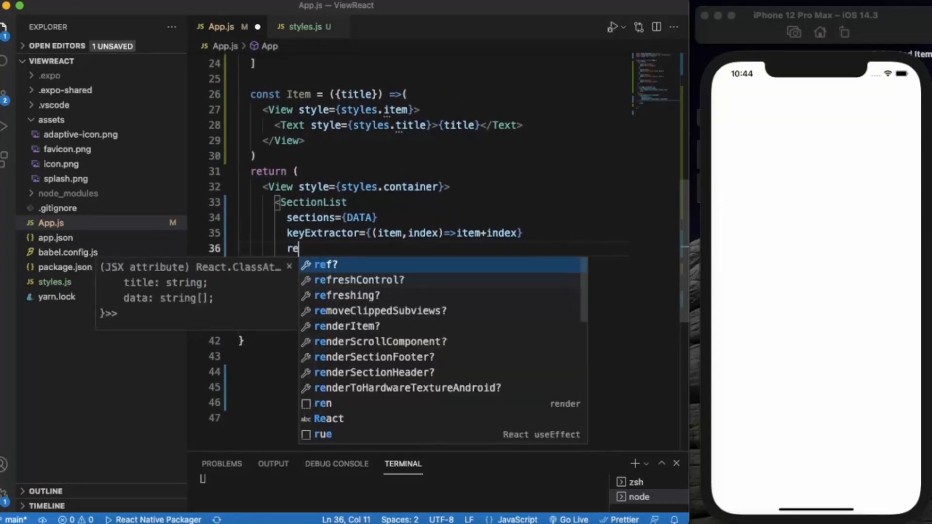
{"action": "type", "text": "nderItem"}
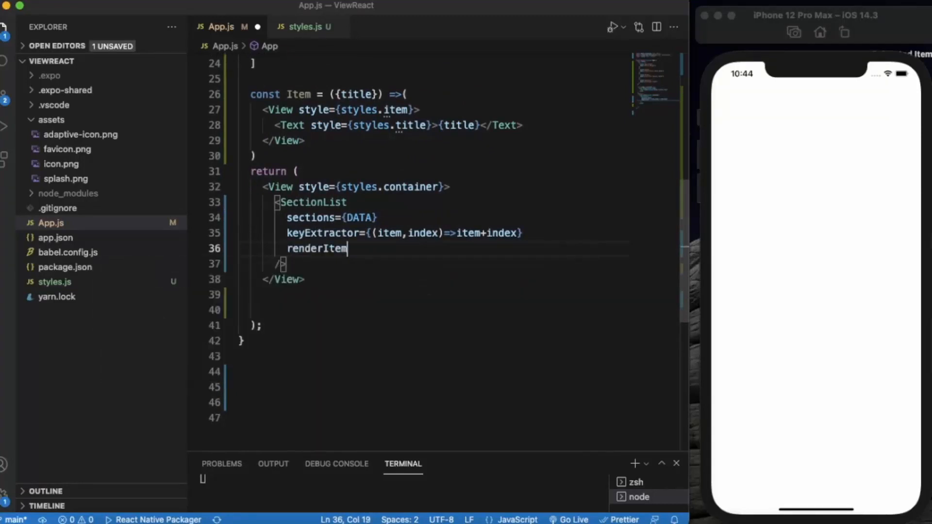
{"action": "type", "text": "={}"}
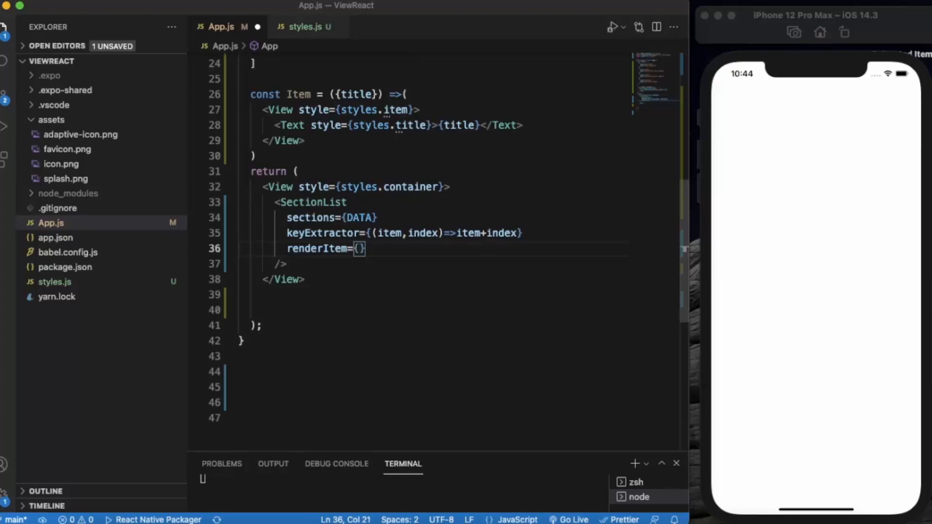
{"action": "type", "text": "({"}
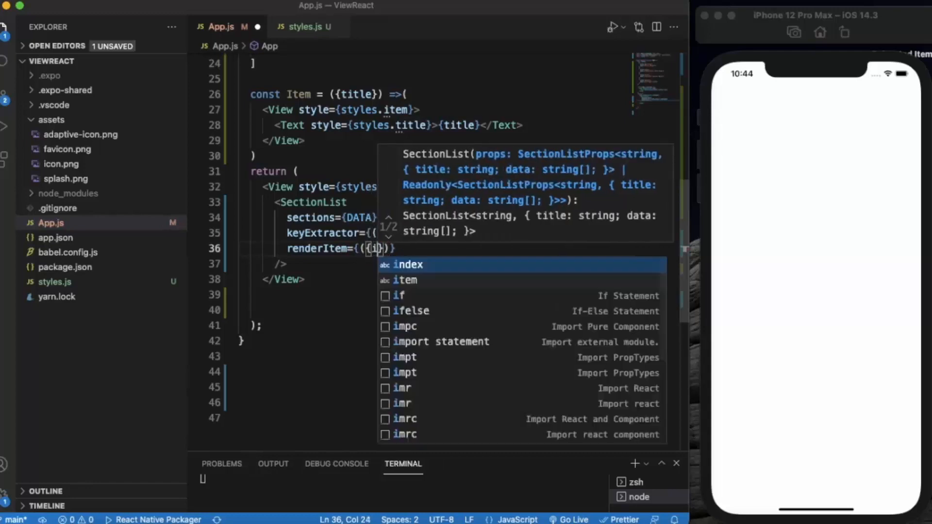
{"action": "type", "text": "item"}
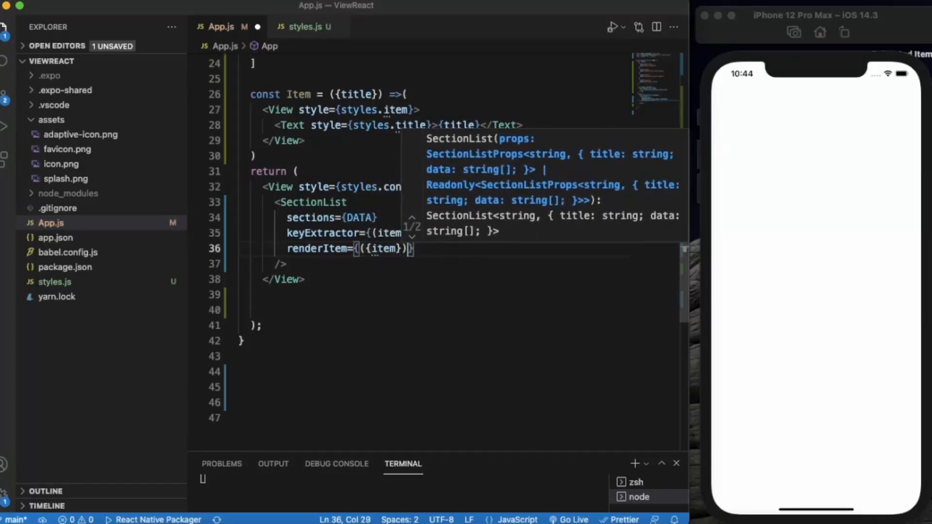
{"action": "type", "text": "=>"}
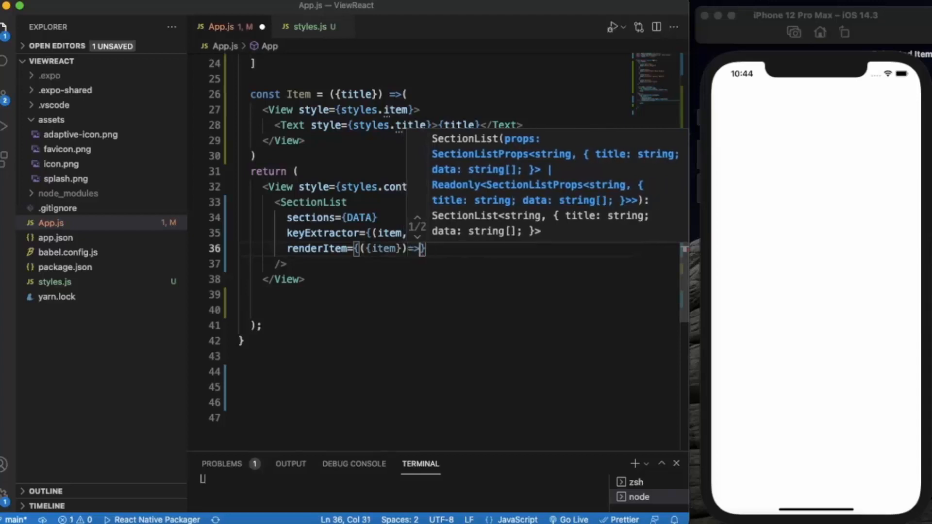
Return <Item title={item}/> from renderItem and begin the renderSectionHeader prop name
{"action": "type", "text": "</>"}
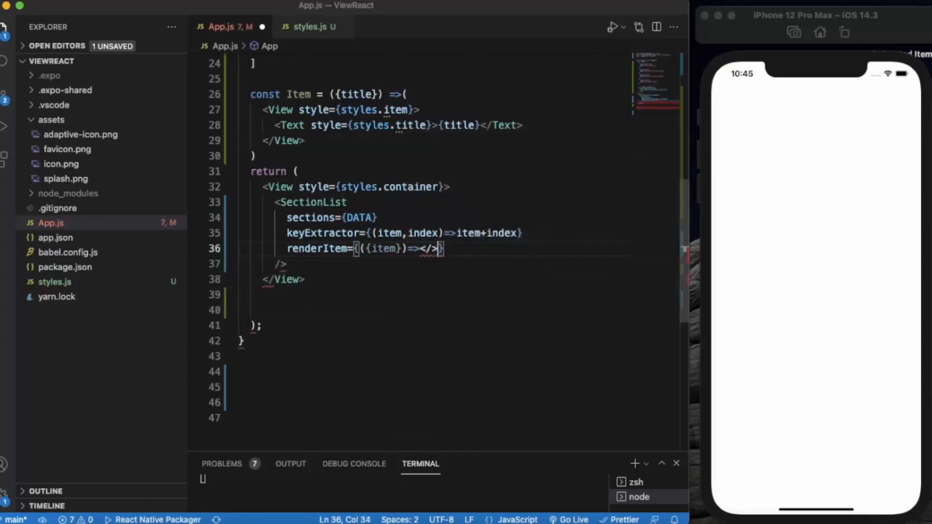
{"action": "type", "text": "Item"}
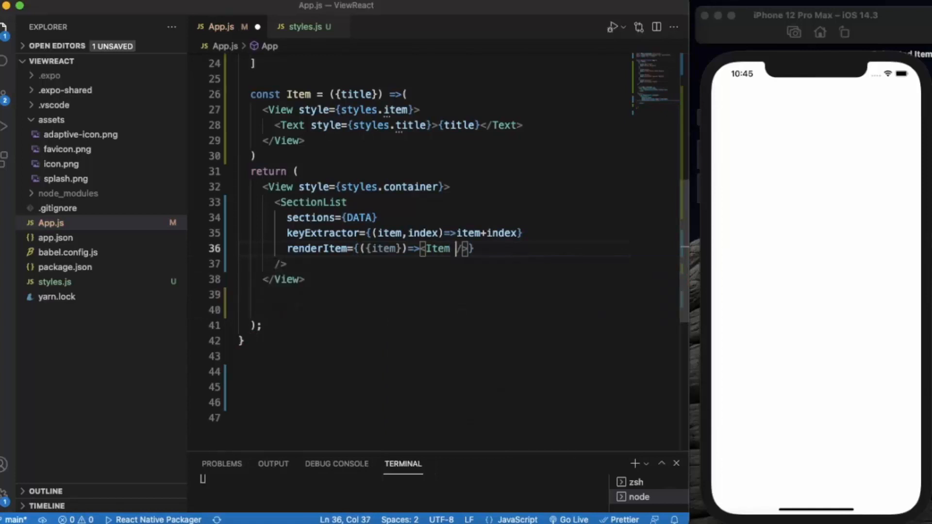
{"action": "type", "text": "title="}
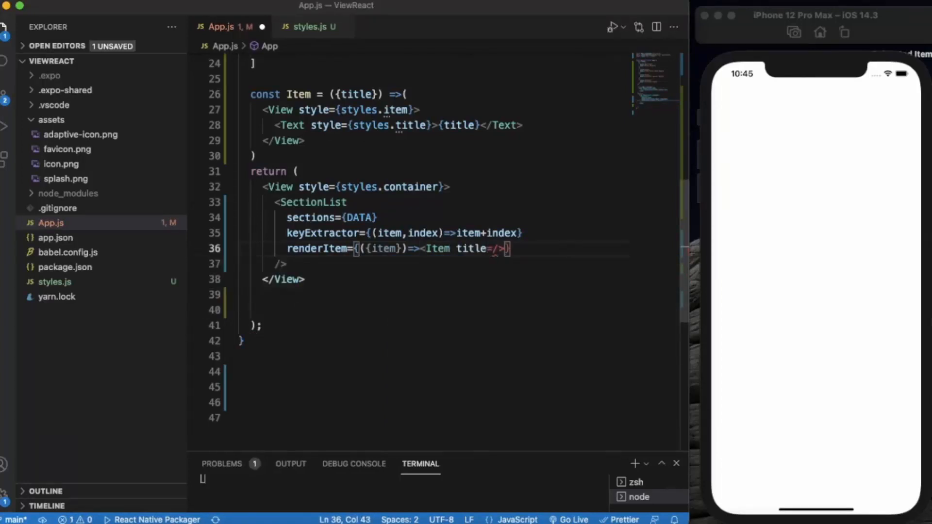
{"action": "type", "text": "{"}
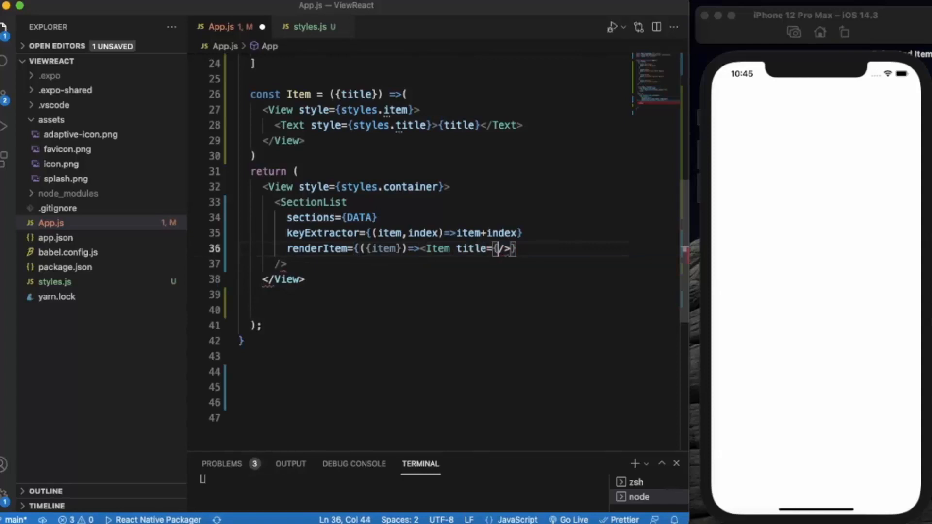
{"action": "type", "text": "item"}
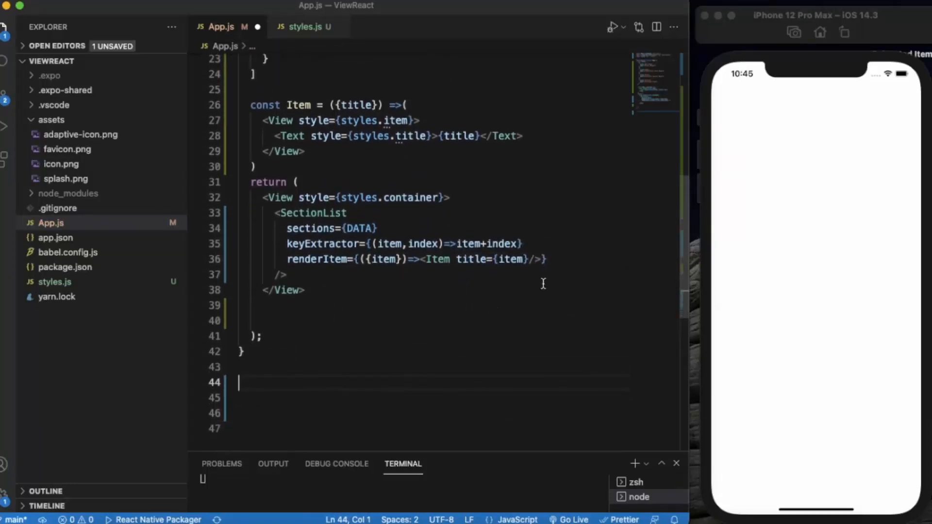
{"action": "left_click", "coordinate": [558, 259]}
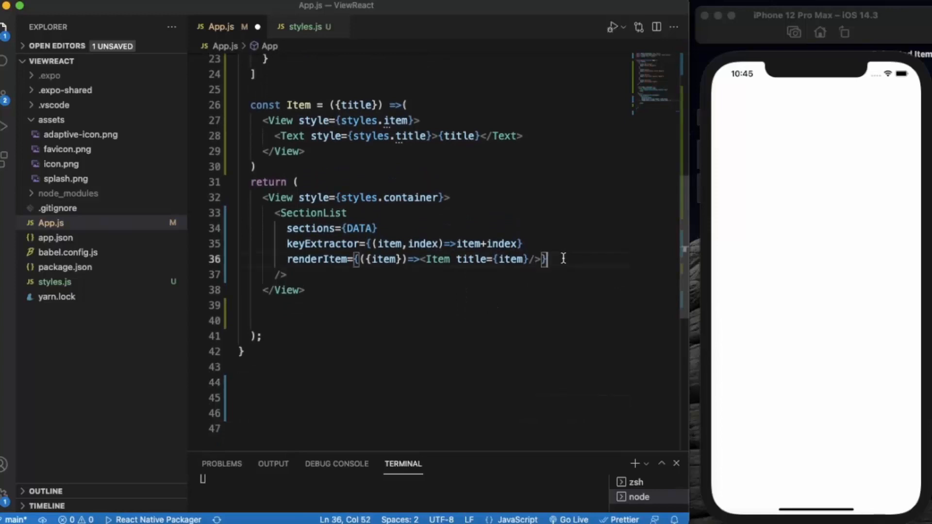
{"action": "type", "text": "rend"}
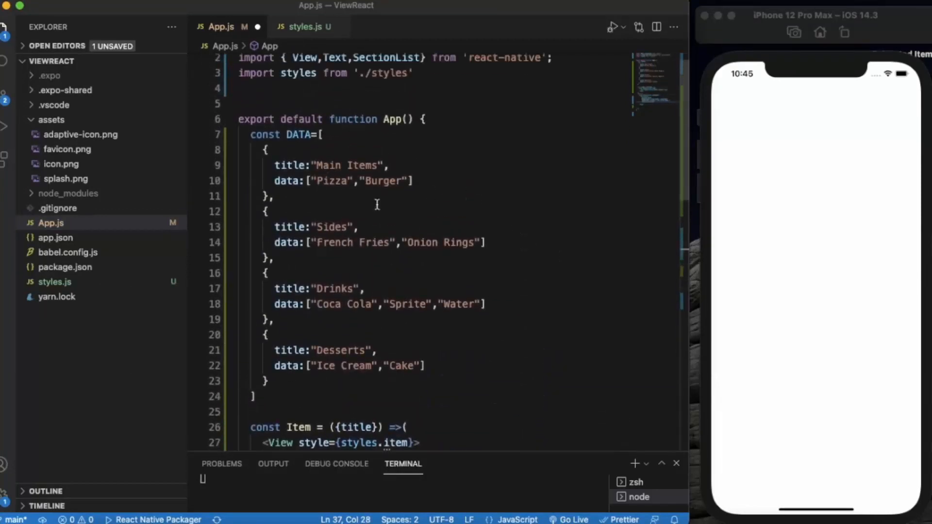
Write renderSectionHeader's arrow function destructuring ({section:{title}}) across formatted braces
{"action": "scroll", "scroll_direction": "down", "scroll_amount": 3}
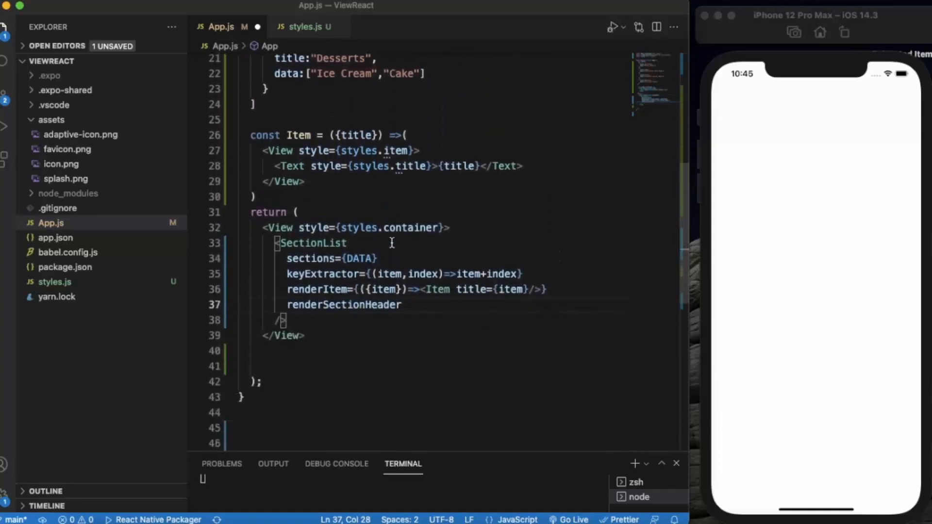
{"action": "scroll", "scroll_direction": "down", "scroll_amount": 3}
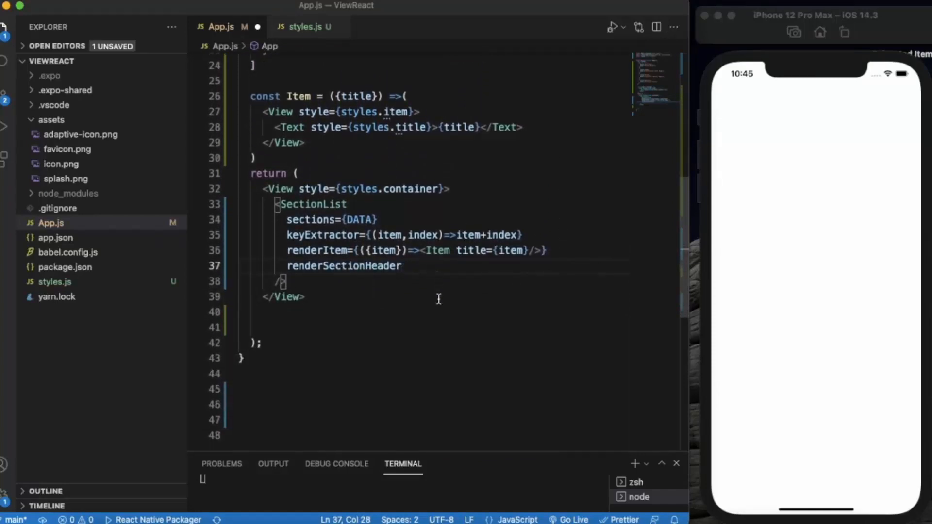
{"action": "type", "text": "="}
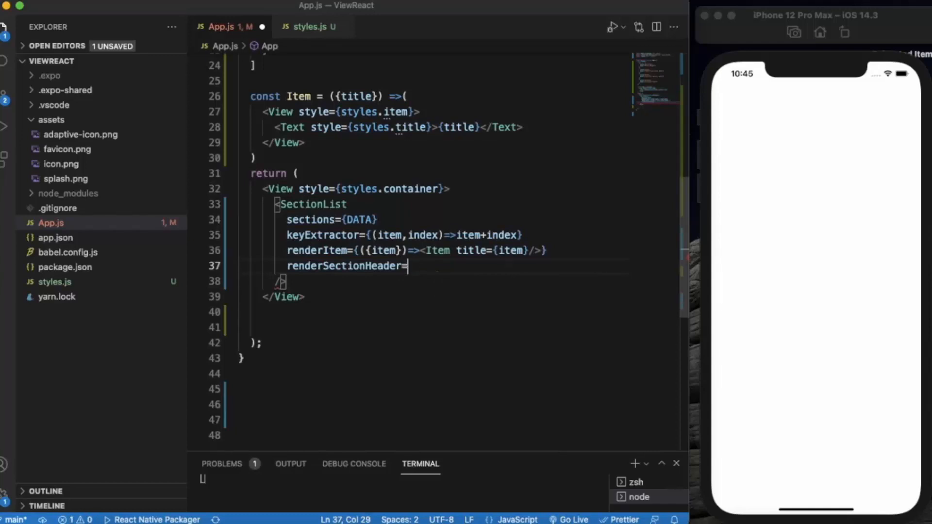
{"action": "type", "text": "{"}
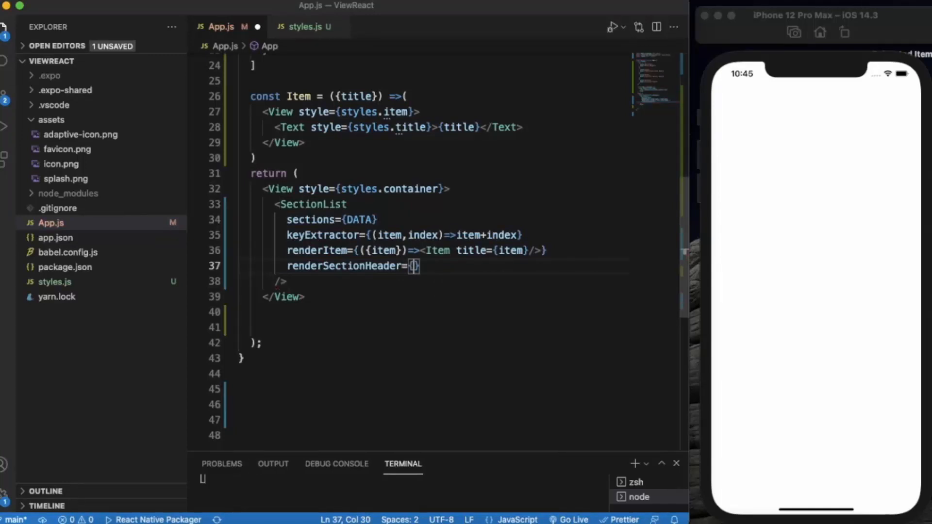
{"action": "key", "text": "Enter"}
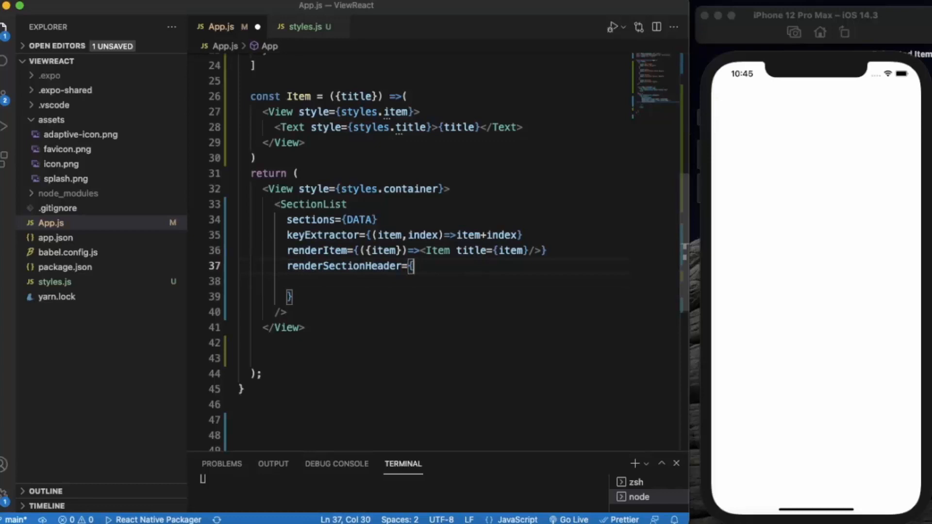
{"action": "type", "text": "("}
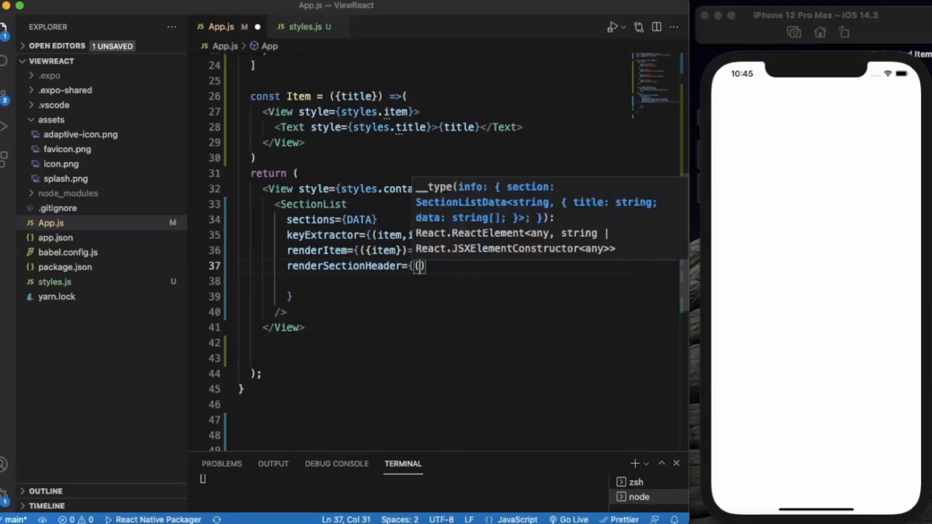
{"action": "type", "text": "{}"}
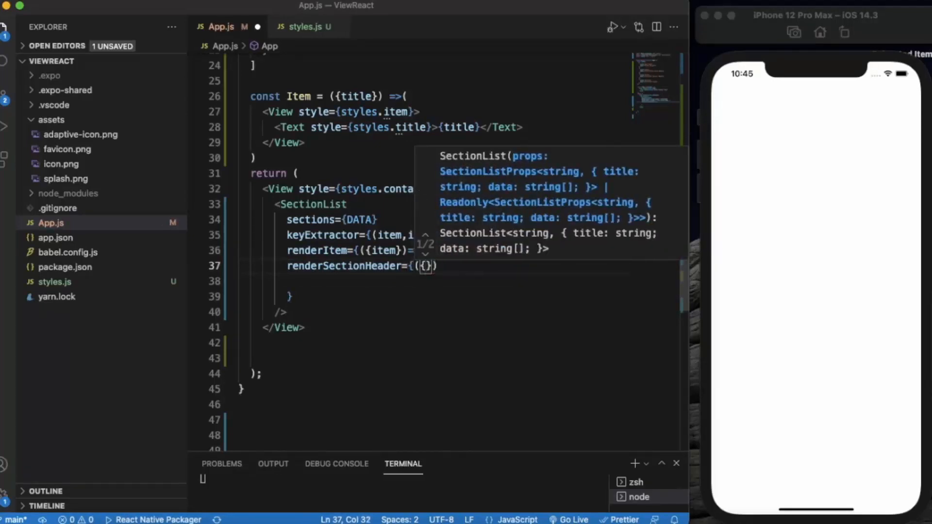
{"action": "type", "text": "sect"}
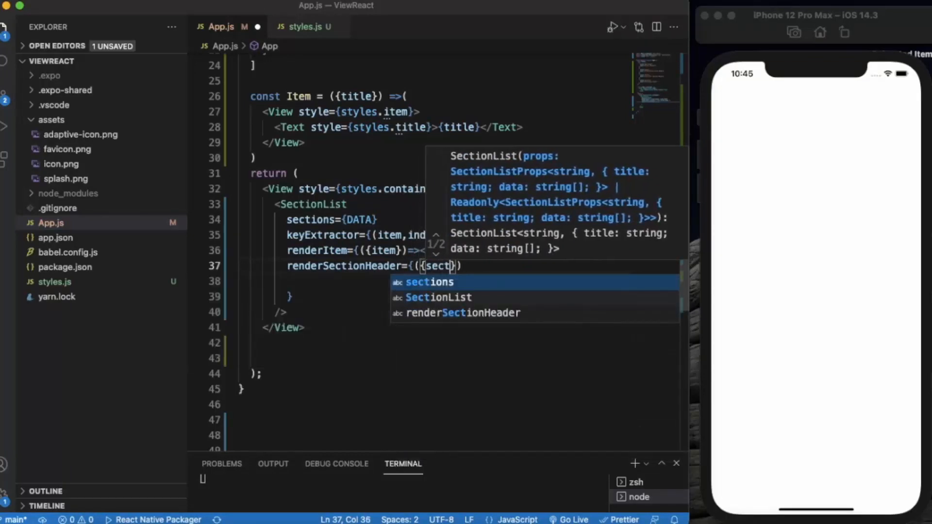
{"action": "type", "text": "ion"}
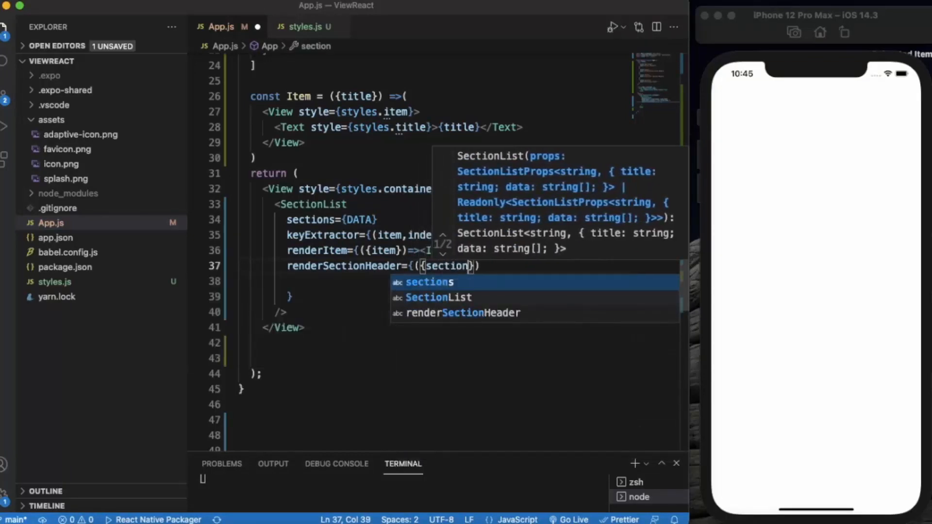
{"action": "type", "text": ":"}
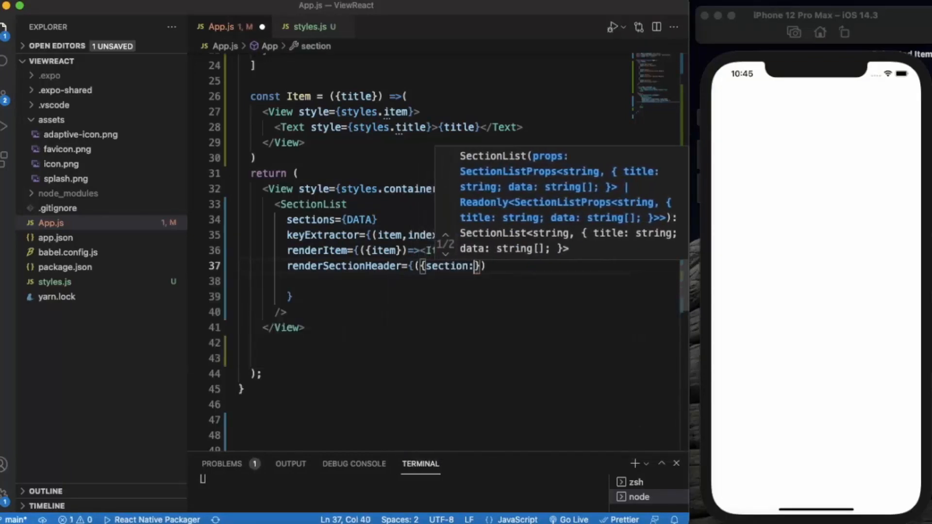
{"action": "type", "text": "title}"}
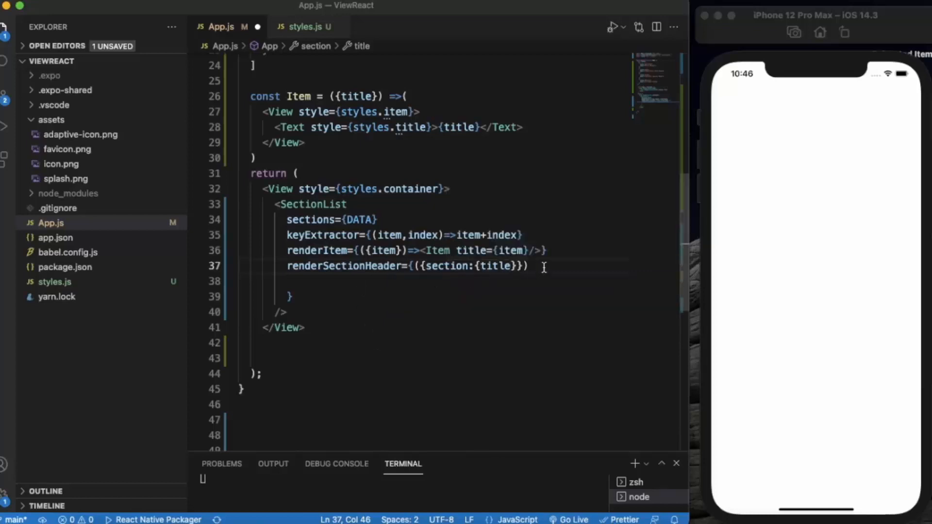
{"action": "type", "text": "=>"}
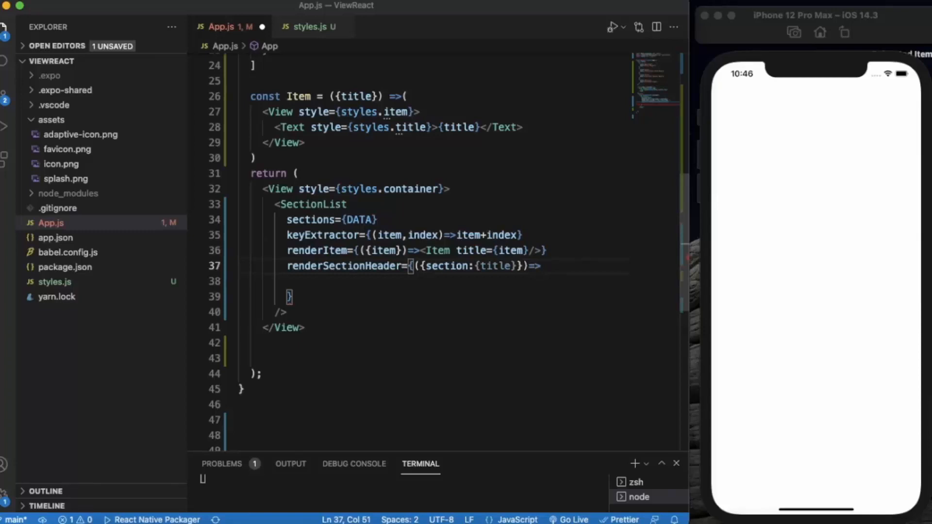
Return a <Text> element showing {title} from the section header renderer
{"action": "type", "text": "("}
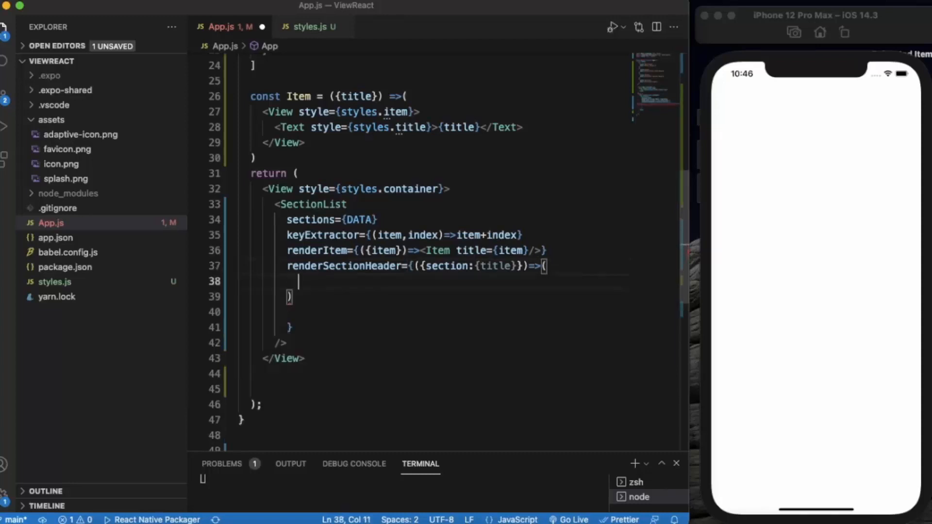
{"action": "type", "text": "<"}
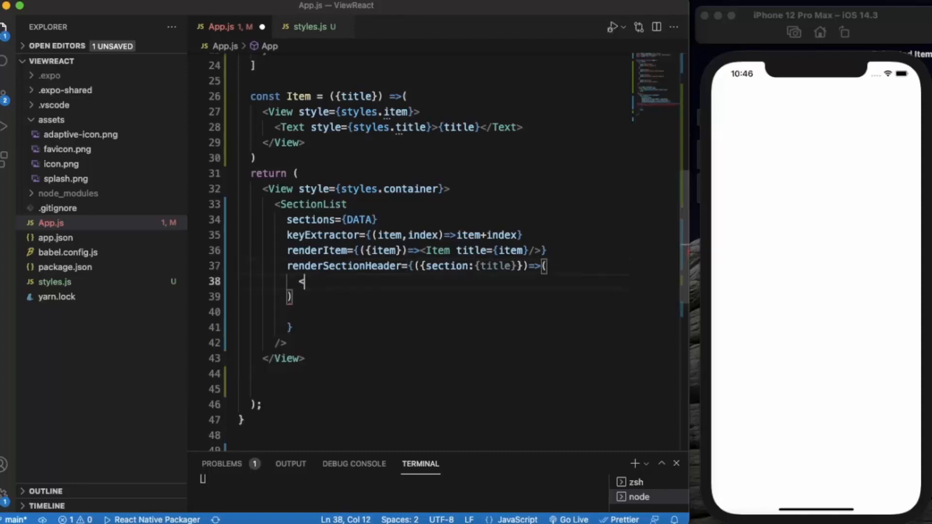
{"action": "type", "text": "Text>{}</Text>"}
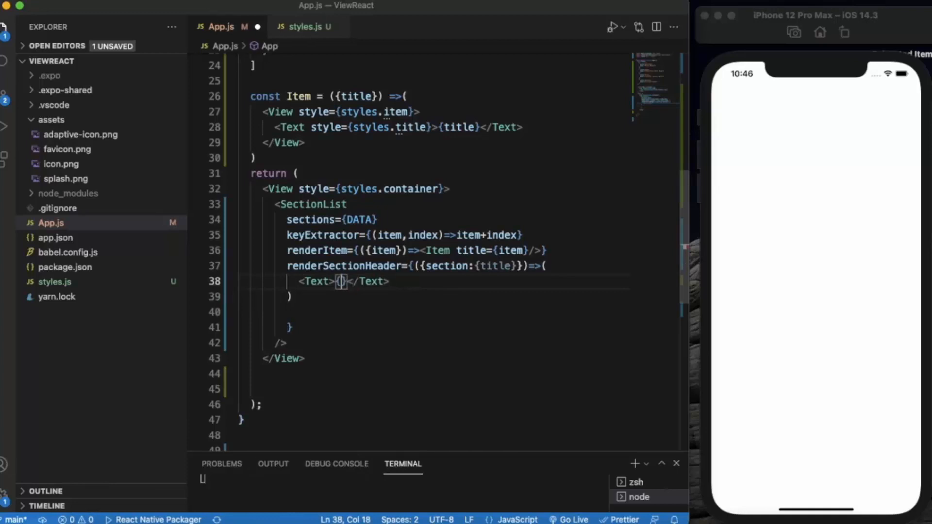
{"action": "type", "text": "title"}
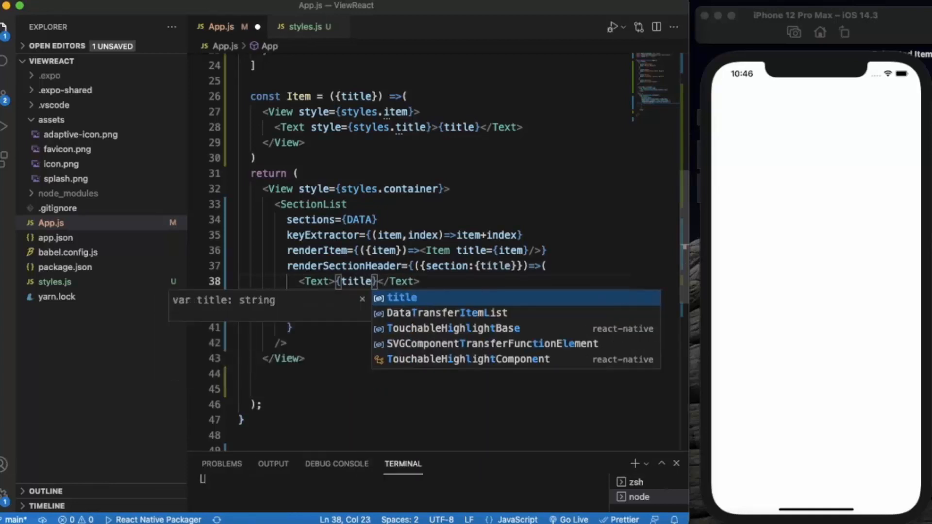
{"action": "mouse_move", "coordinate": [353, 363]}
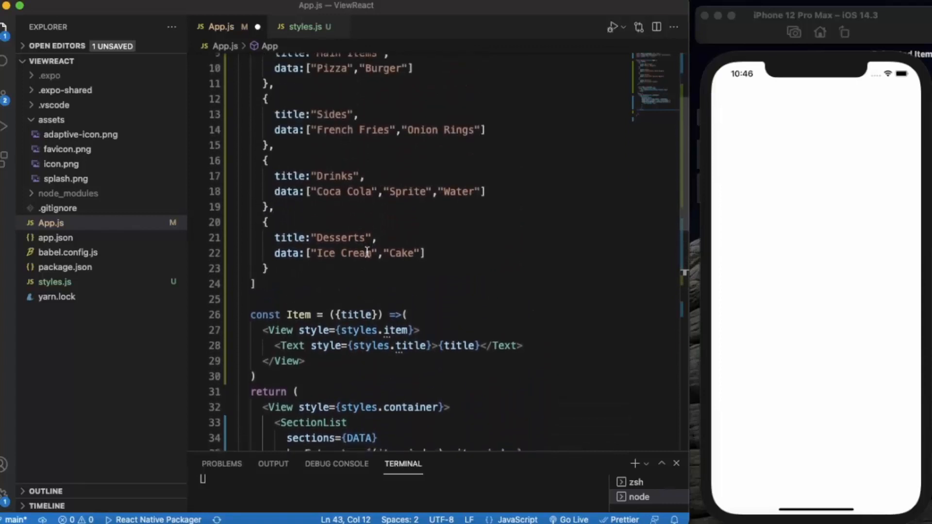
{"action": "scroll", "scroll_direction": "down", "scroll_amount": 3}
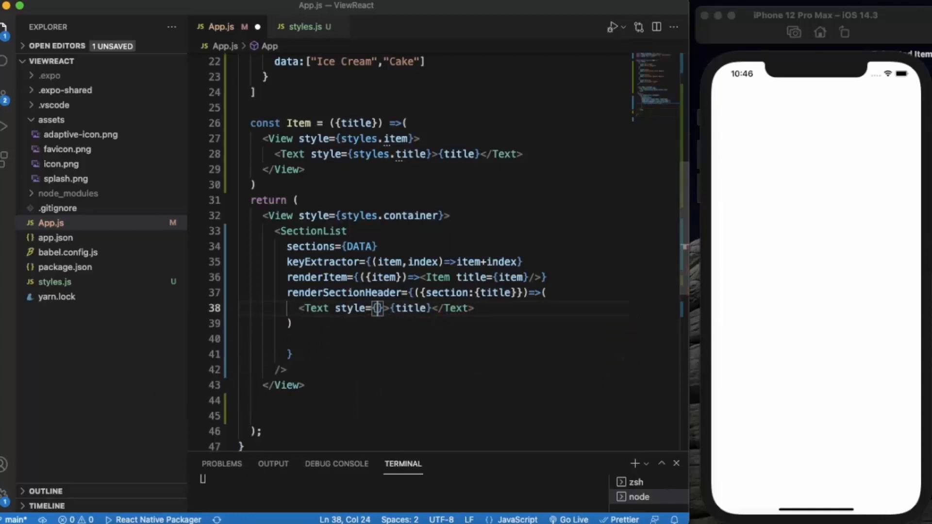
Set the section header Text's style to styles.header
{"action": "type", "text": "styles"}
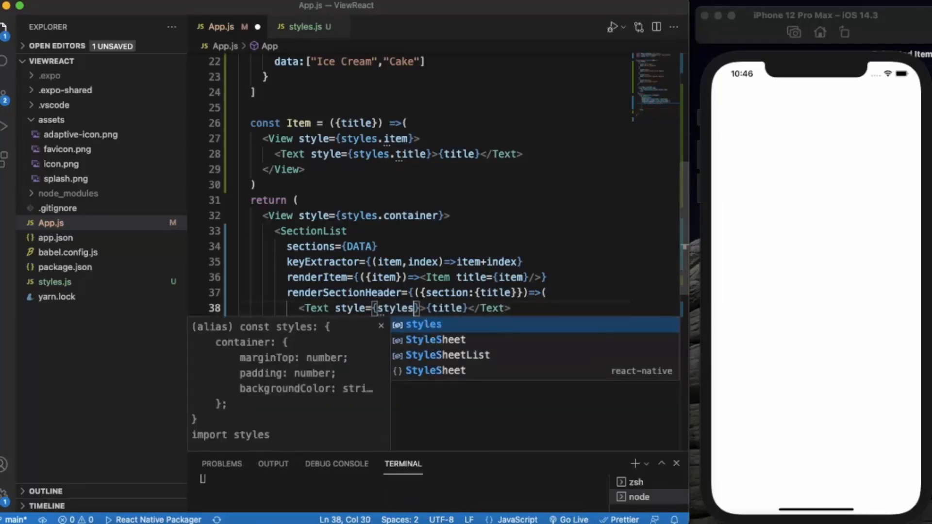
{"action": "type", "text": ".header"}
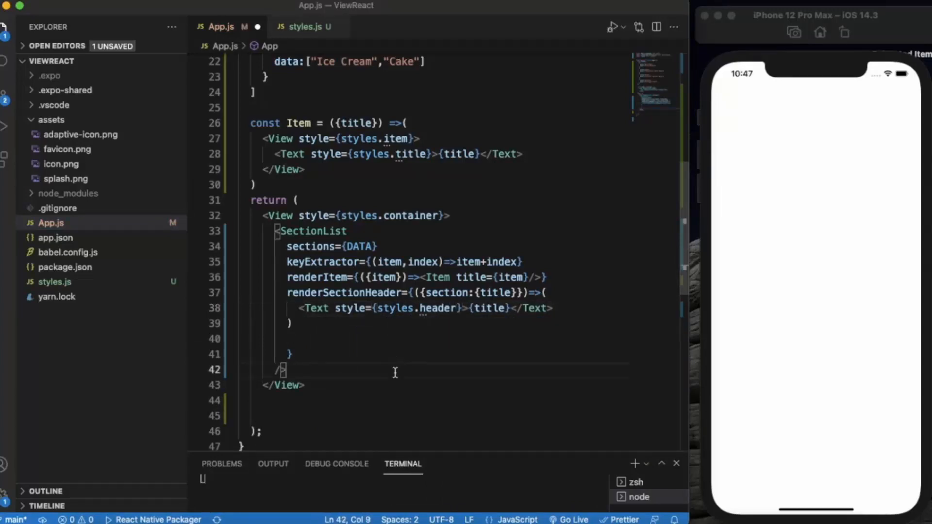
{"action": "scroll", "scroll_direction": "down", "scroll_amount": 3}
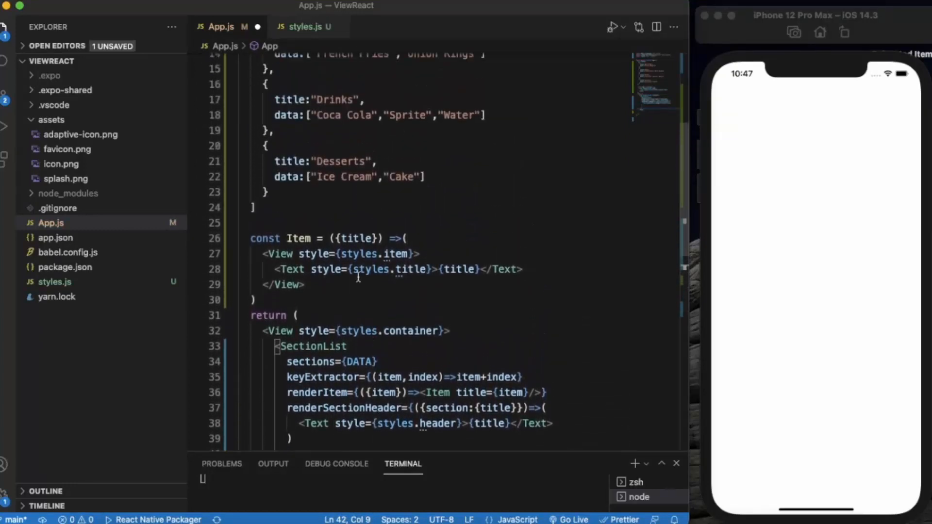
In styles.js, define an item style with backgroundColor yellow
{"action": "left_click", "coordinate": [305, 27]}
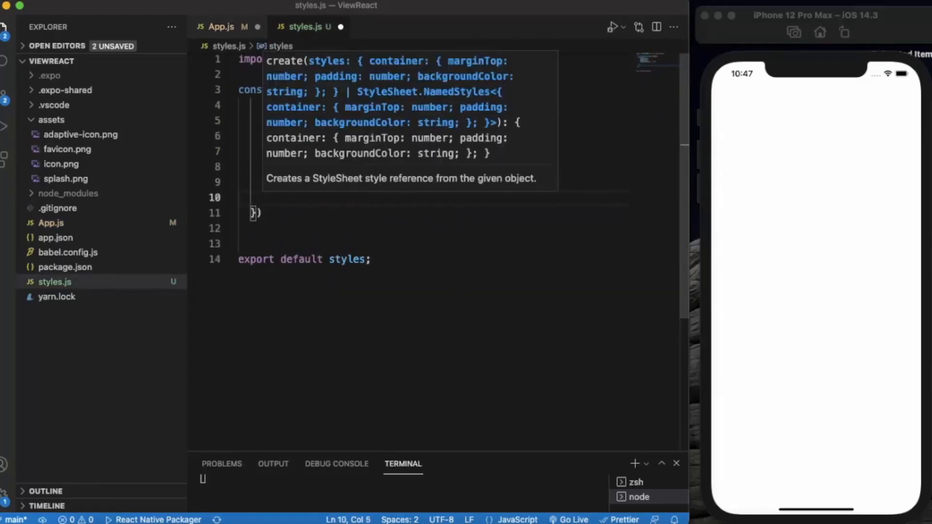
{"action": "type", "text": "item:"}
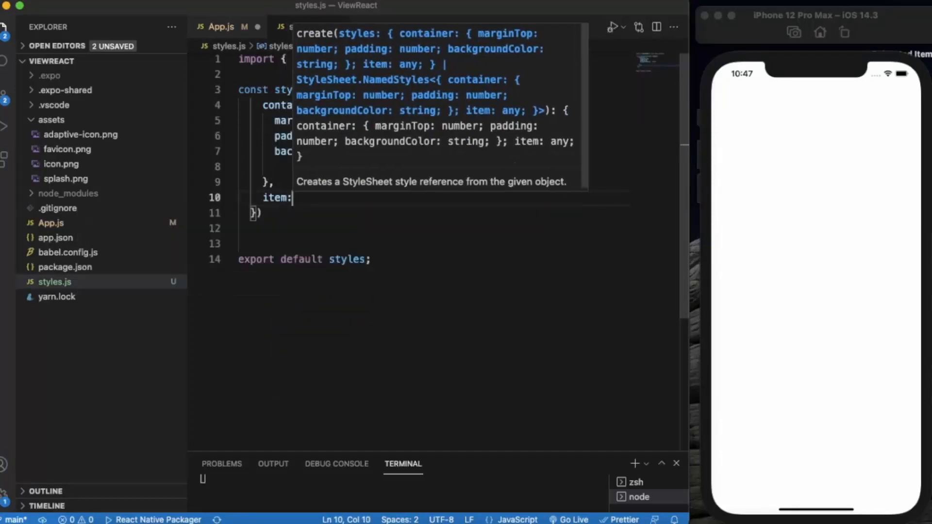
{"action": "type", "text": "{}"}
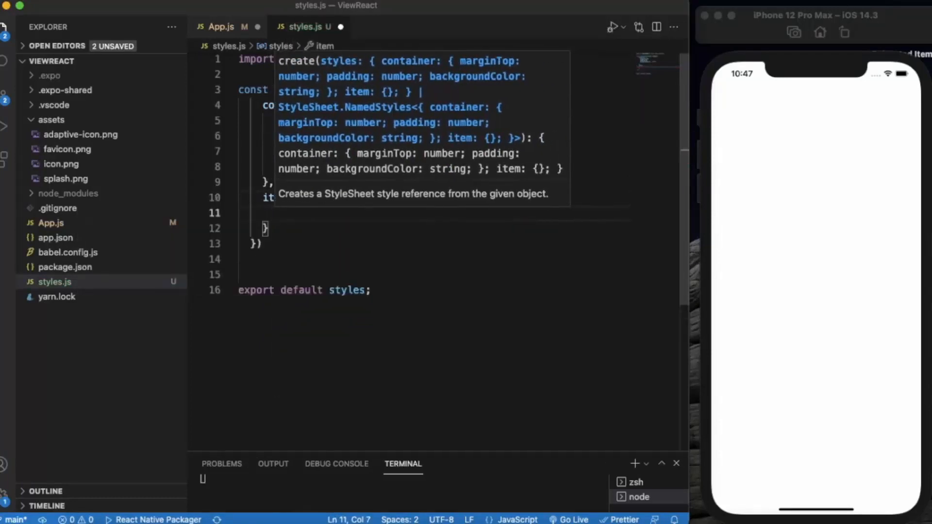
{"action": "type", "text": "back"}
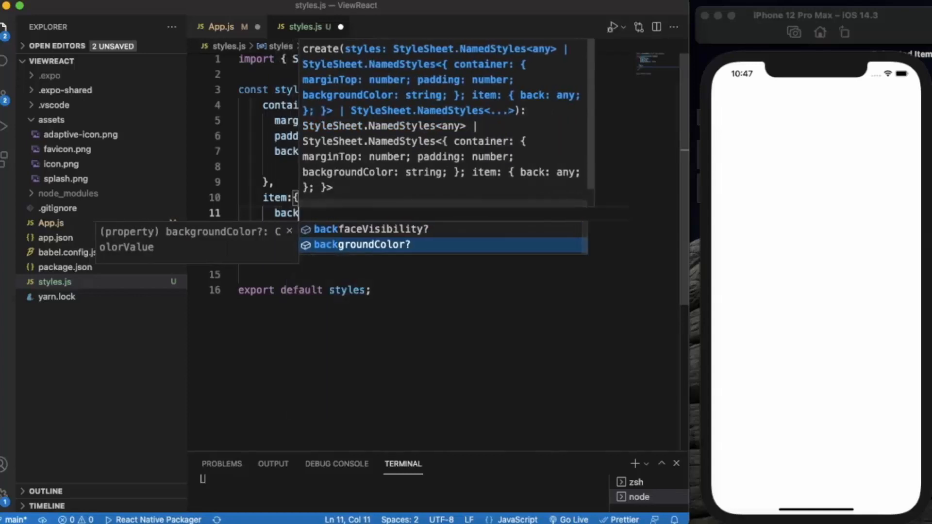
{"action": "key", "text": "Tab"}
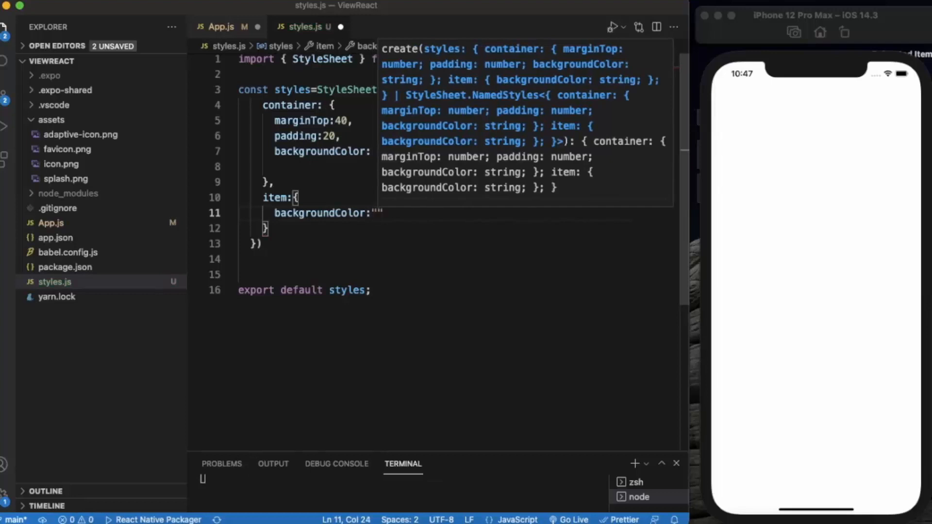
{"action": "type", "text": "yellow"}
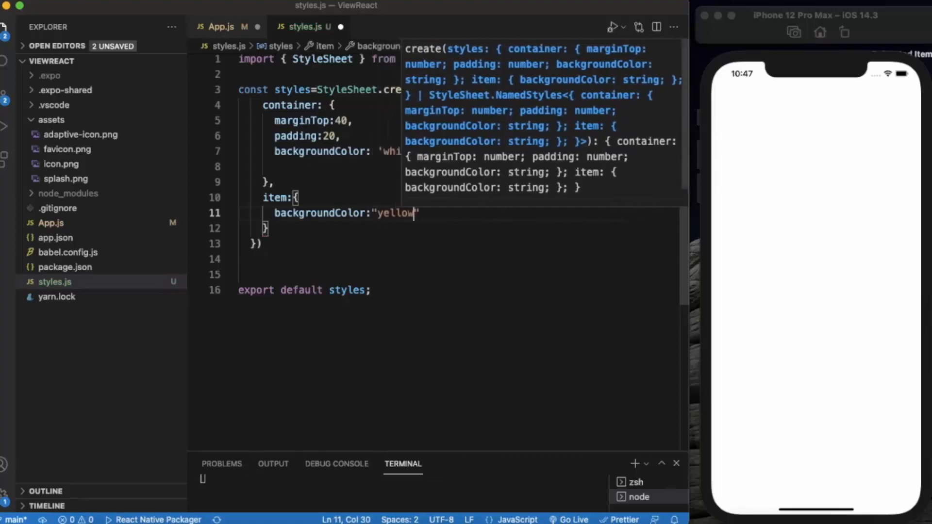
{"action": "type", "text": ","}
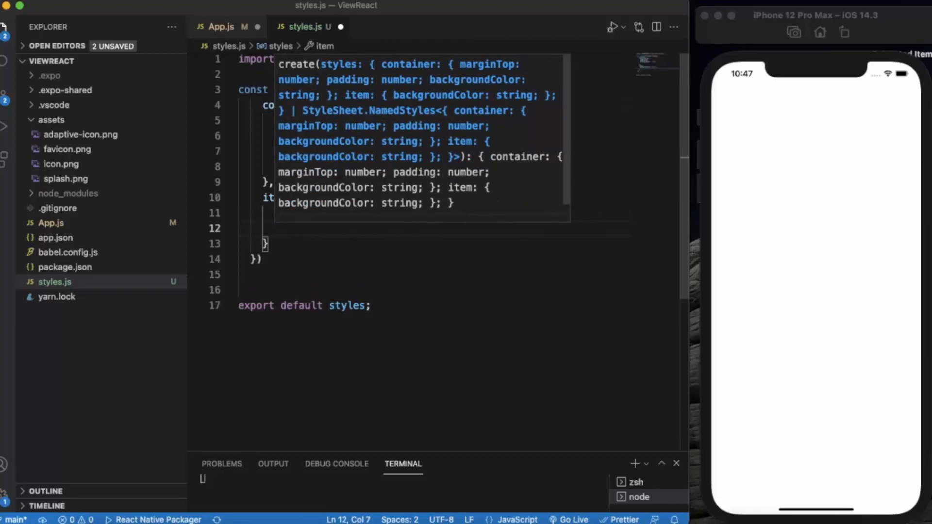
Give the item style padding 20 and marginVertical 10
{"action": "type", "text": "pad"}
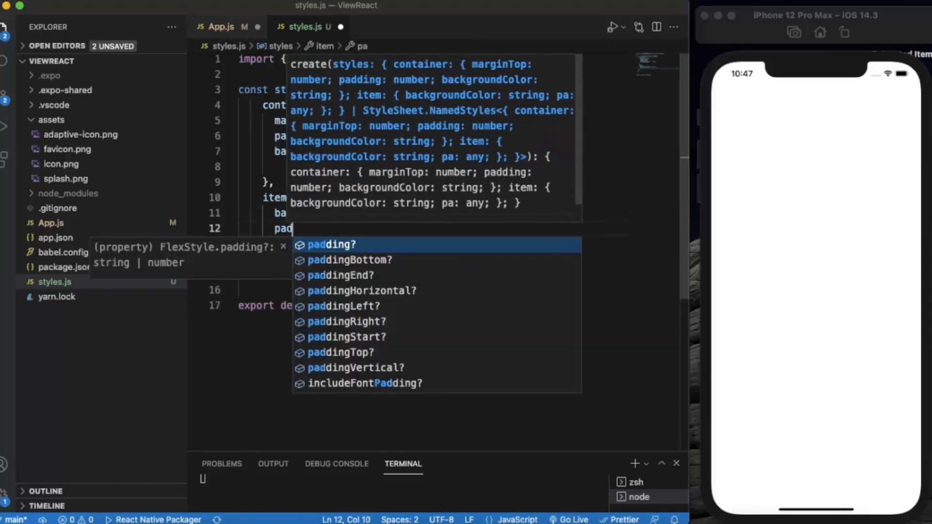
{"action": "type", "text": "ding:20"}
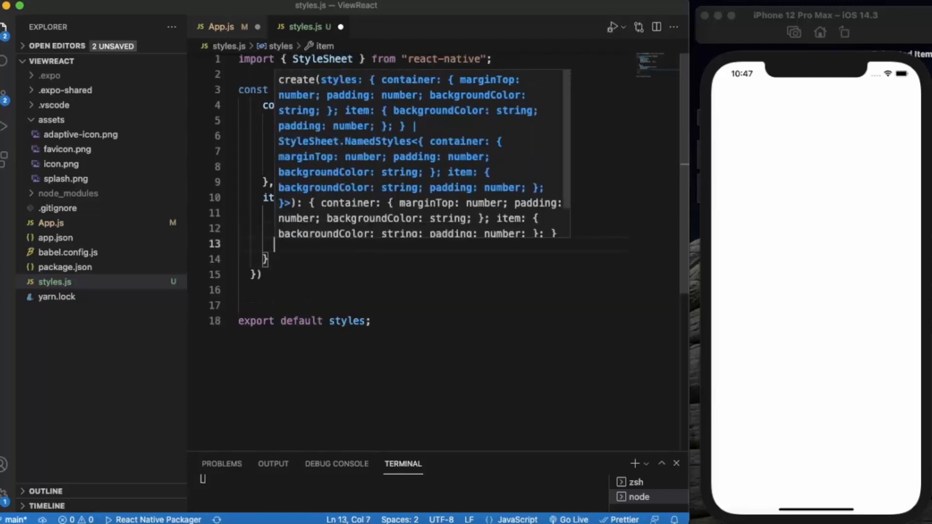
{"action": "type", "text": "marginVertical:"}
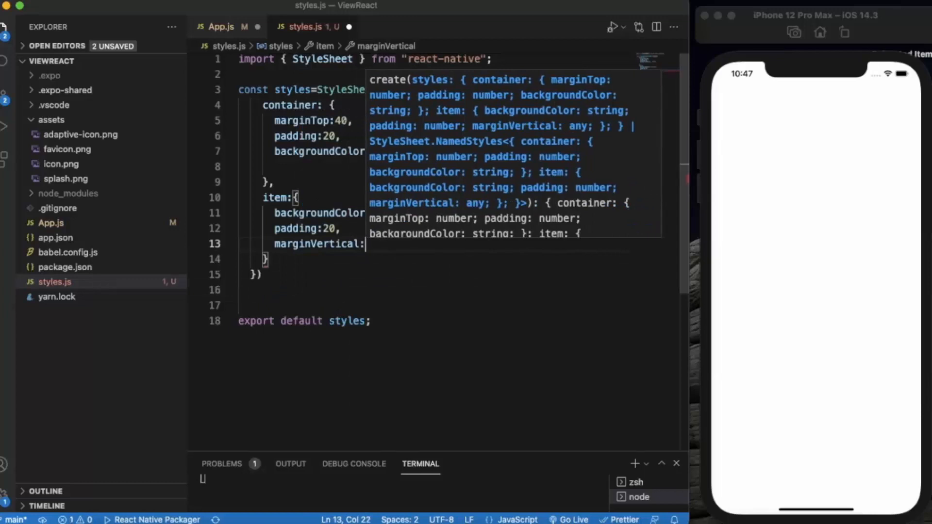
{"action": "type", "text": "10"}
{"action": "type", "text": "fontSize"}
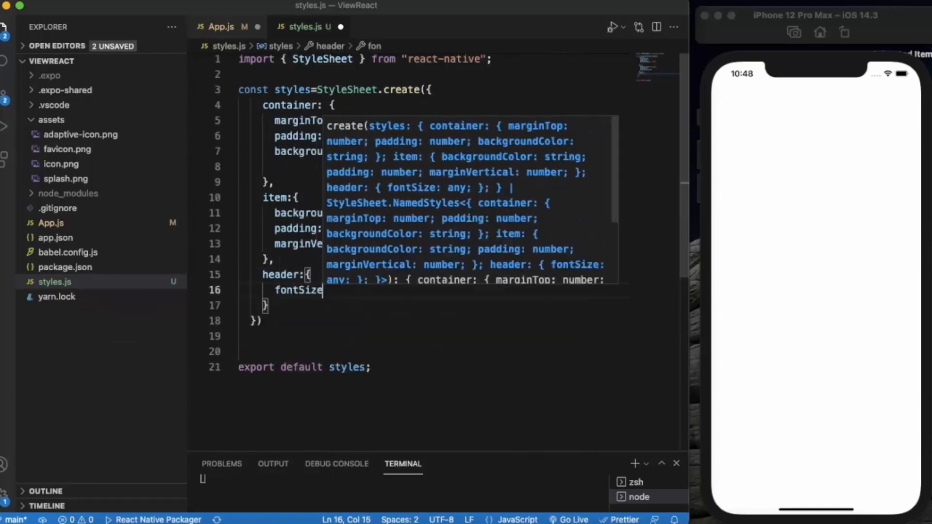
Set header fontSize 30 and add a title style with fontSize 25, then return to App.js
{"action": "type", "text": ":"}
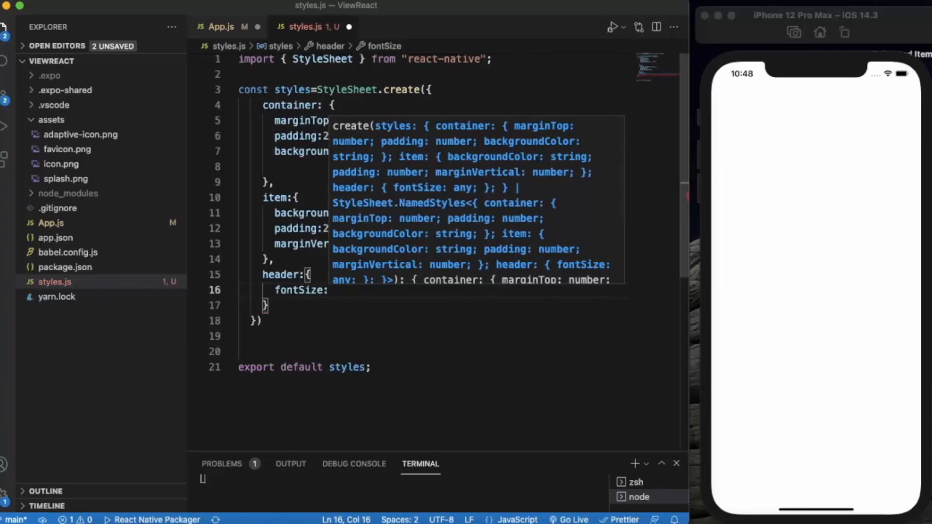
{"action": "type", "text": "30,"}
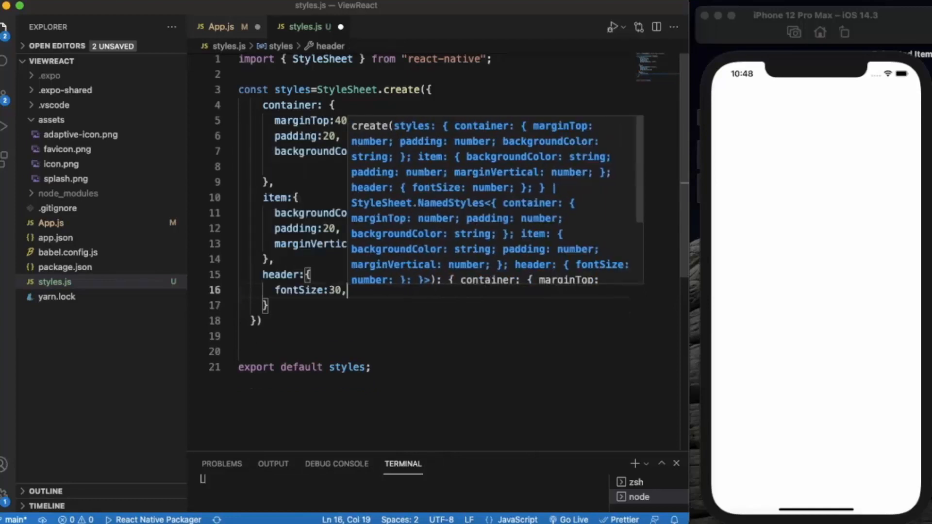
{"action": "key", "text": "Backspace"}
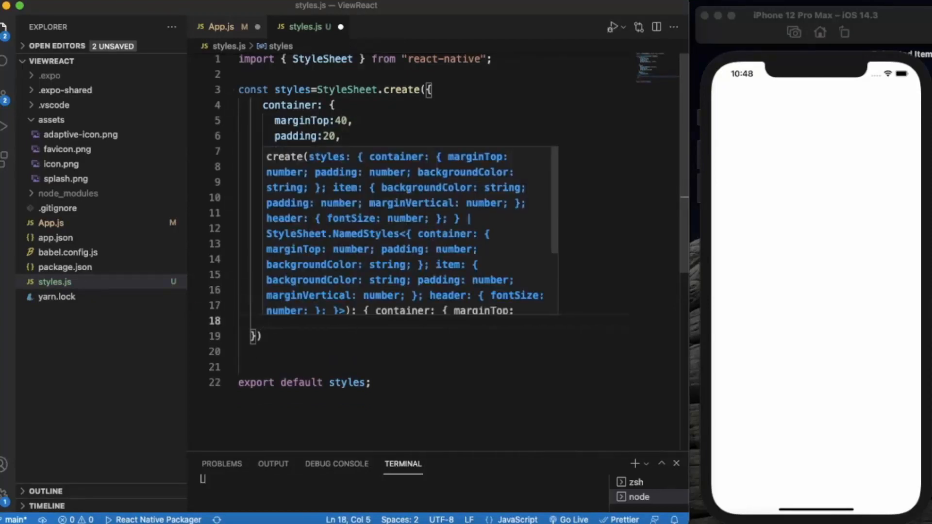
{"action": "type", "text": "titl"}
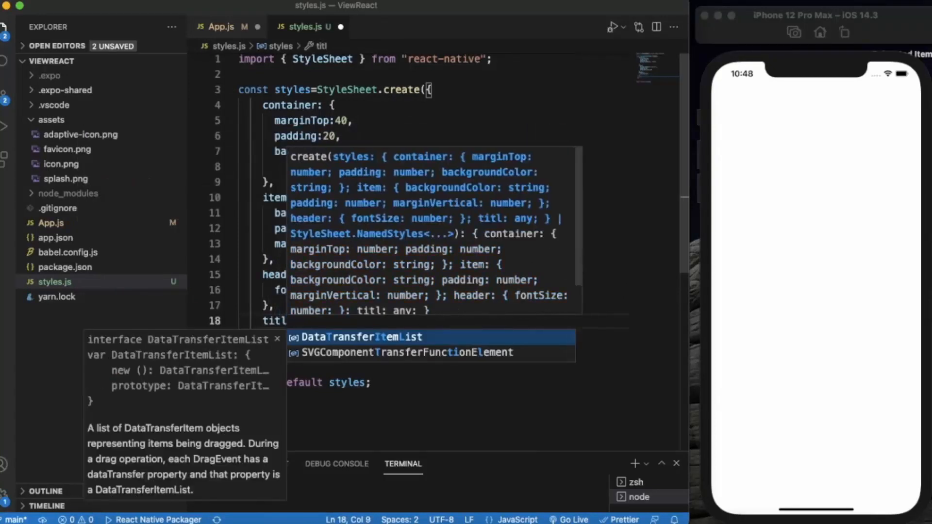
{"action": "type", "text": "e: {"}
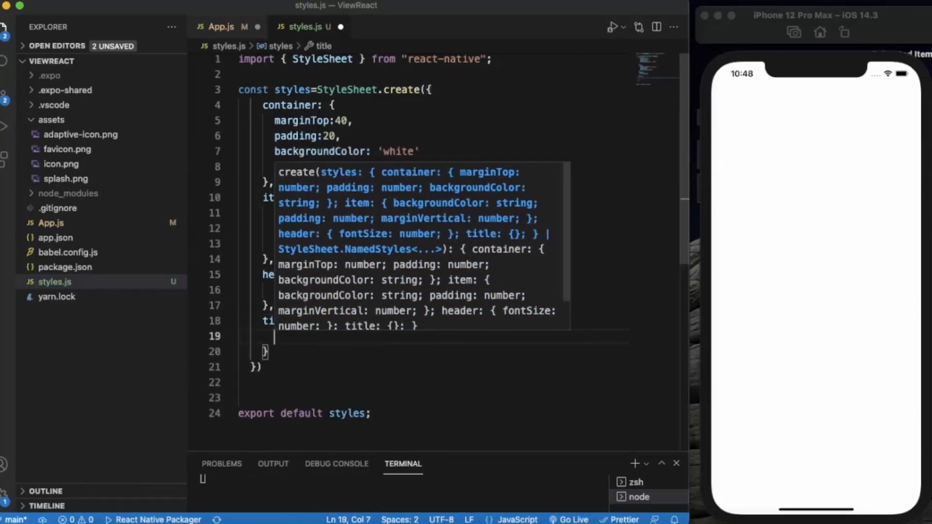
{"action": "type", "text": "fontSize:"}
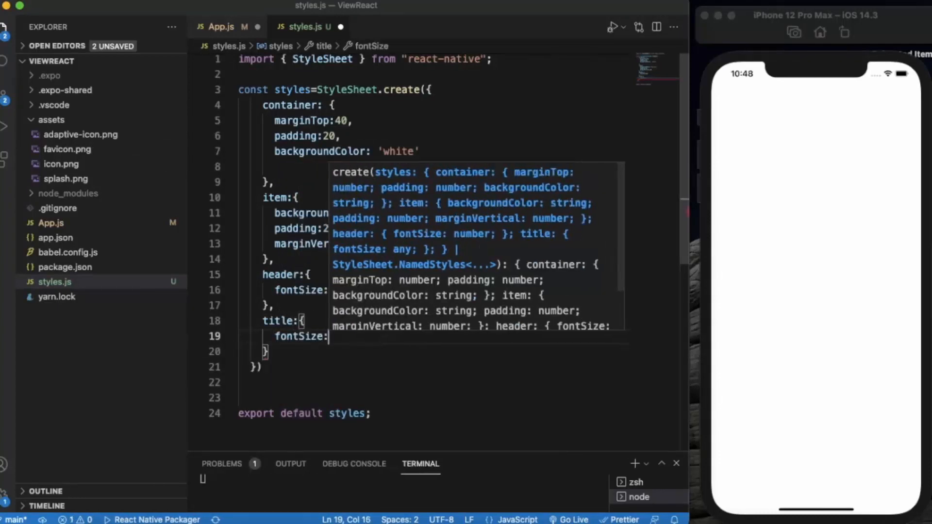
{"action": "type", "text": "25"}
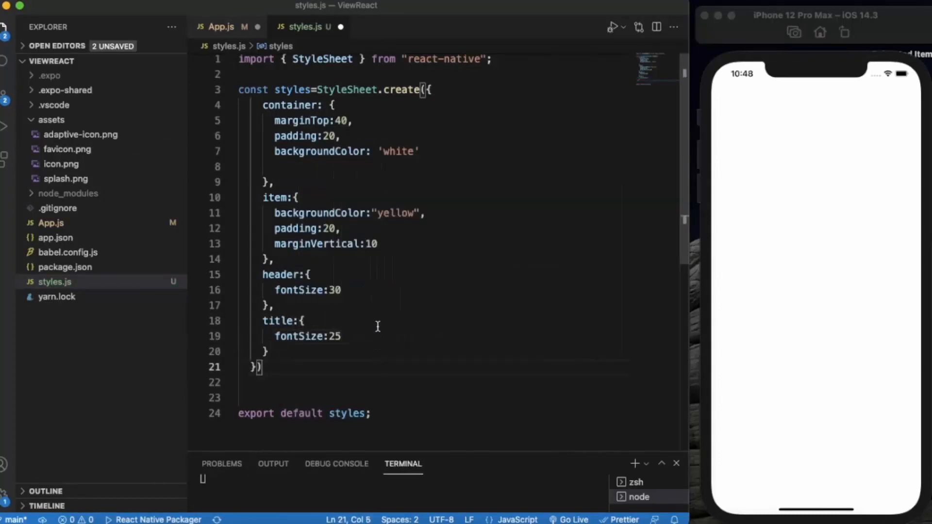
{"action": "left_click", "coordinate": [223, 27]}
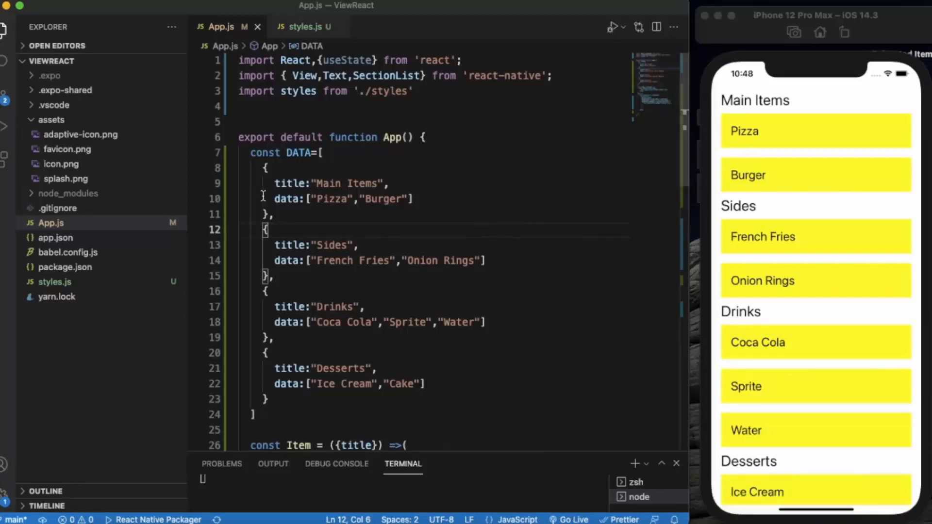
{"action": "mouse_move", "coordinate": [778, 289]}
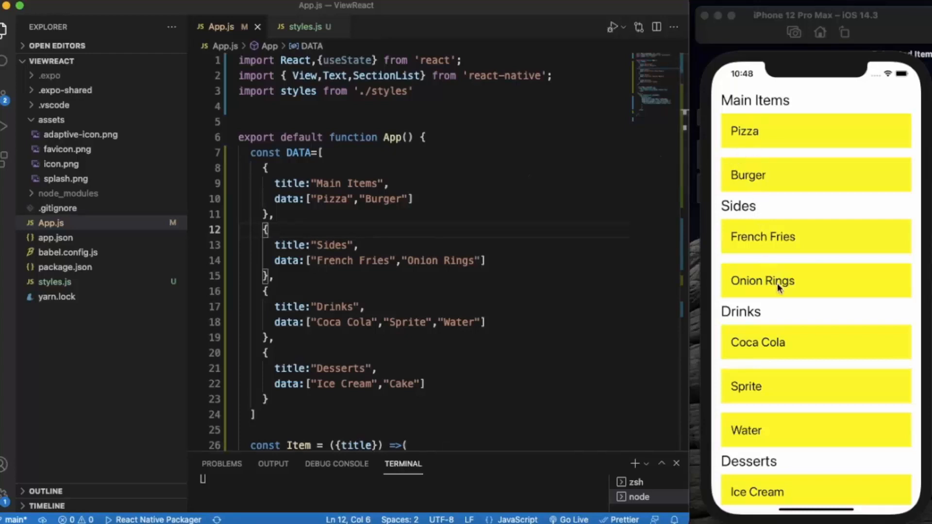
Review the DATA array around the Desserts entry and scroll to the SectionList code
{"action": "scroll", "scroll_direction": "down", "scroll_amount": 3}
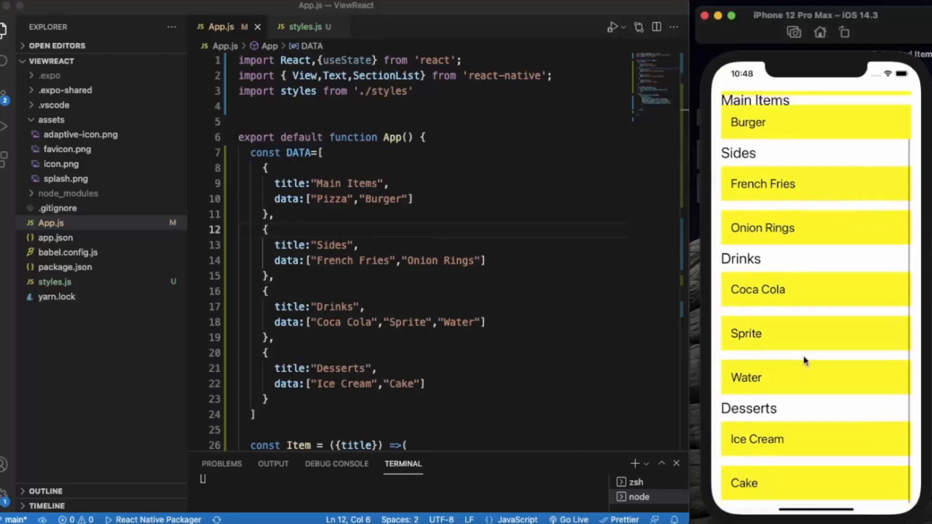
{"action": "scroll", "scroll_direction": "down", "scroll_amount": 3}
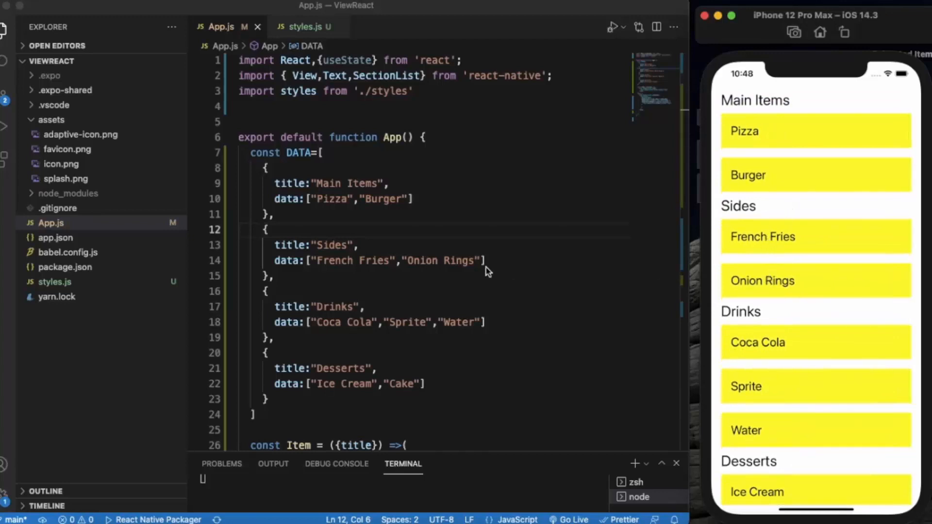
{"action": "double_click", "coordinate": [326, 365]}
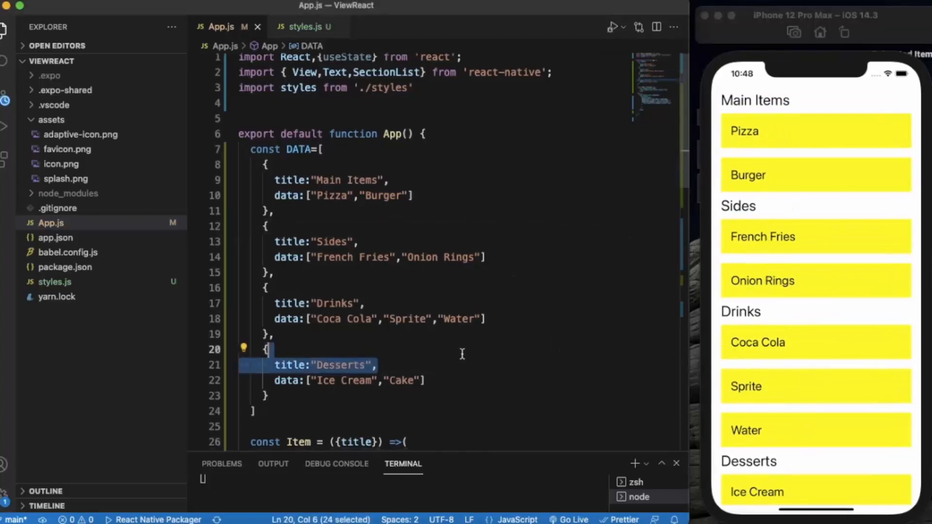
{"action": "scroll", "scroll_direction": "down", "scroll_amount": 3}
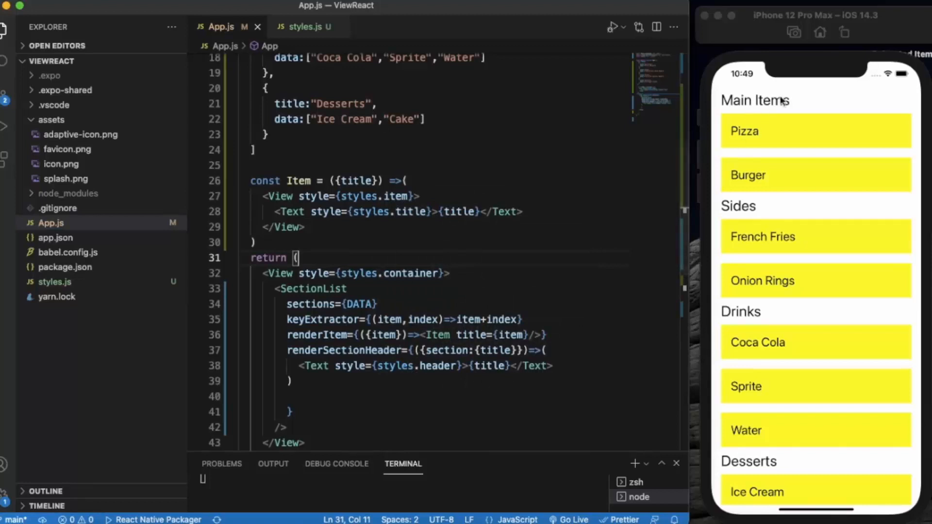
{"action": "mouse_move", "coordinate": [724, 304]}
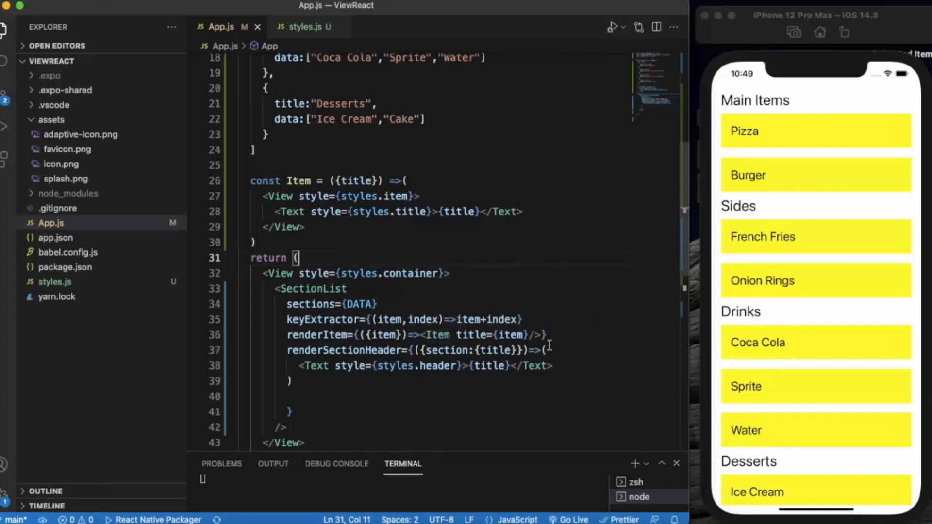
{"action": "mouse_move", "coordinate": [805, 165]}
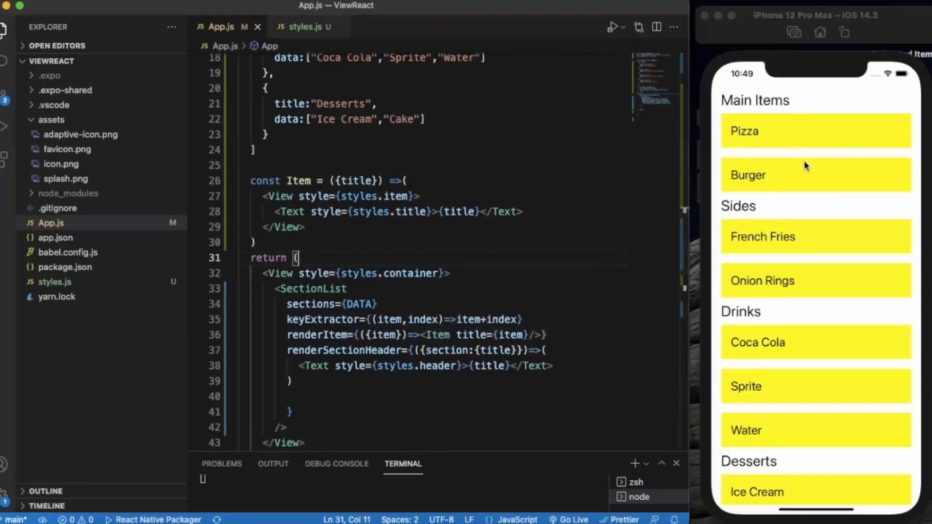
{"action": "mouse_move", "coordinate": [480, 311]}
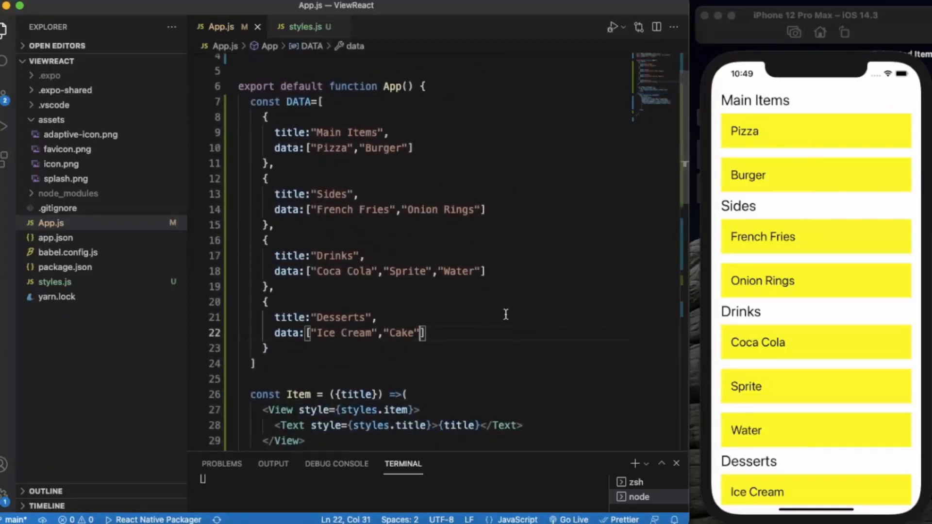
Extend the Desserts data array with "Rolls" and "Pie" and check the simulator list
{"action": "type", "text": ","}
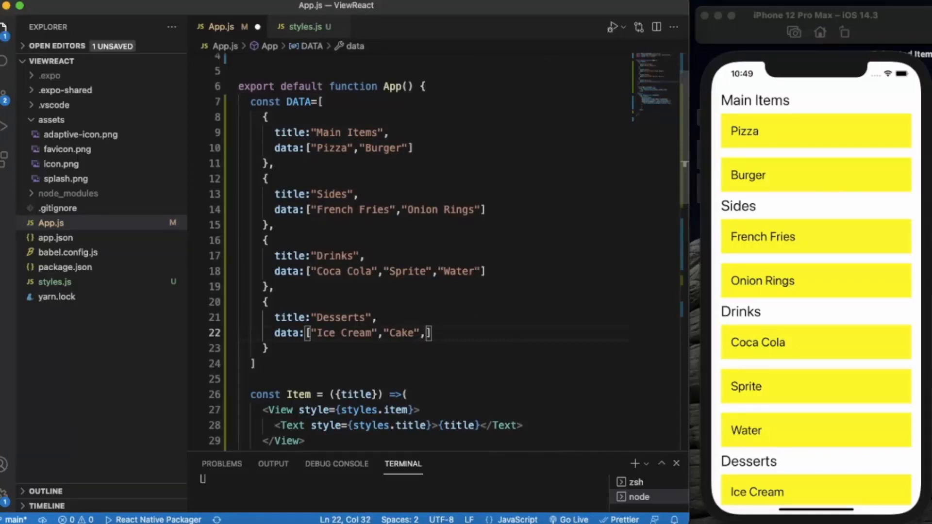
{"action": "type", "text": "\"\""}
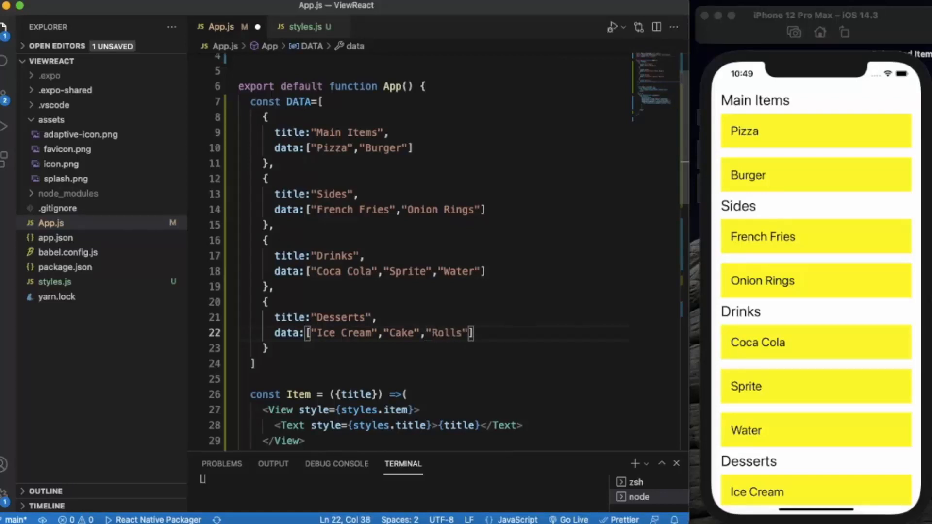
{"action": "type", "text": ","}
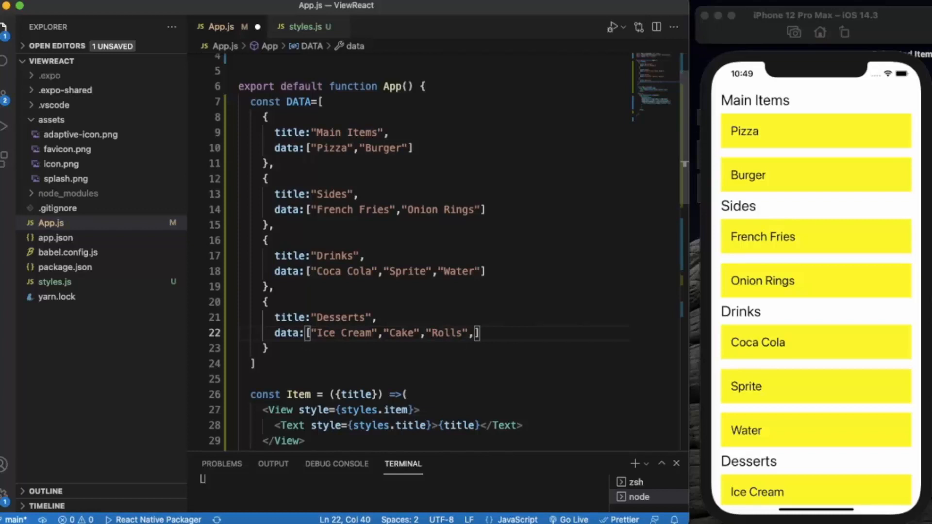
{"action": "type", "text": "\"Pie\""}
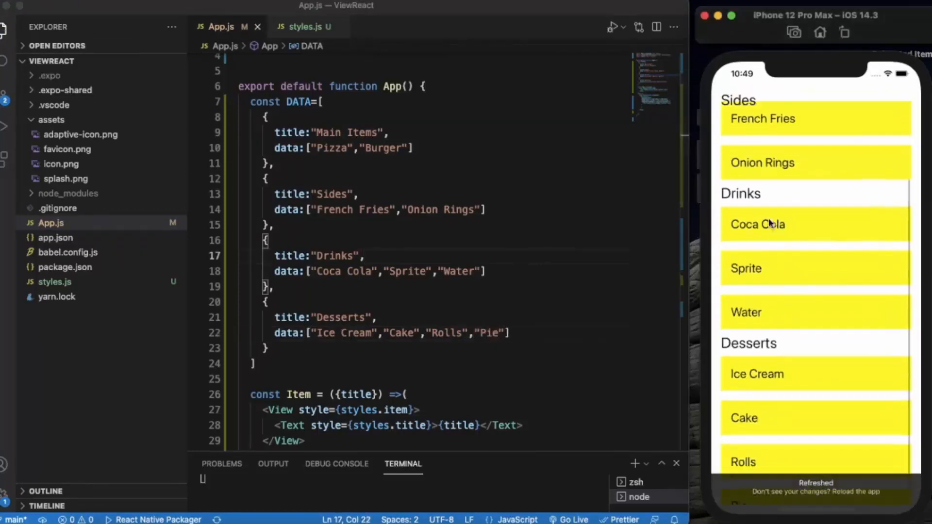
{"action": "scroll", "scroll_direction": "down", "scroll_amount": 3}
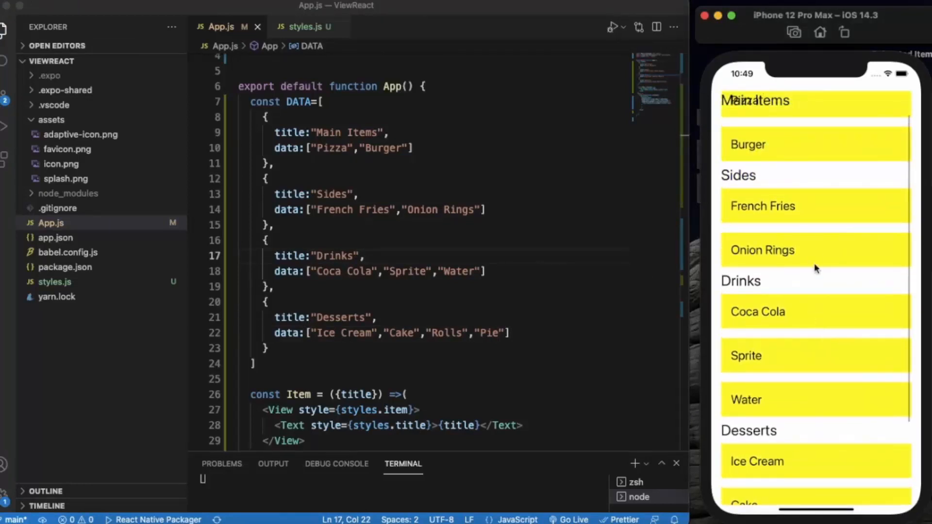
{"action": "scroll", "scroll_direction": "down", "scroll_amount": 3}
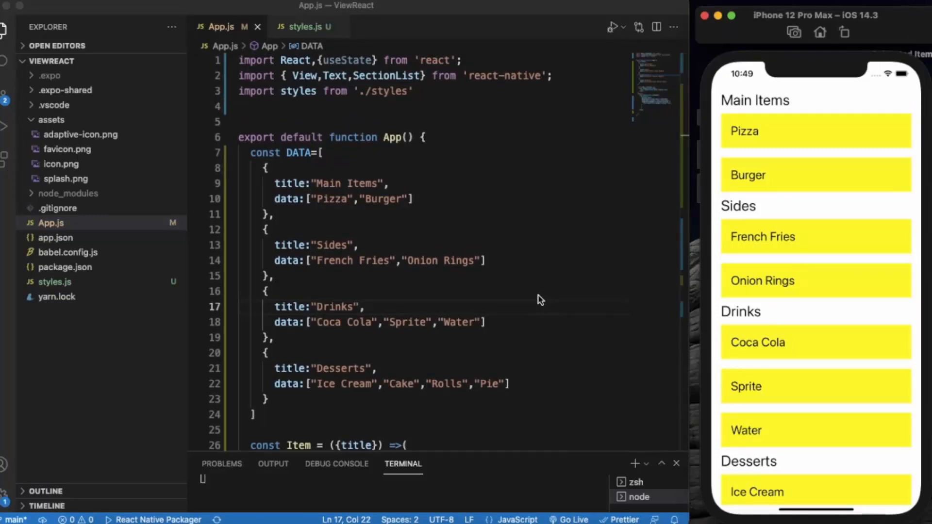
{"action": "mouse_move", "coordinate": [773, 240]}
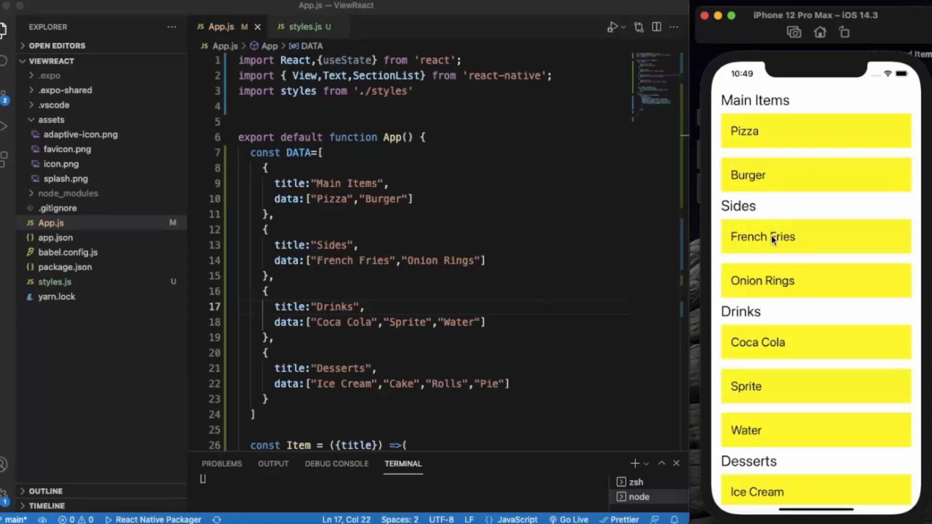